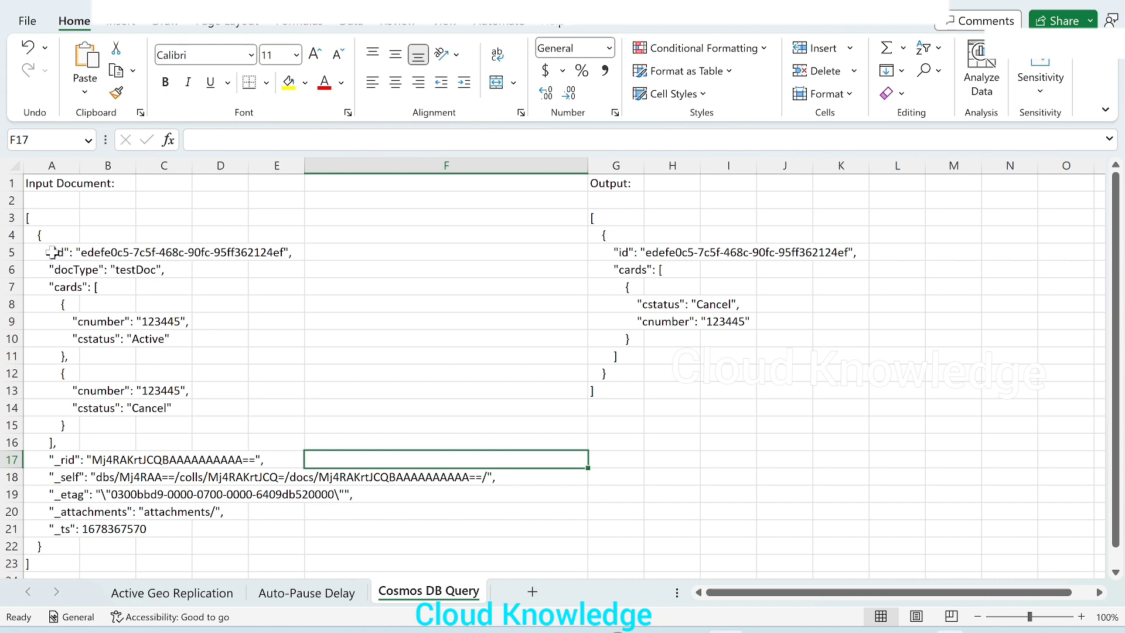
{"action": "mouse_move", "coordinate": [79, 447]}
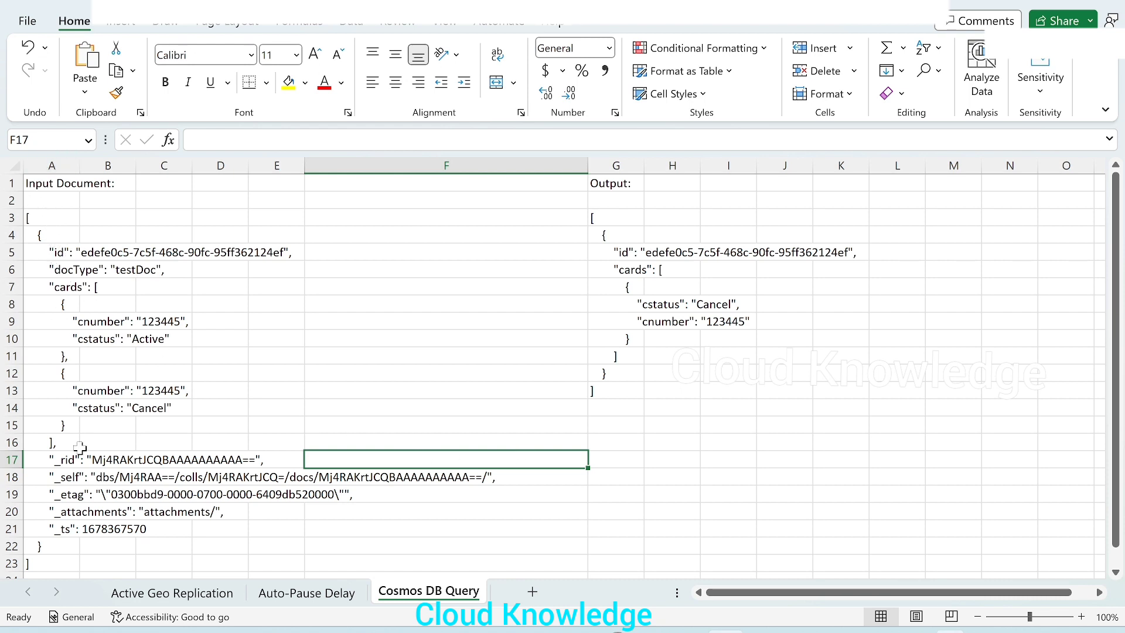
Review the input document's cancelled card number, cards array and docType field.
{"action": "left_click", "coordinate": [163, 390]}
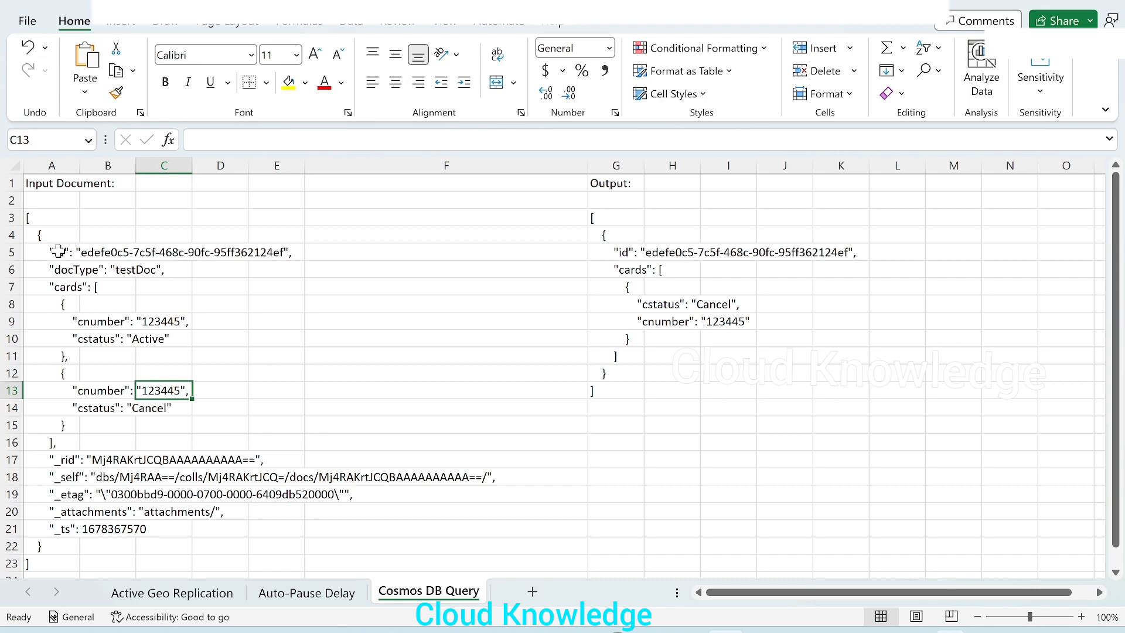
{"action": "left_click", "coordinate": [51, 270]}
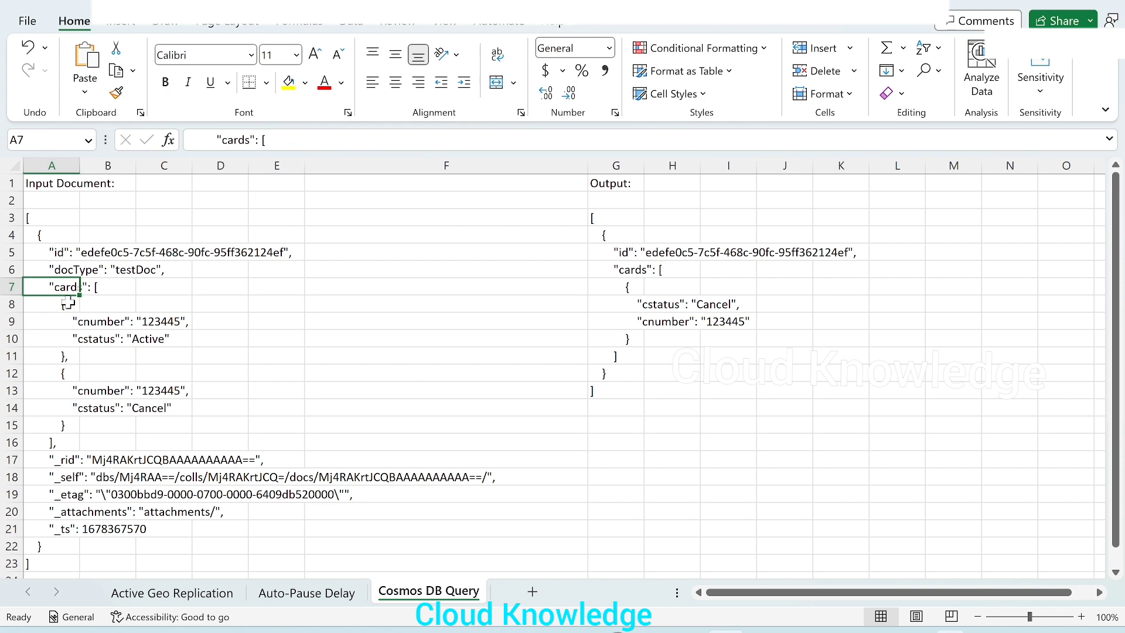
{"action": "mouse_move", "coordinate": [161, 388]}
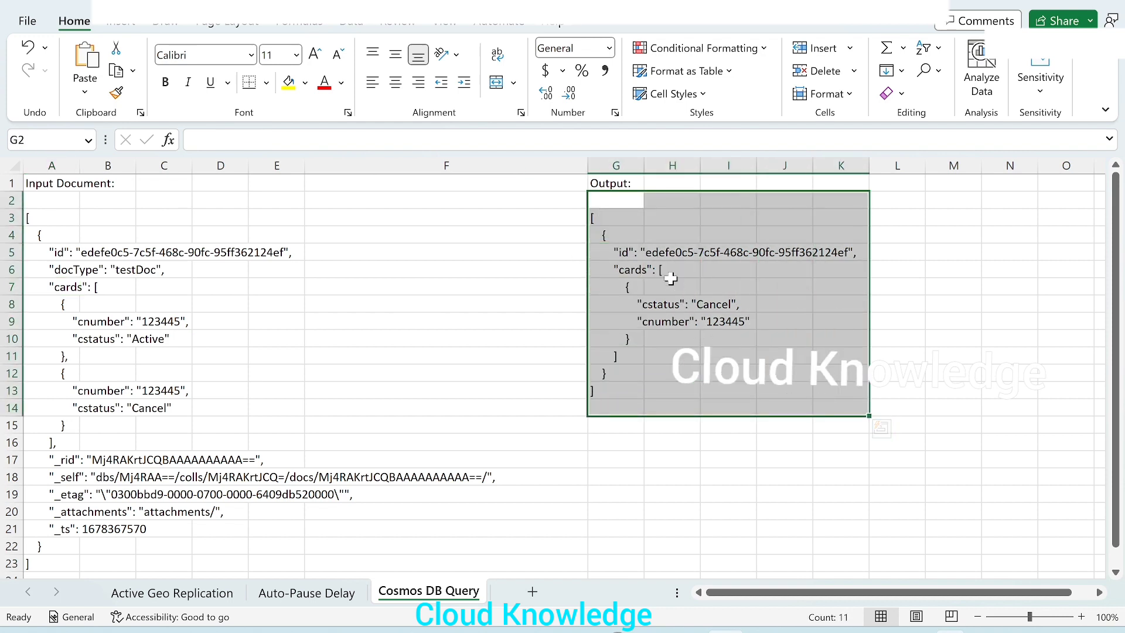
{"action": "left_click", "coordinate": [108, 270]}
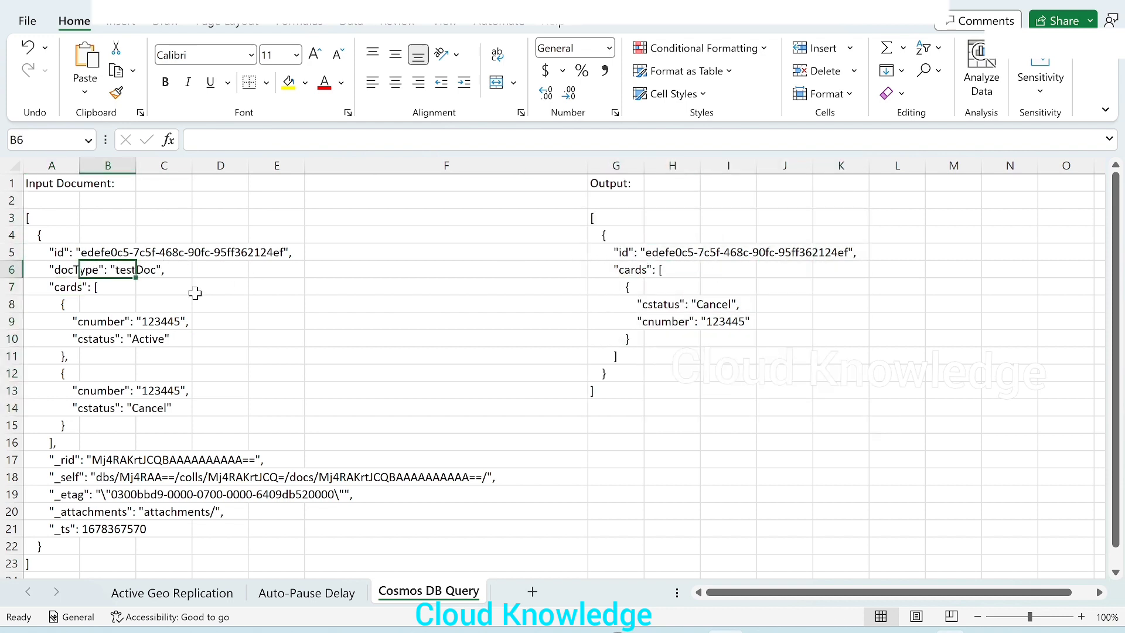
Review the expected output's cards array, whole block and its card number.
{"action": "left_click", "coordinate": [627, 270]}
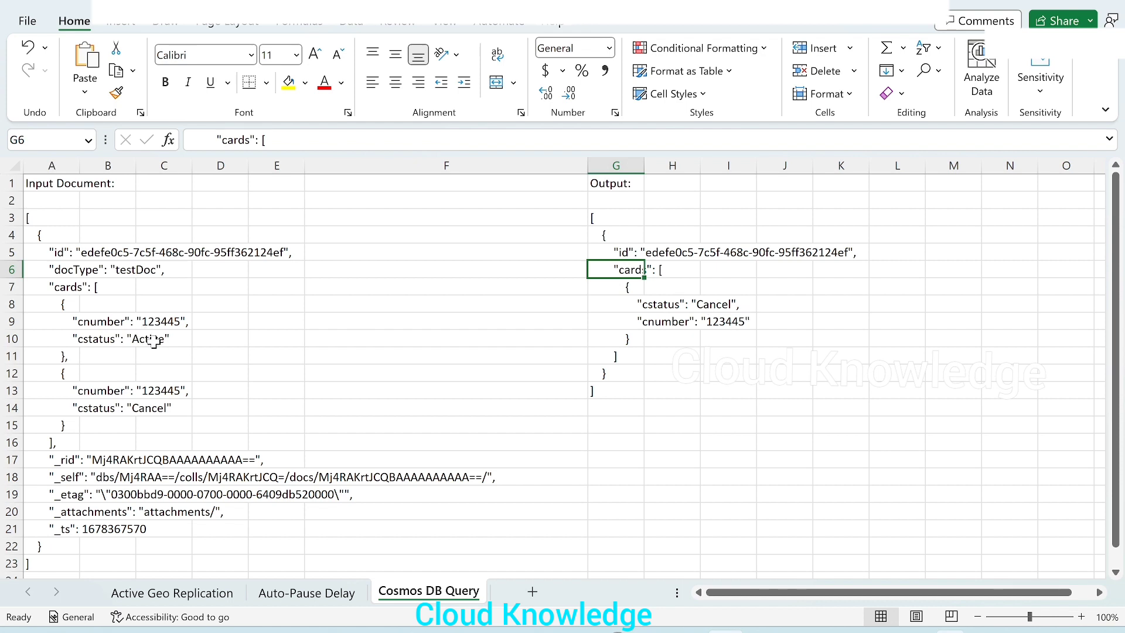
{"action": "mouse_move", "coordinate": [161, 422]}
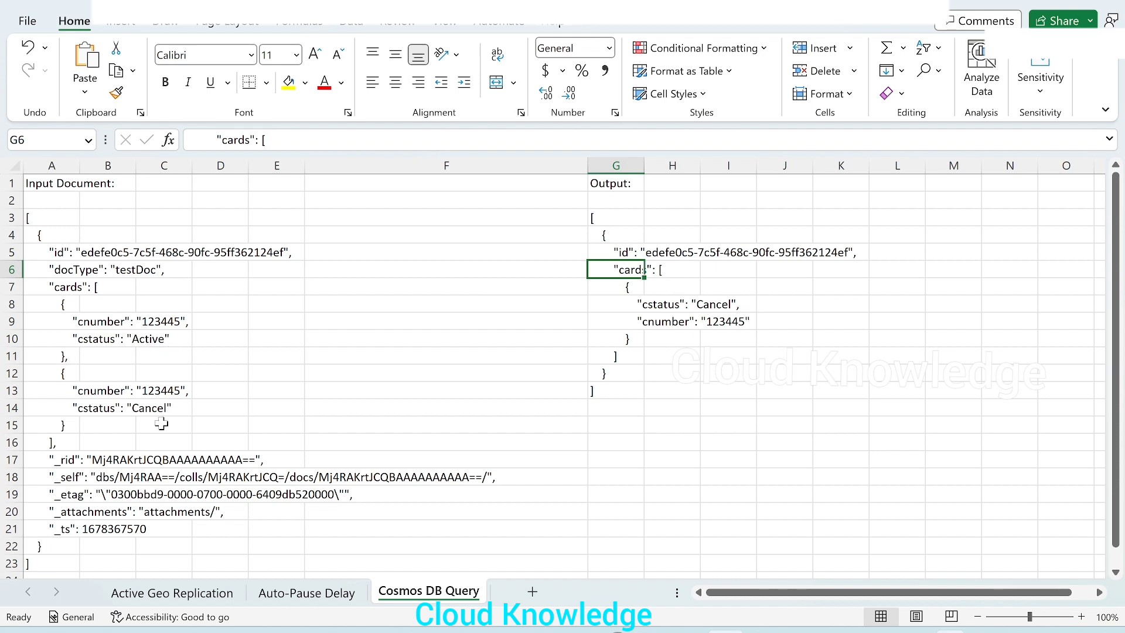
{"action": "left_click", "coordinate": [615, 218]}
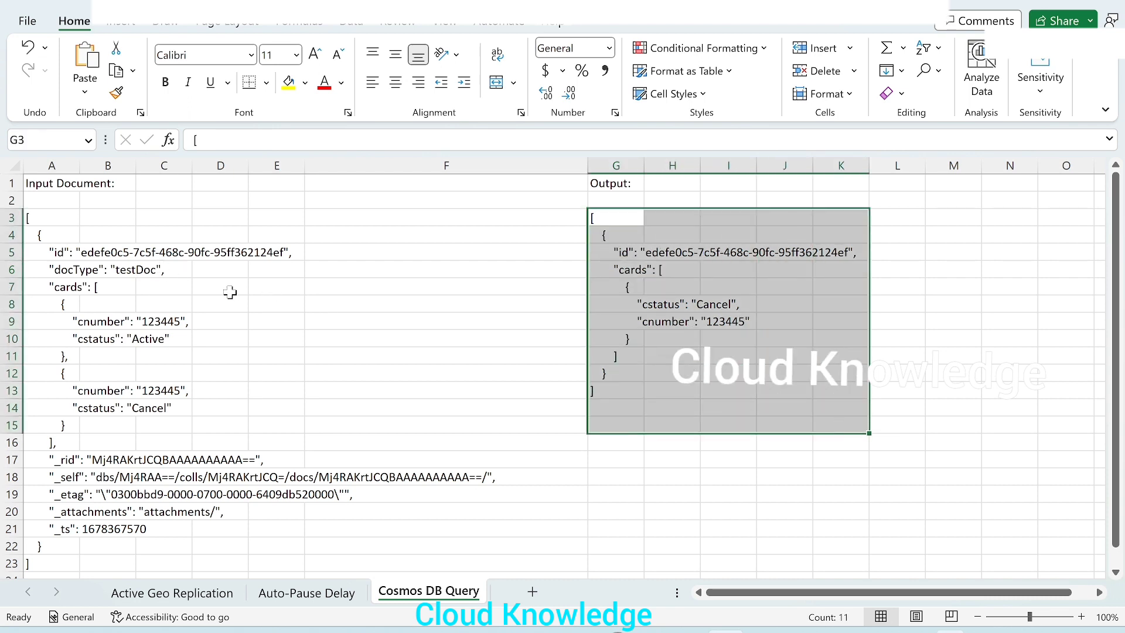
{"action": "left_click", "coordinate": [728, 321]}
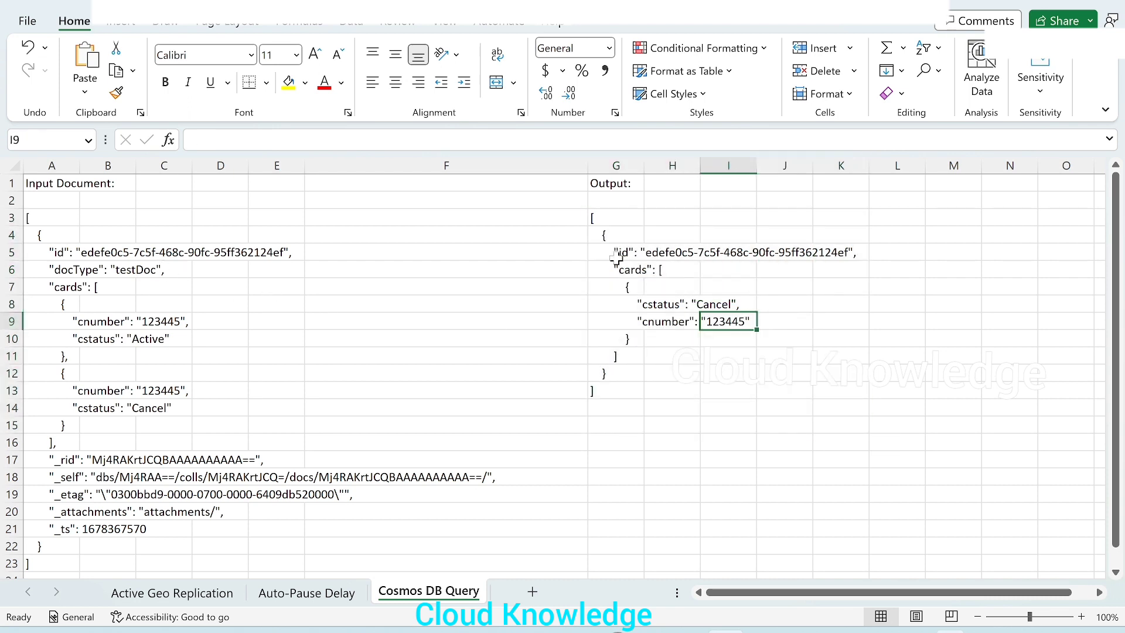
{"action": "mouse_move", "coordinate": [743, 294]}
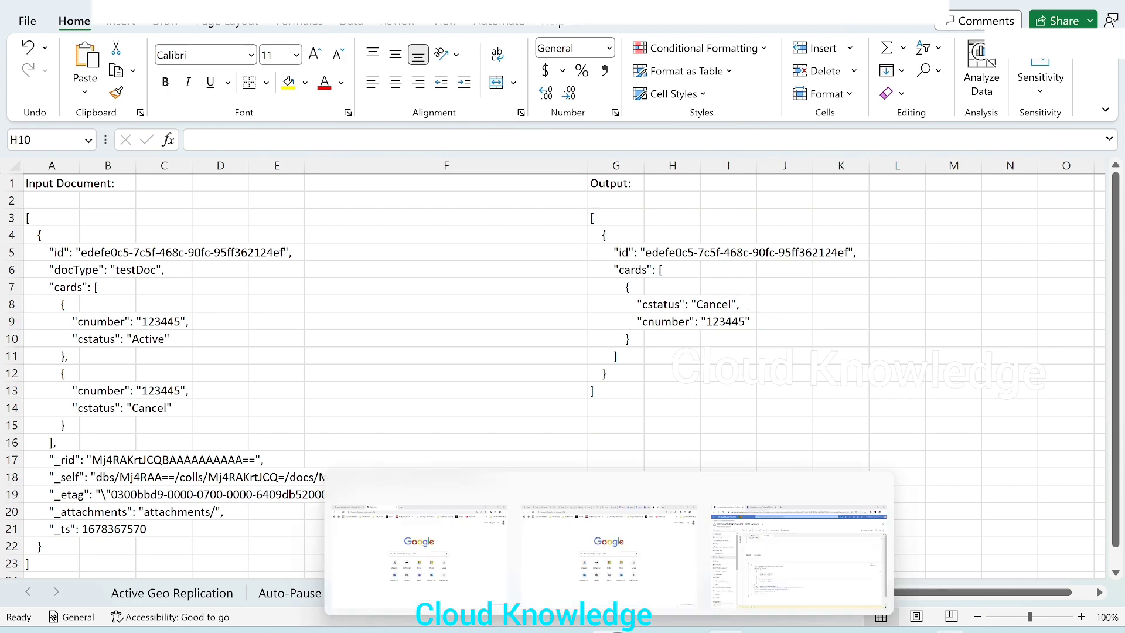
Rerun SELECT * FROM c in Data Explorer to show testDoc with both cards.
{"action": "left_click", "coordinate": [797, 560]}
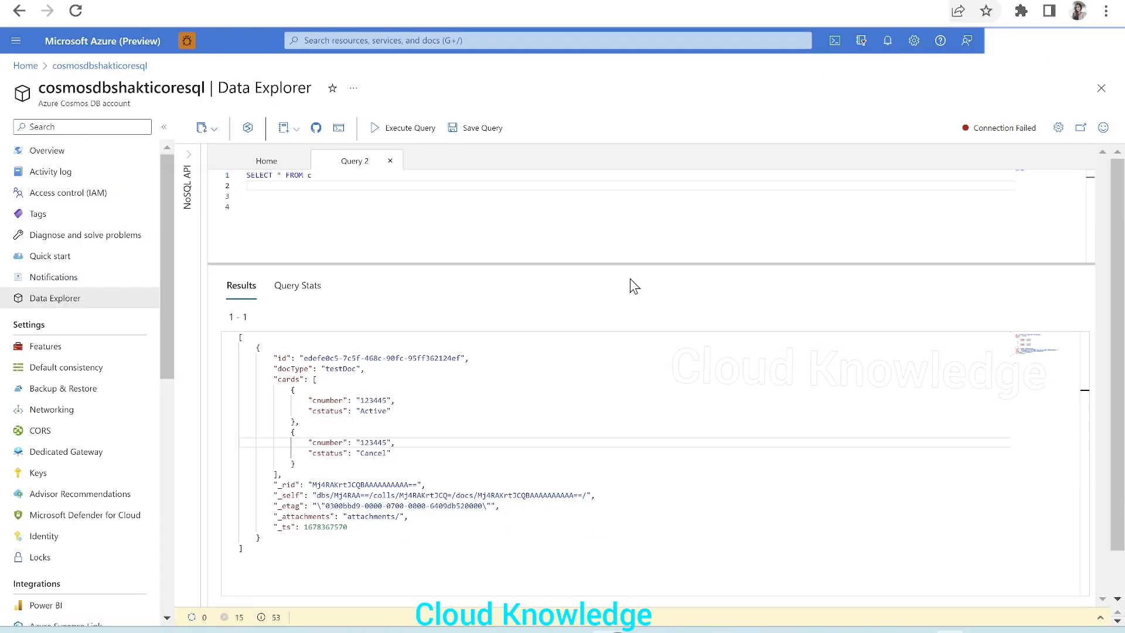
{"action": "mouse_move", "coordinate": [82, 103]}
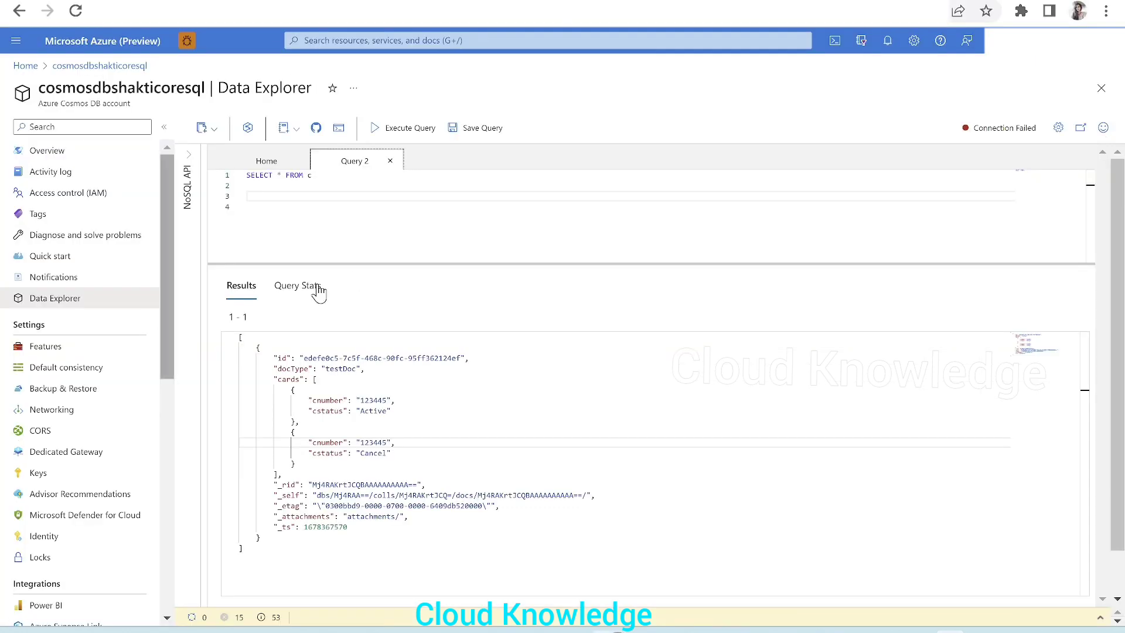
{"action": "mouse_move", "coordinate": [304, 184]}
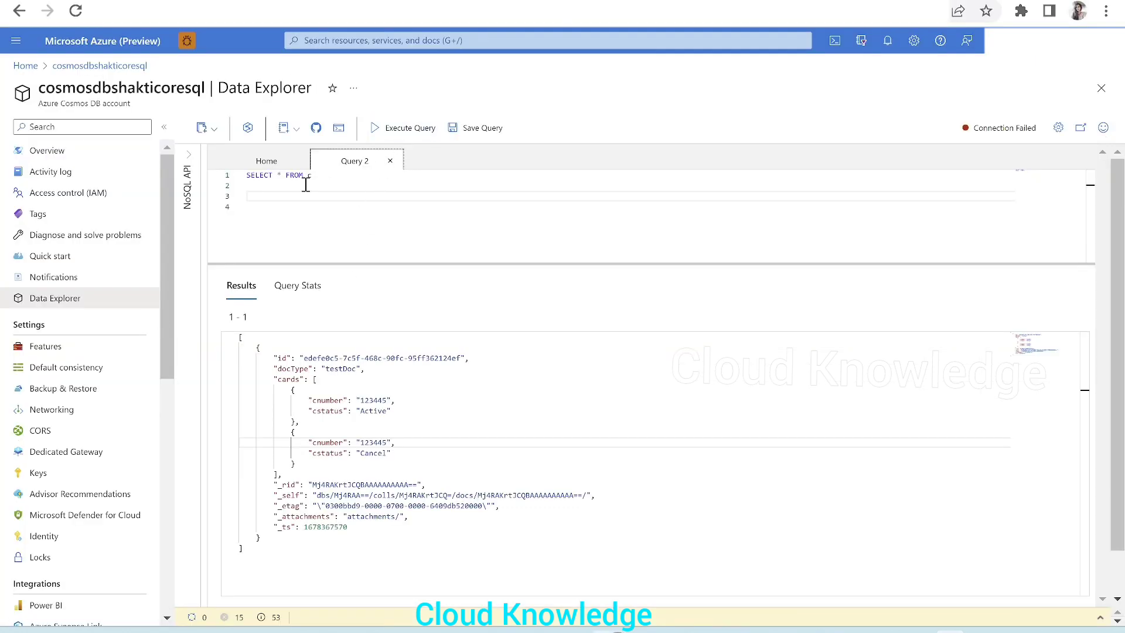
{"action": "mouse_move", "coordinate": [390, 160]}
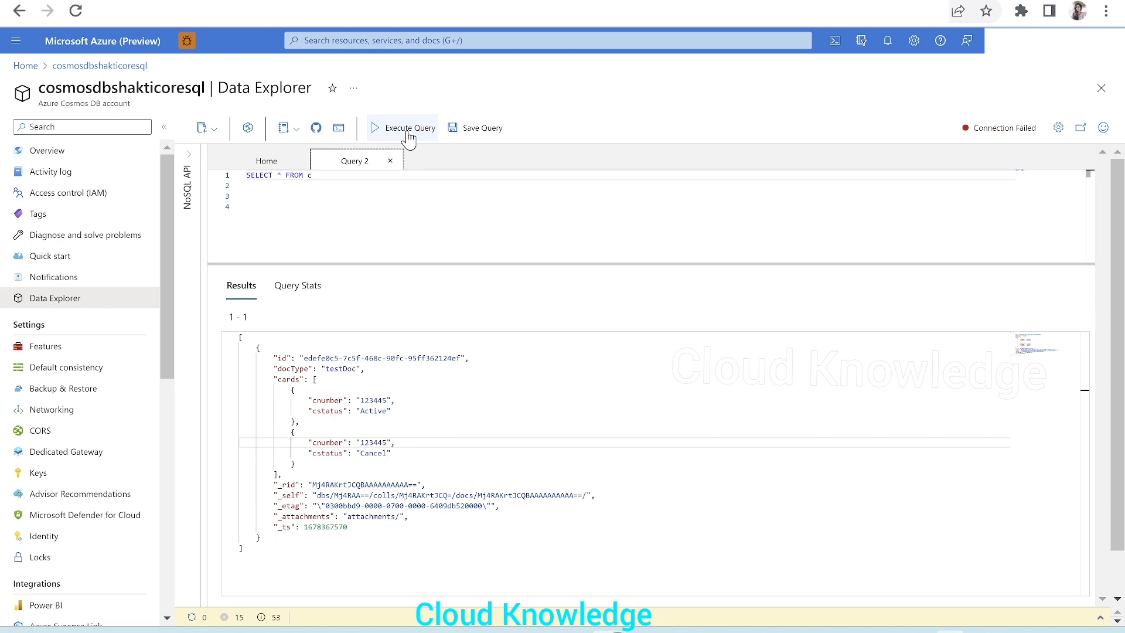
{"action": "left_click", "coordinate": [402, 127]}
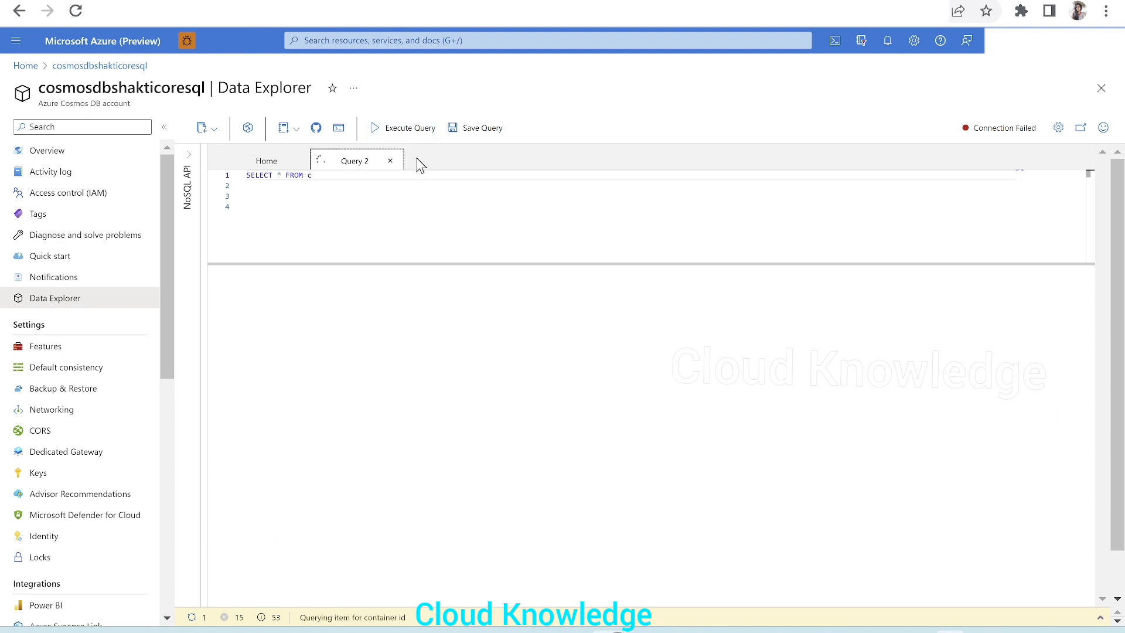
{"action": "left_click", "coordinate": [408, 128]}
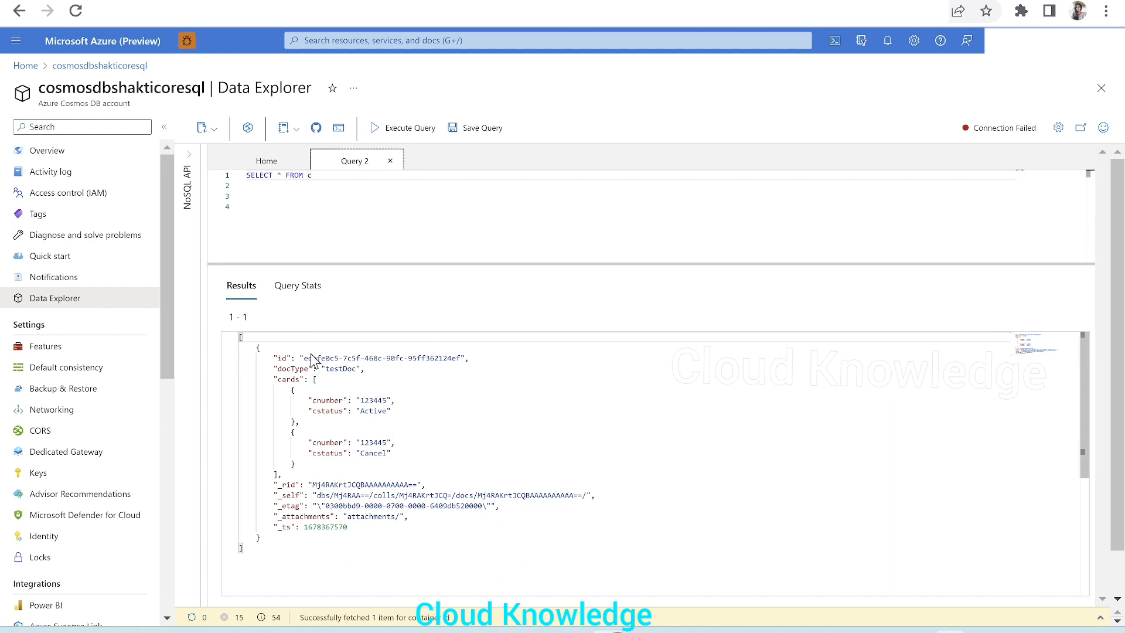
{"action": "mouse_move", "coordinate": [285, 371]}
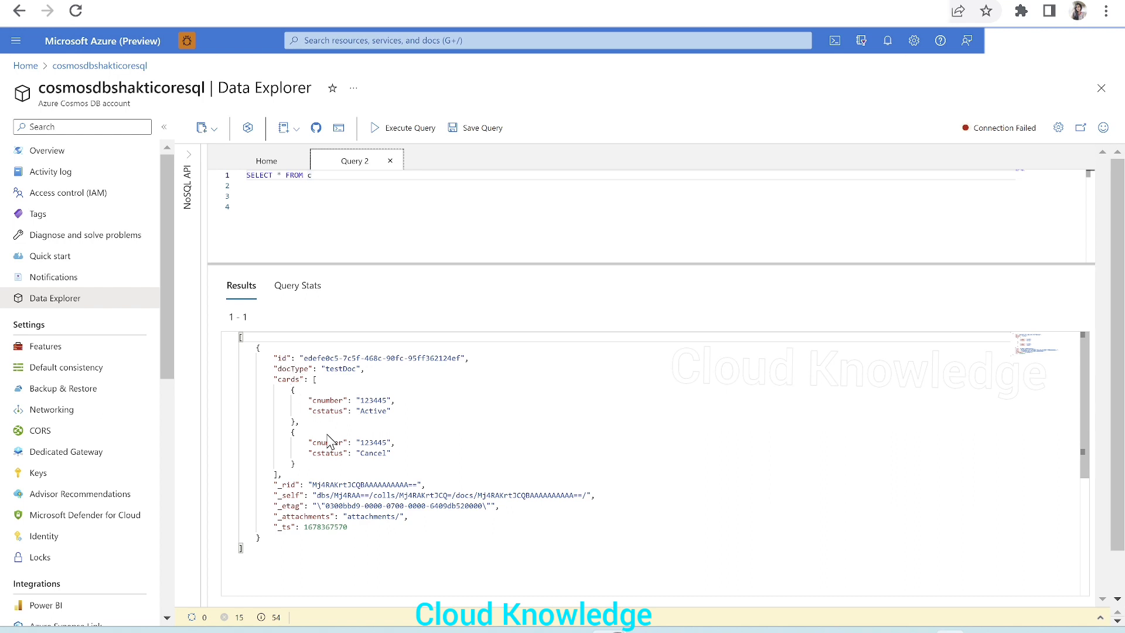
{"action": "mouse_move", "coordinate": [335, 435]}
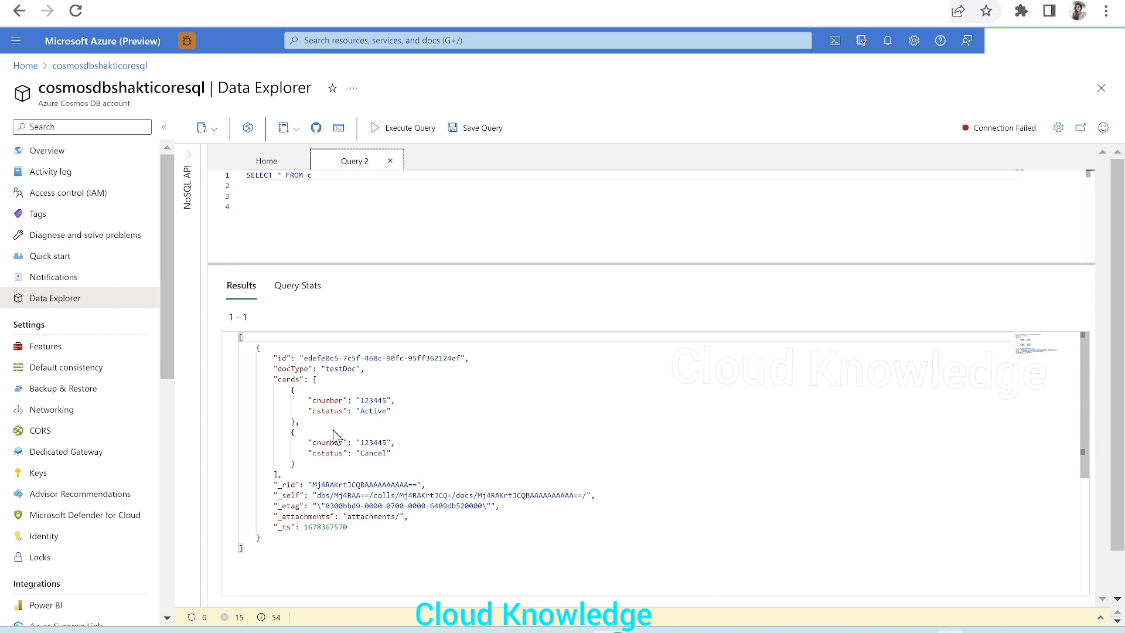
{"action": "mouse_move", "coordinate": [315, 411]}
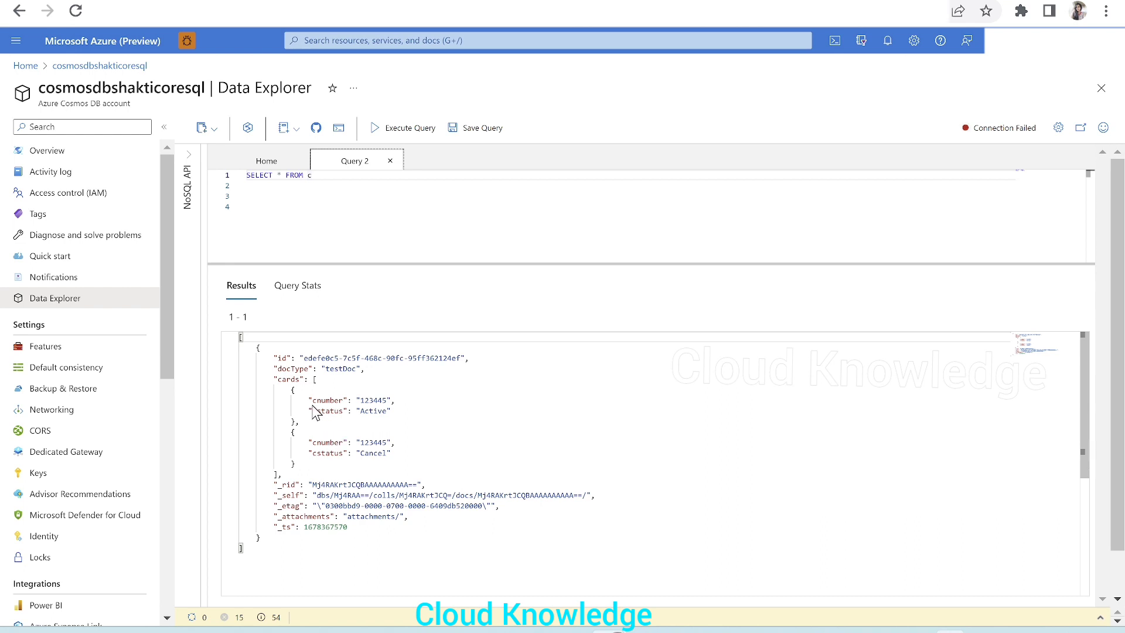
{"action": "mouse_move", "coordinate": [325, 410]}
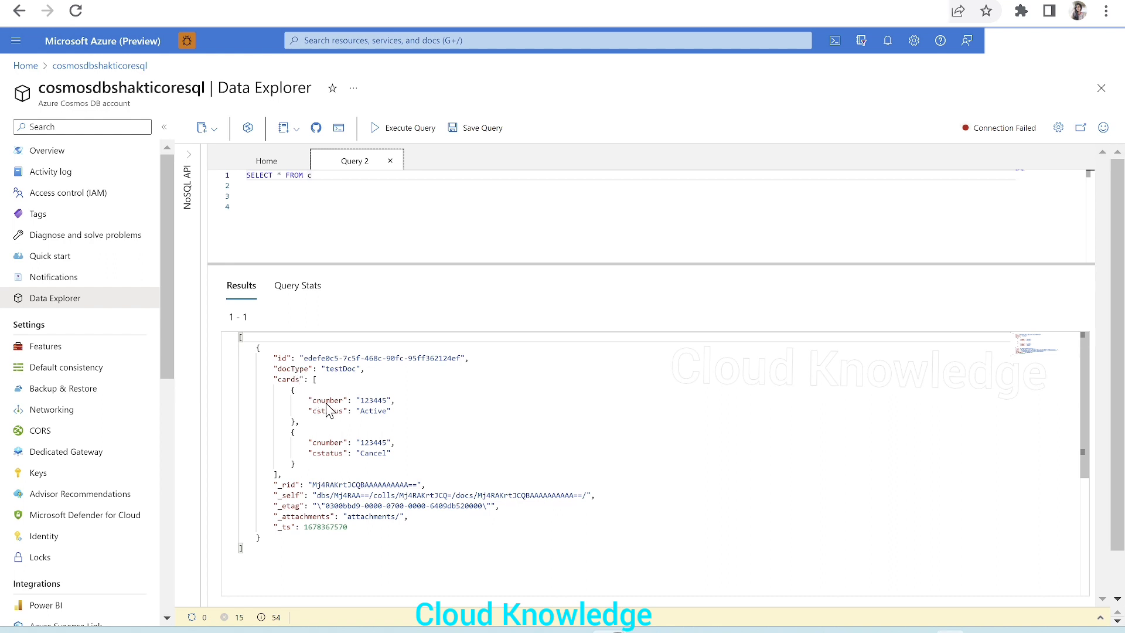
{"action": "mouse_move", "coordinate": [415, 453]}
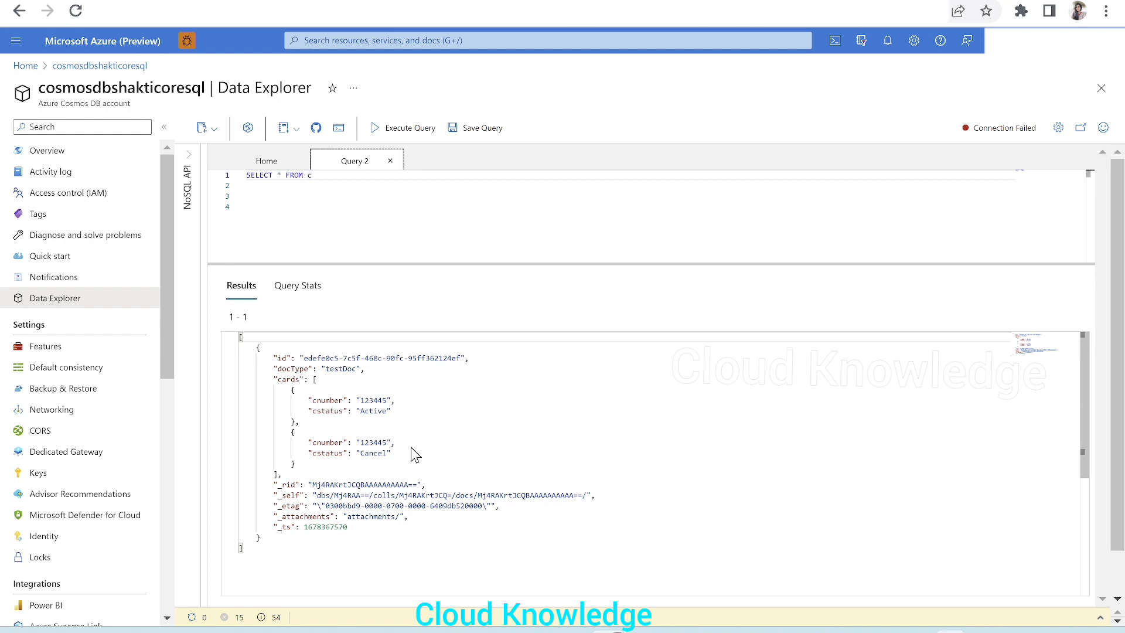
{"action": "mouse_move", "coordinate": [394, 406]}
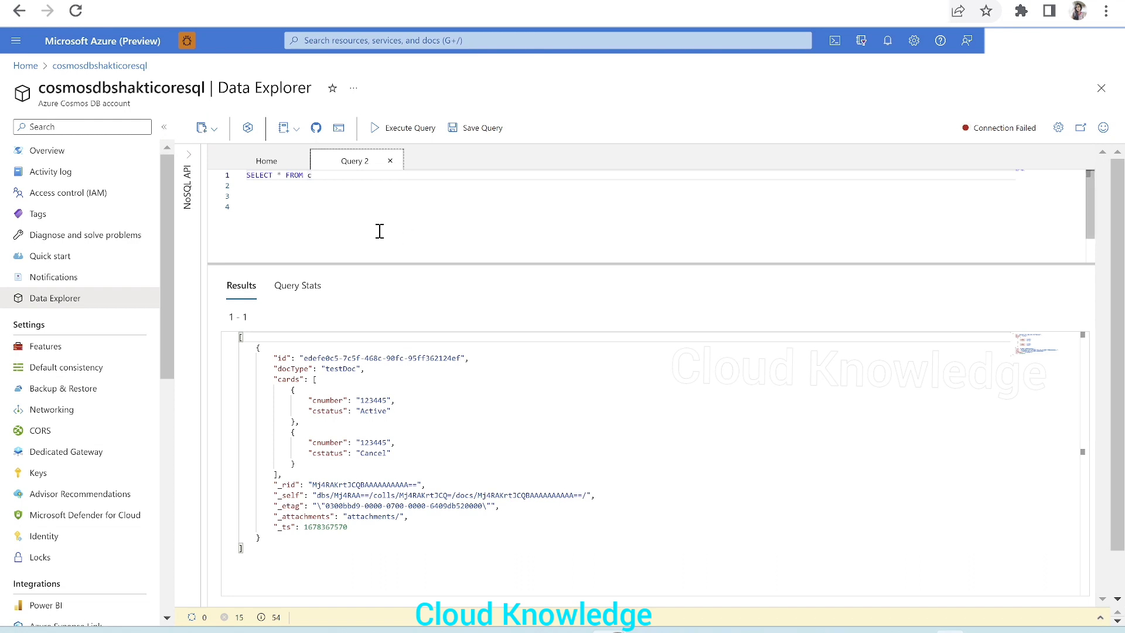
{"action": "mouse_move", "coordinate": [373, 234]}
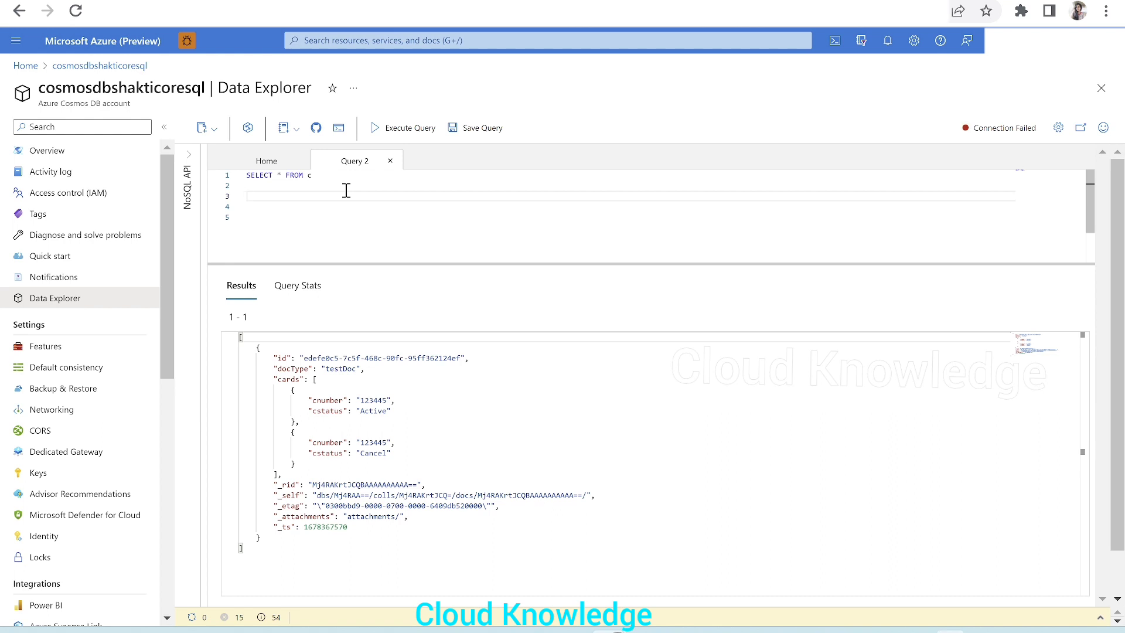
{"action": "mouse_move", "coordinate": [248, 372]}
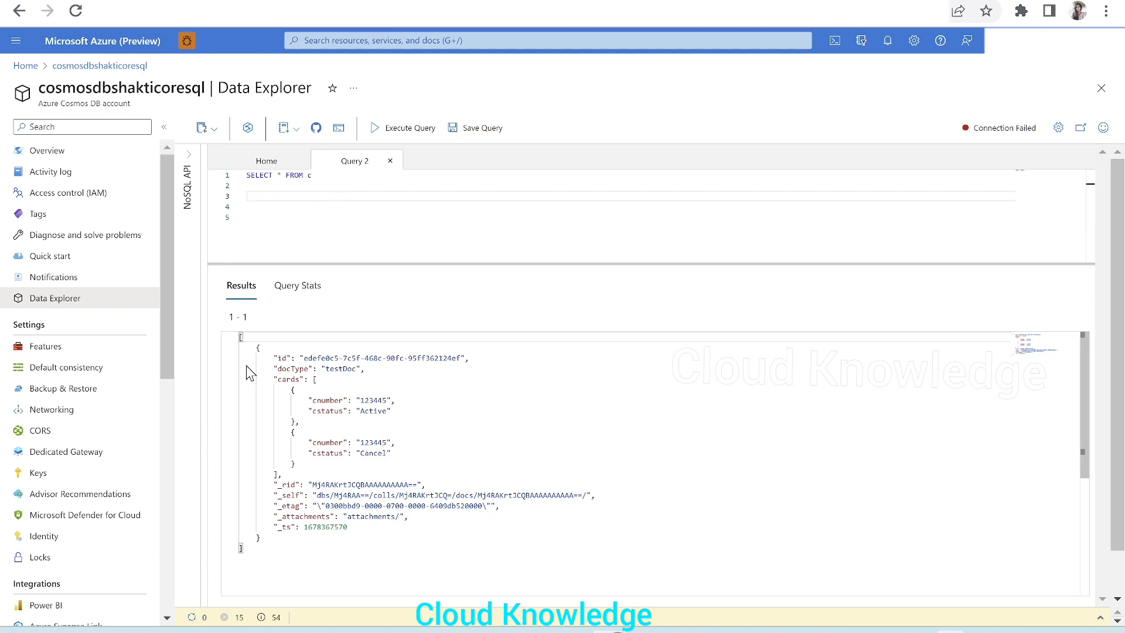
{"action": "mouse_move", "coordinate": [380, 539]}
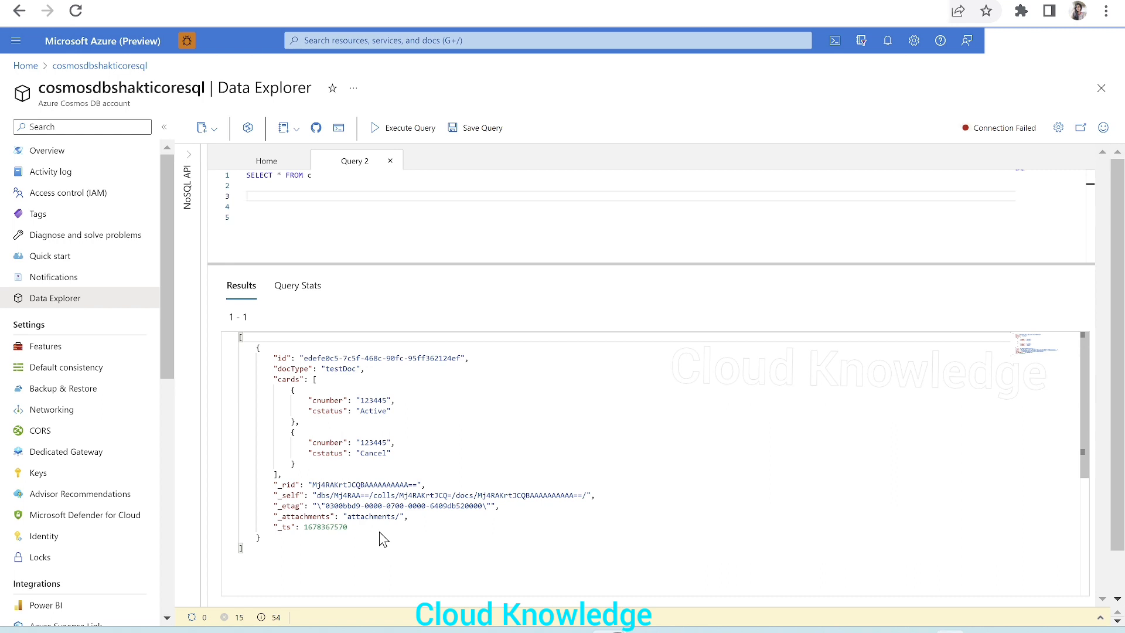
Run select c.id, c.docType from c to return only id and docType.
{"action": "type", "text": "select"}
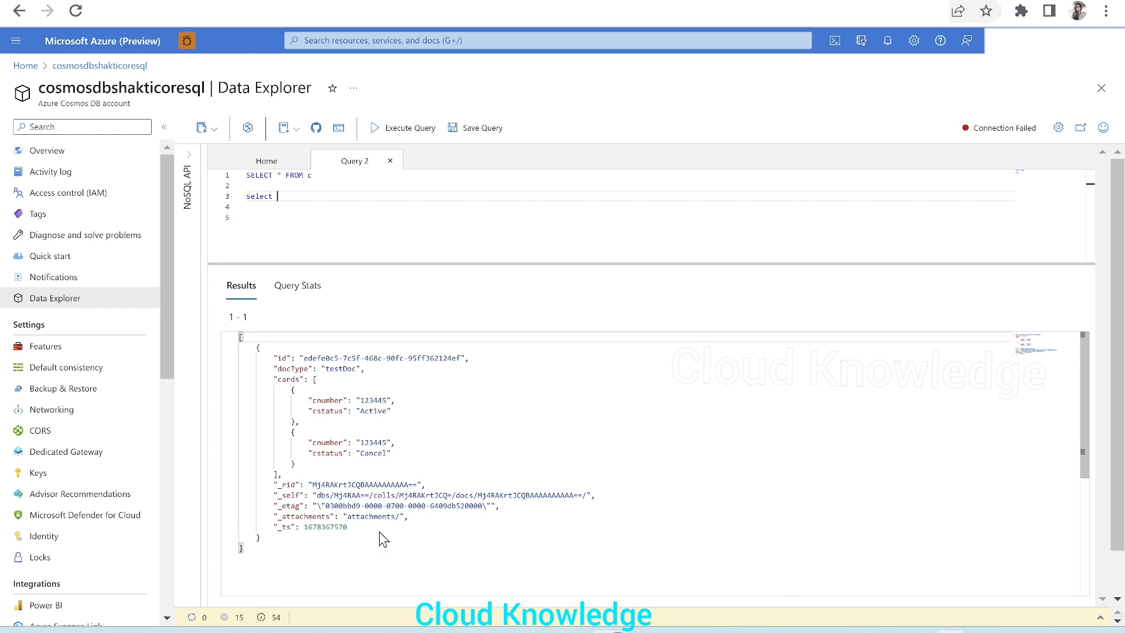
{"action": "type", "text": "c"}
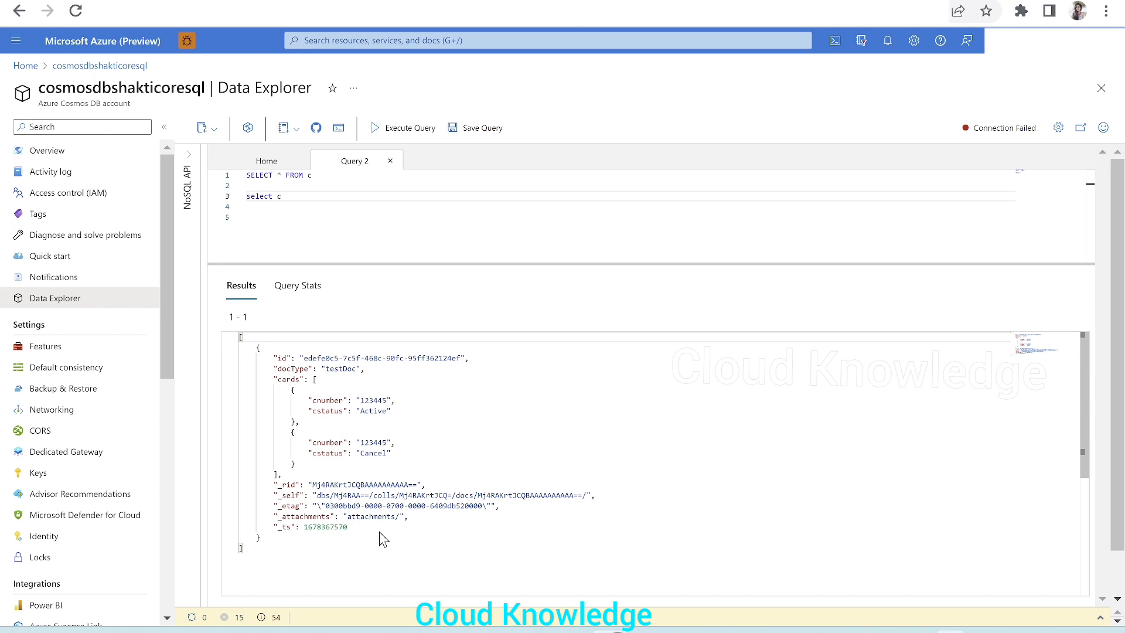
{"action": "type", "text": ".id,"}
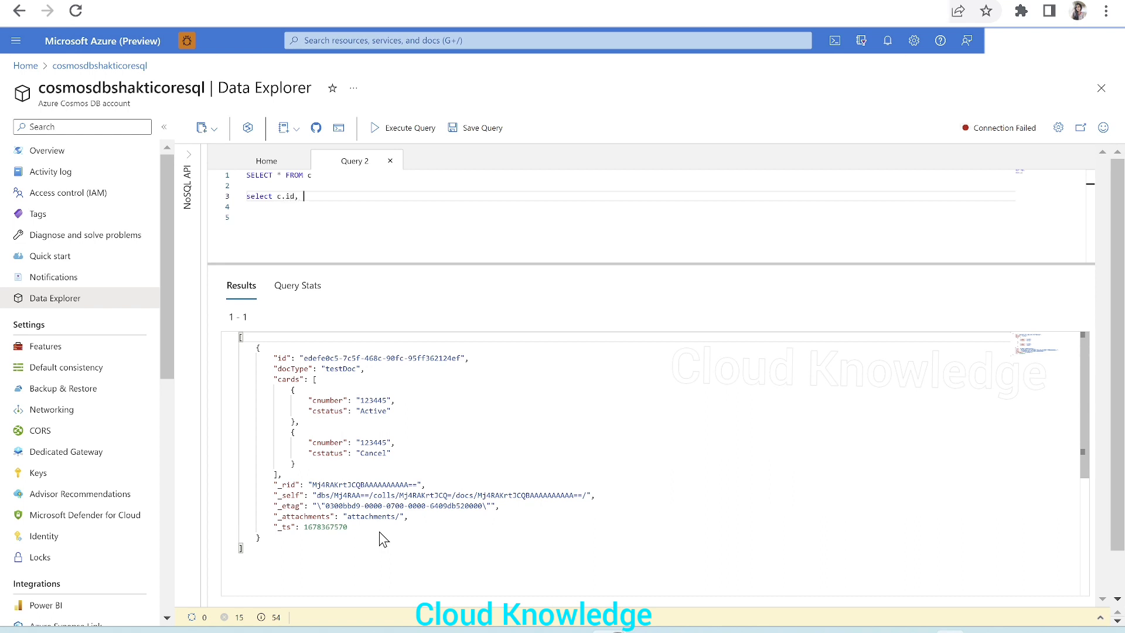
{"action": "type", "text": "c.d"}
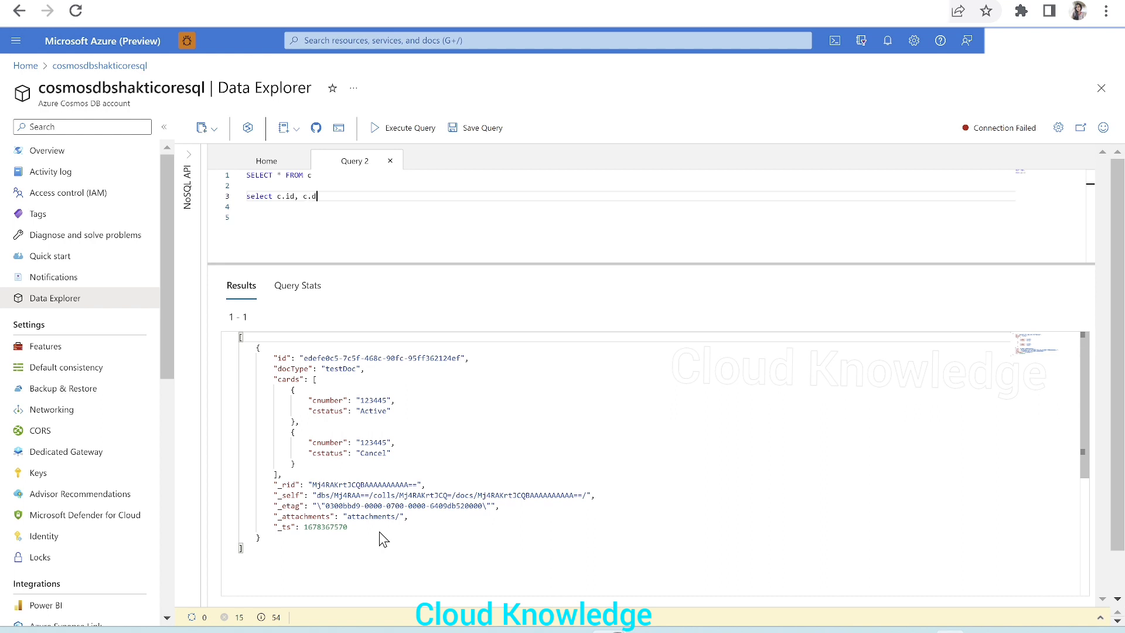
{"action": "type", "text": "ocTy"}
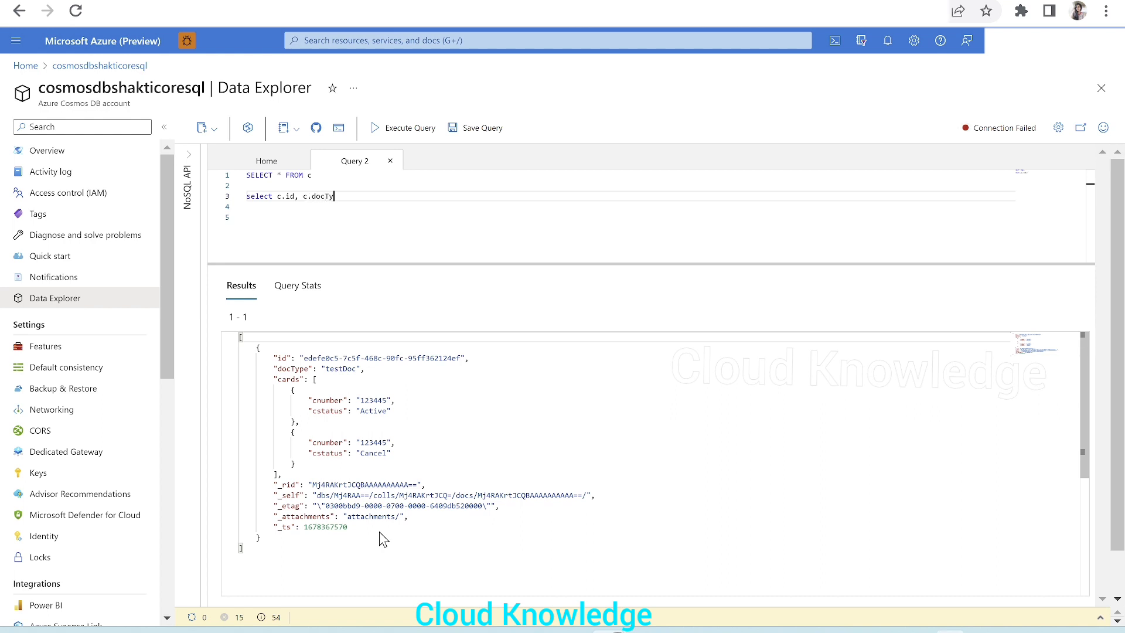
{"action": "type", "text": "pe from"}
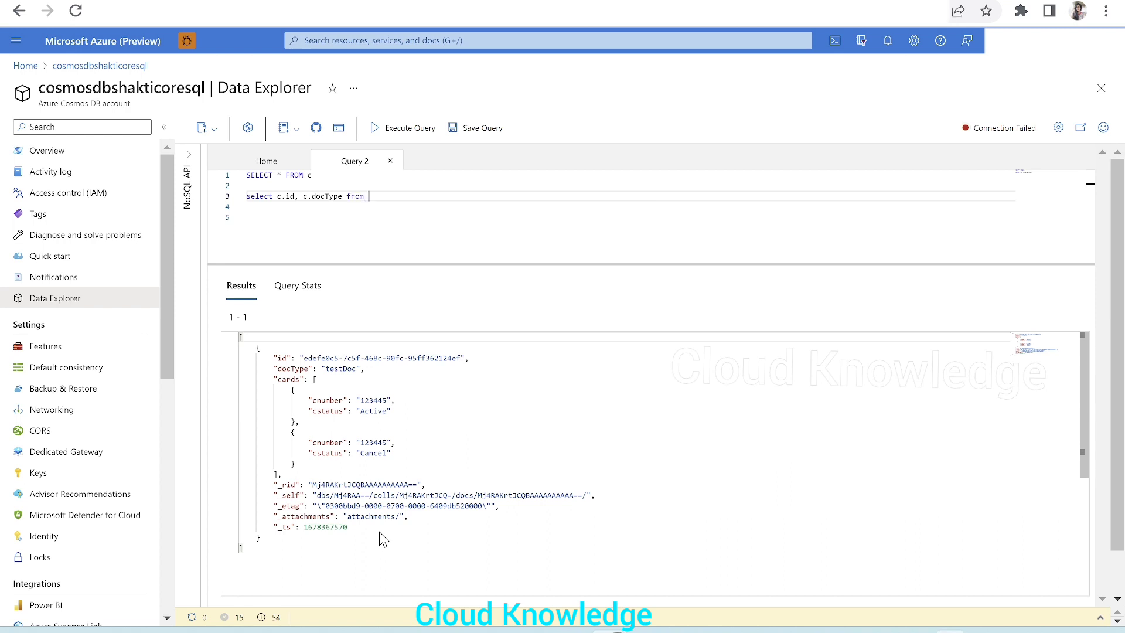
{"action": "type", "text": "c"}
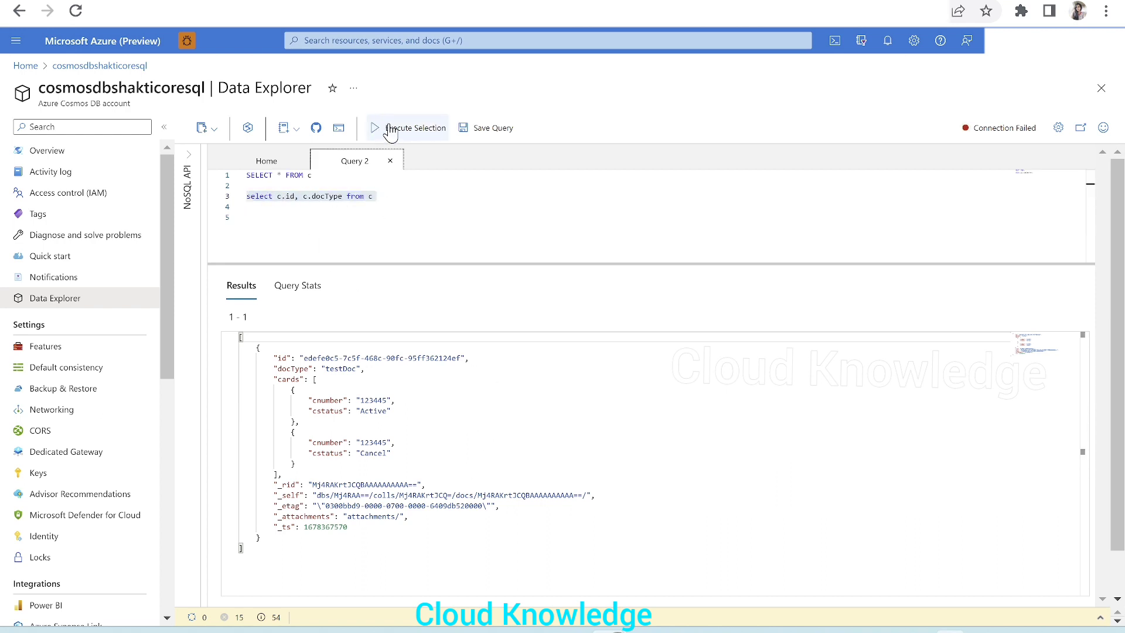
{"action": "left_click", "coordinate": [373, 128]}
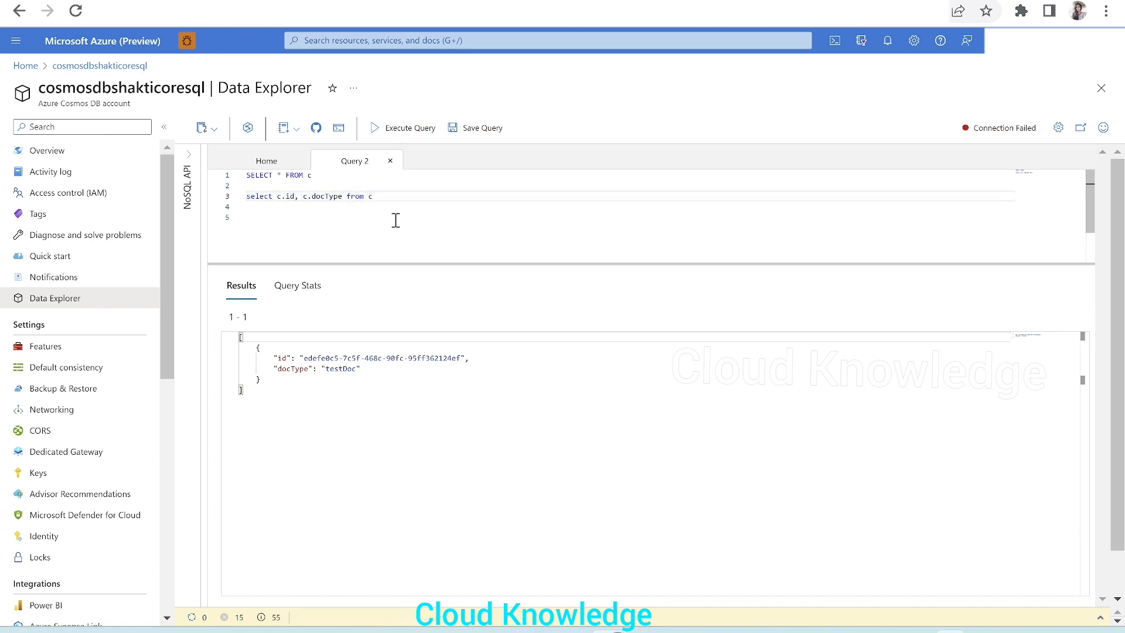
Extend the projection to select c.id, c.docType, c.cards from c and run it.
{"action": "type", "text": ",c."}
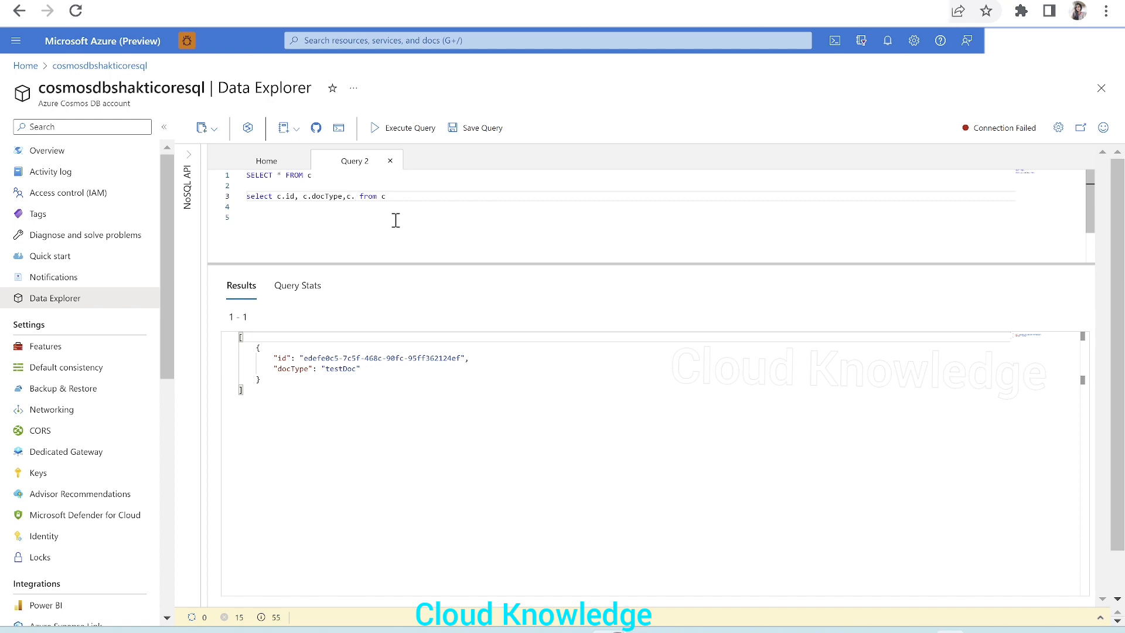
{"action": "type", "text": "cards"}
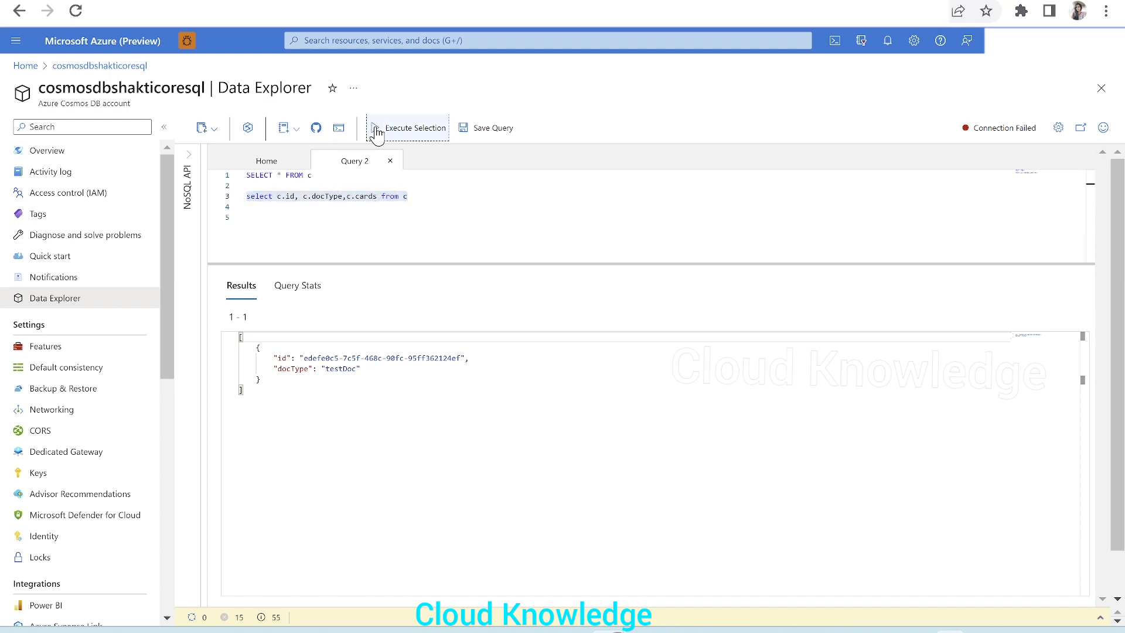
{"action": "left_click", "coordinate": [407, 128]}
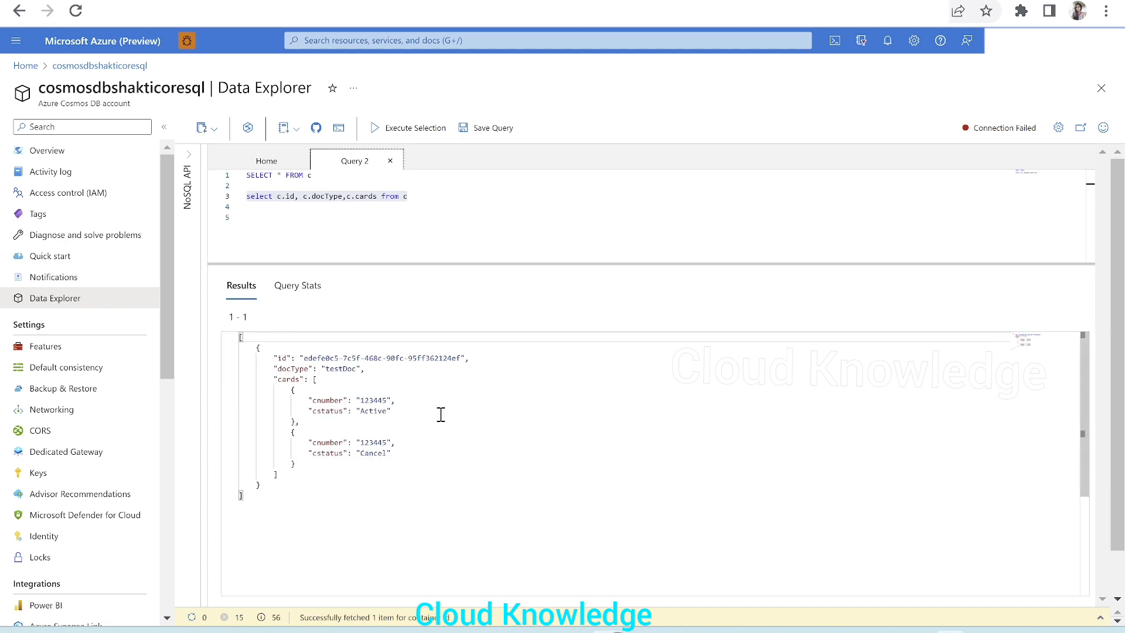
{"action": "mouse_move", "coordinate": [279, 361]}
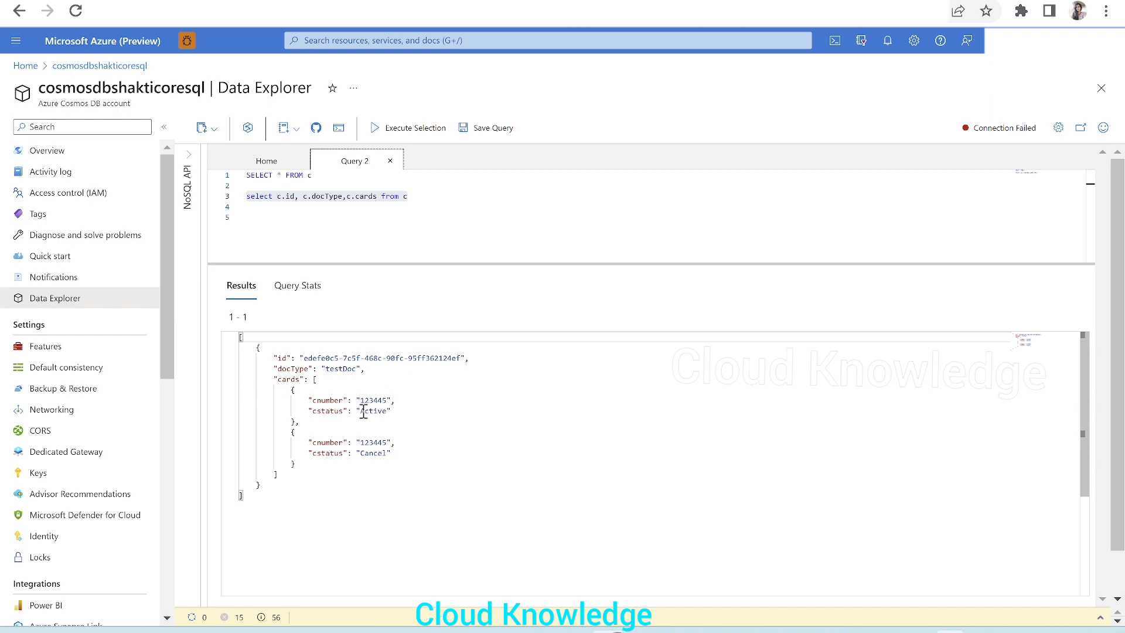
{"action": "mouse_move", "coordinate": [608, 554]}
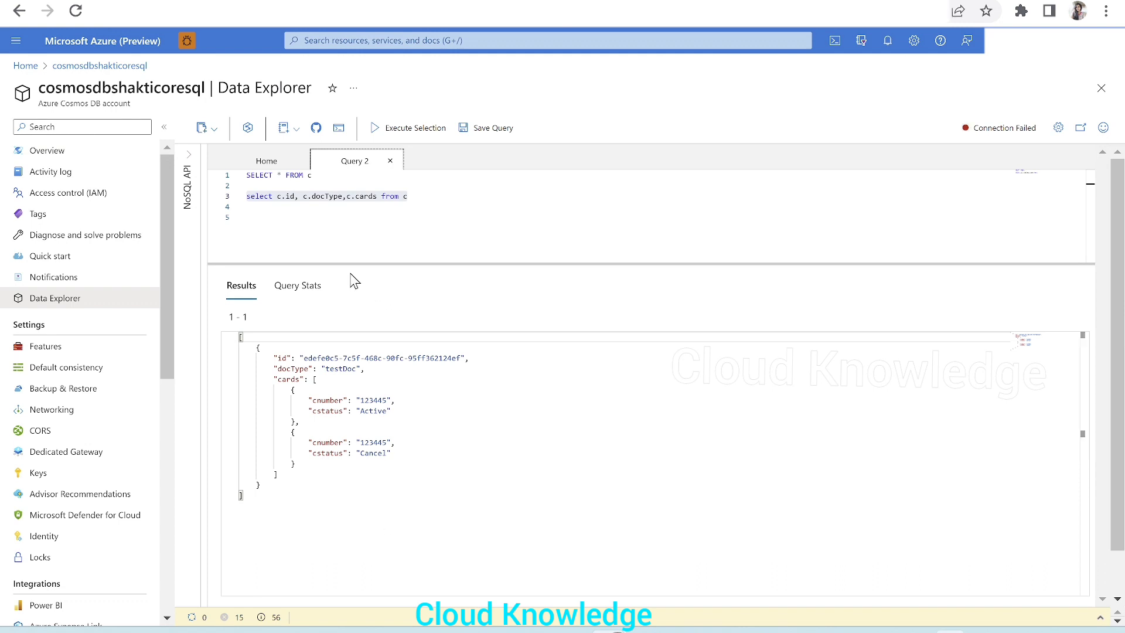
{"action": "mouse_move", "coordinate": [458, 220]}
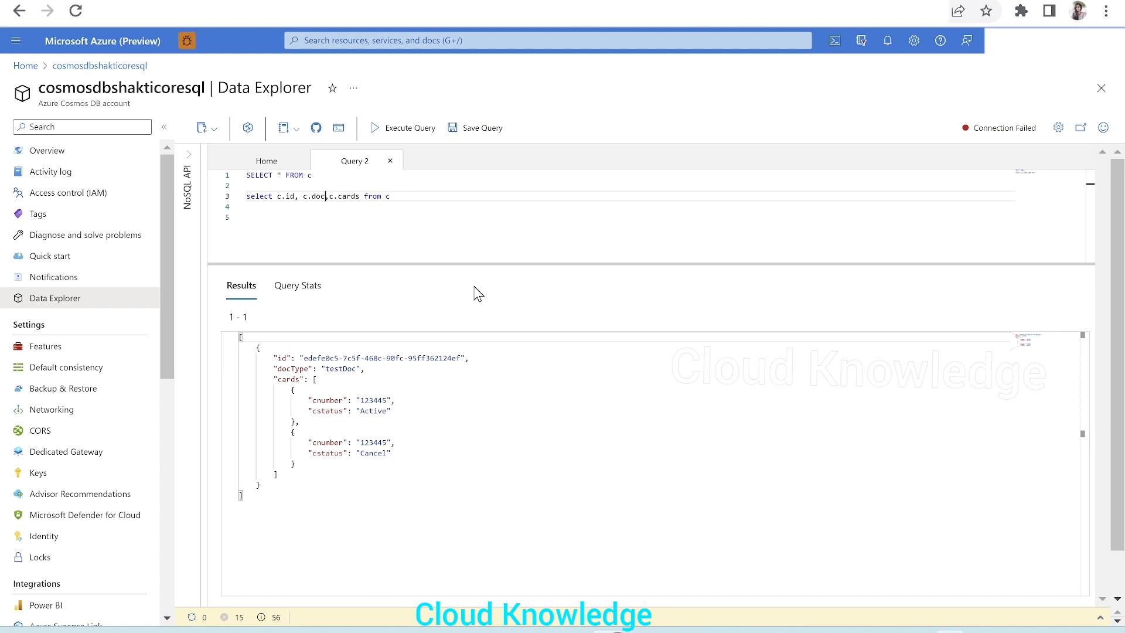
Run select c.id, c.cards from c, returning the id with both Active and Cancel cards.
{"action": "key", "text": "Backspace"}
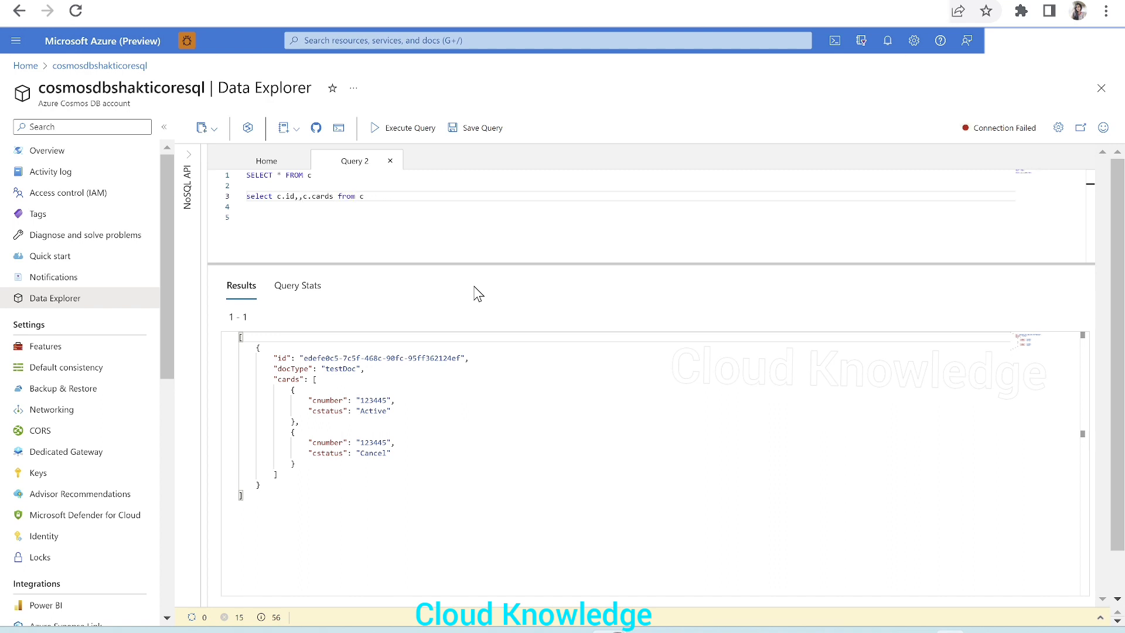
{"action": "triple_click", "coordinate": [301, 196]}
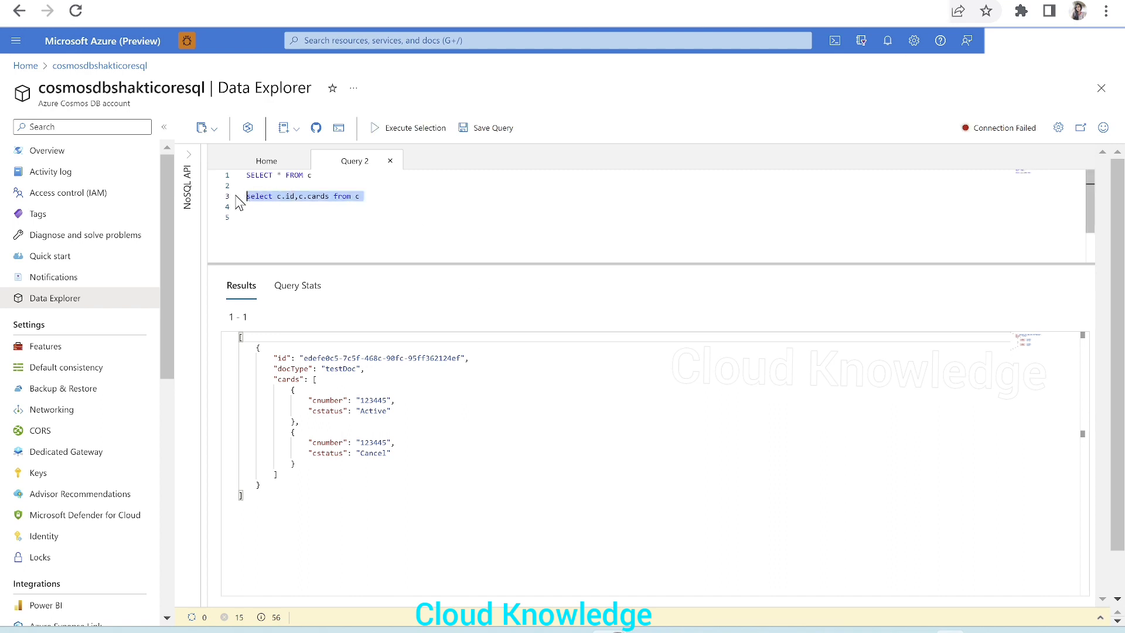
{"action": "left_click", "coordinate": [413, 128]}
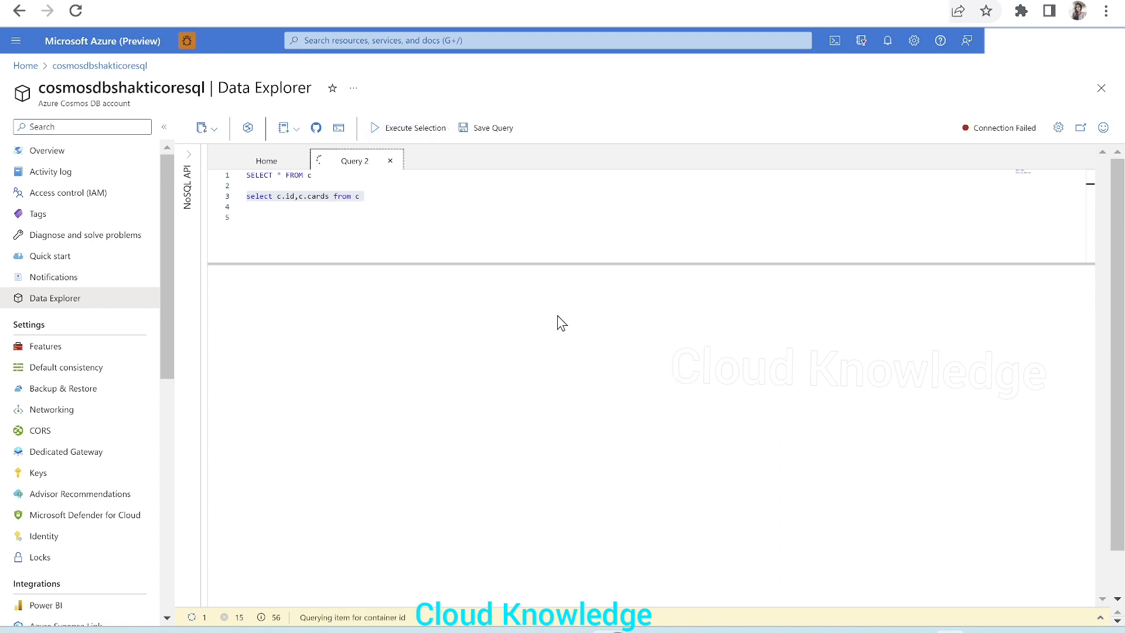
{"action": "left_click", "coordinate": [412, 128]}
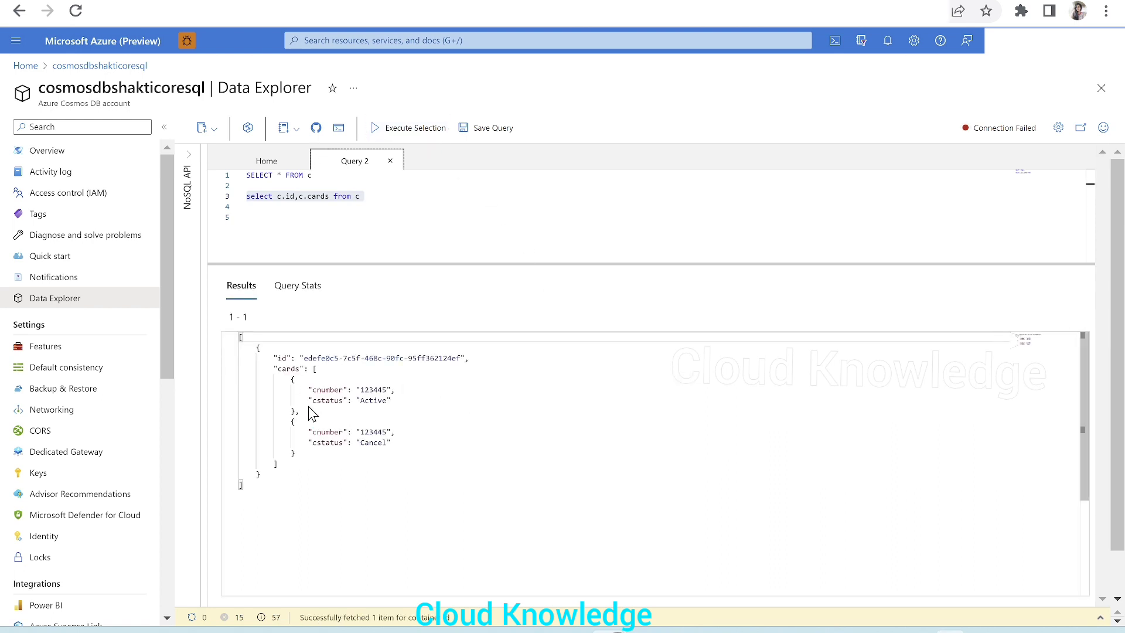
{"action": "mouse_move", "coordinate": [333, 422]}
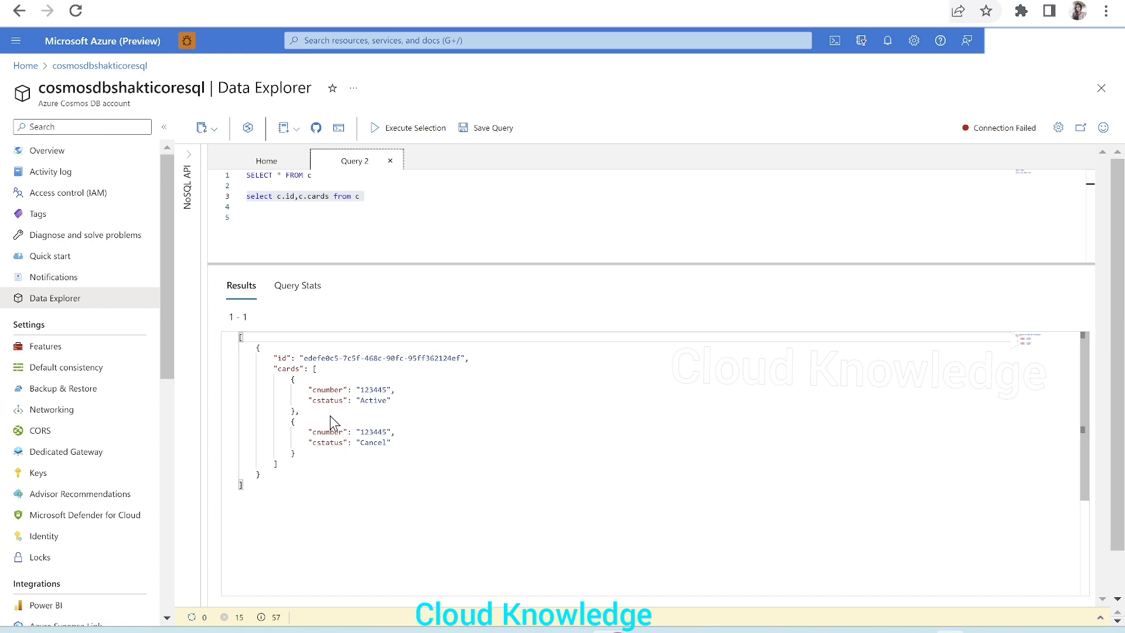
{"action": "mouse_move", "coordinate": [279, 375]}
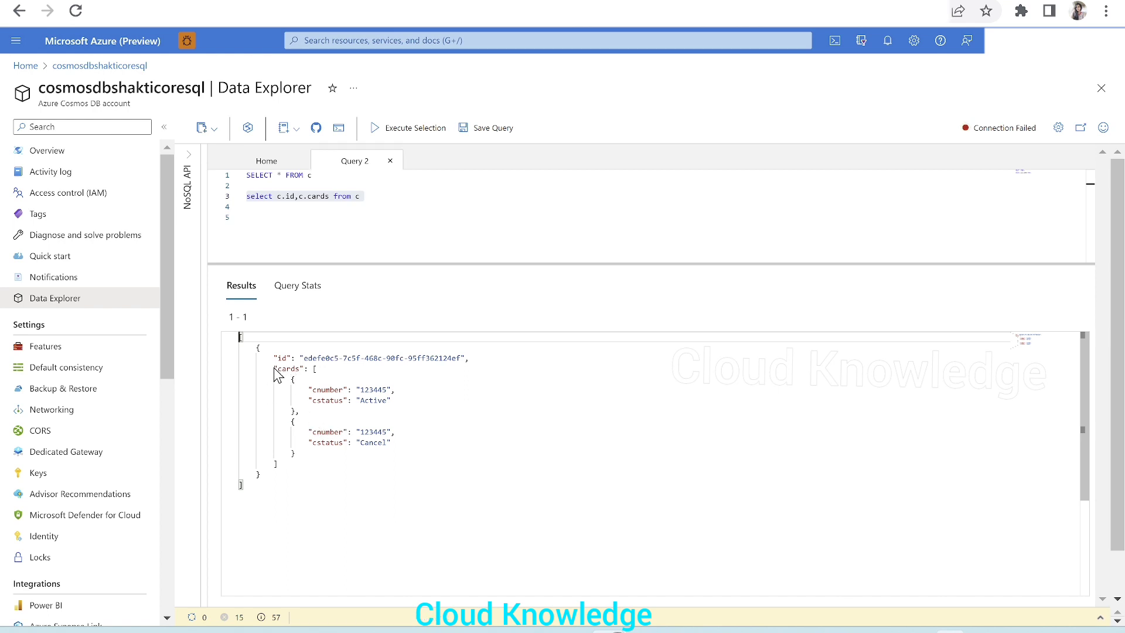
{"action": "mouse_move", "coordinate": [315, 406]}
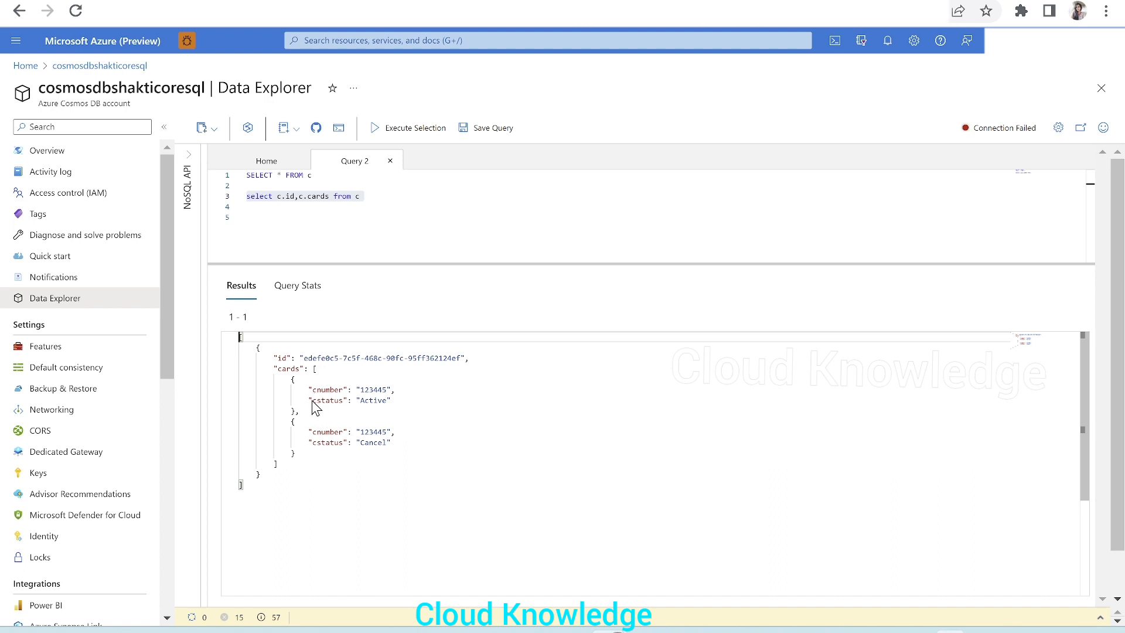
{"action": "mouse_move", "coordinate": [337, 415]}
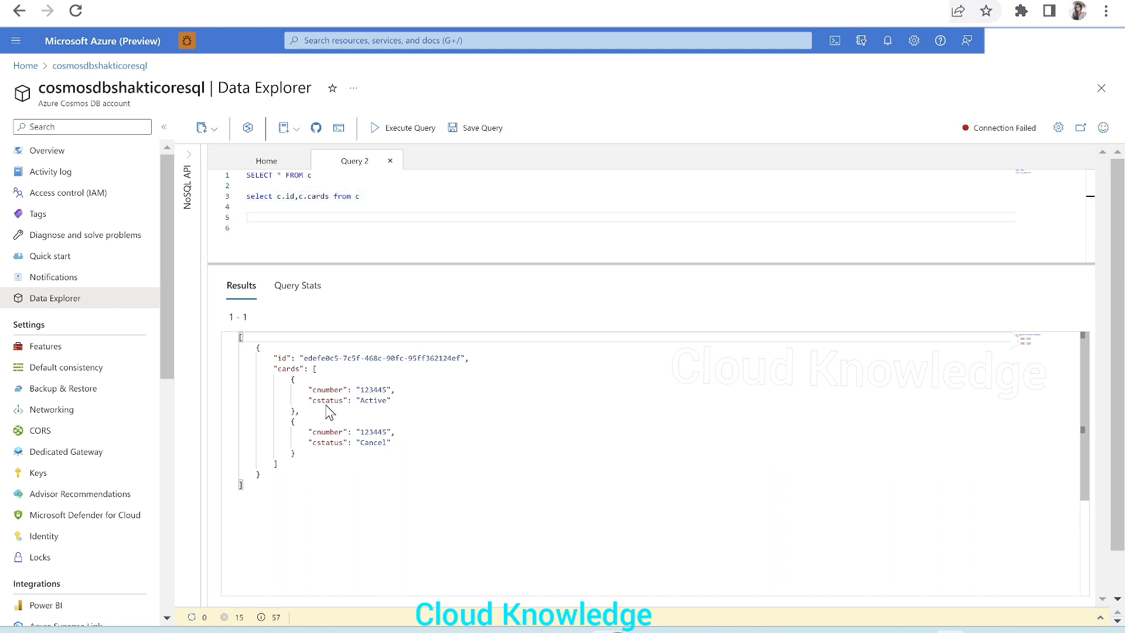
{"action": "mouse_move", "coordinate": [348, 395]}
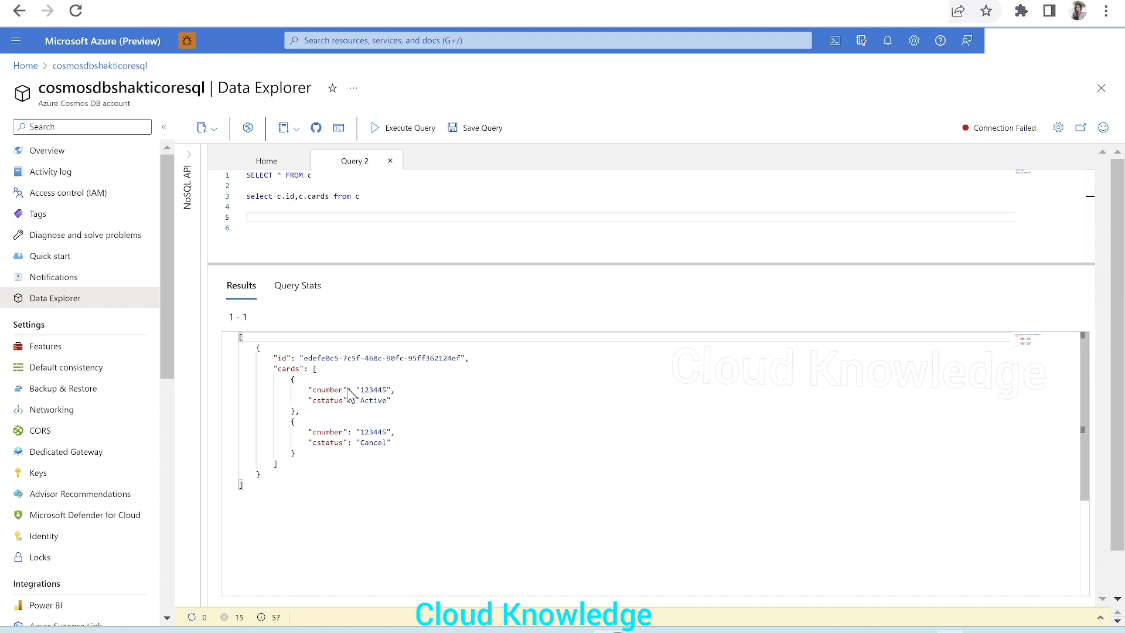
{"action": "mouse_move", "coordinate": [328, 395]}
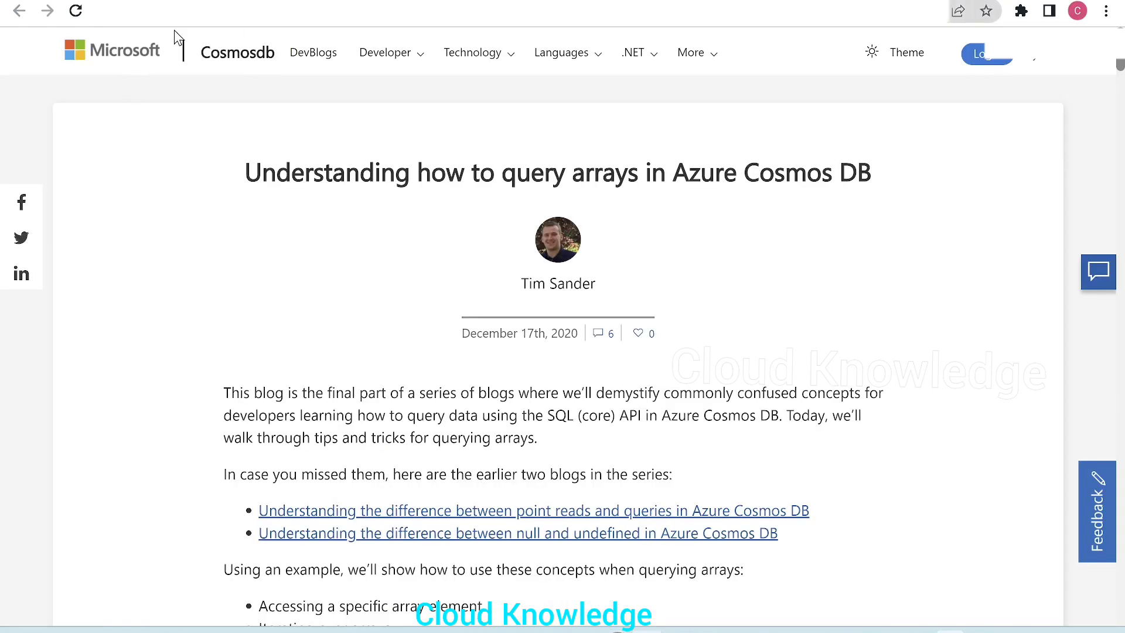
{"action": "mouse_move", "coordinate": [142, 31]}
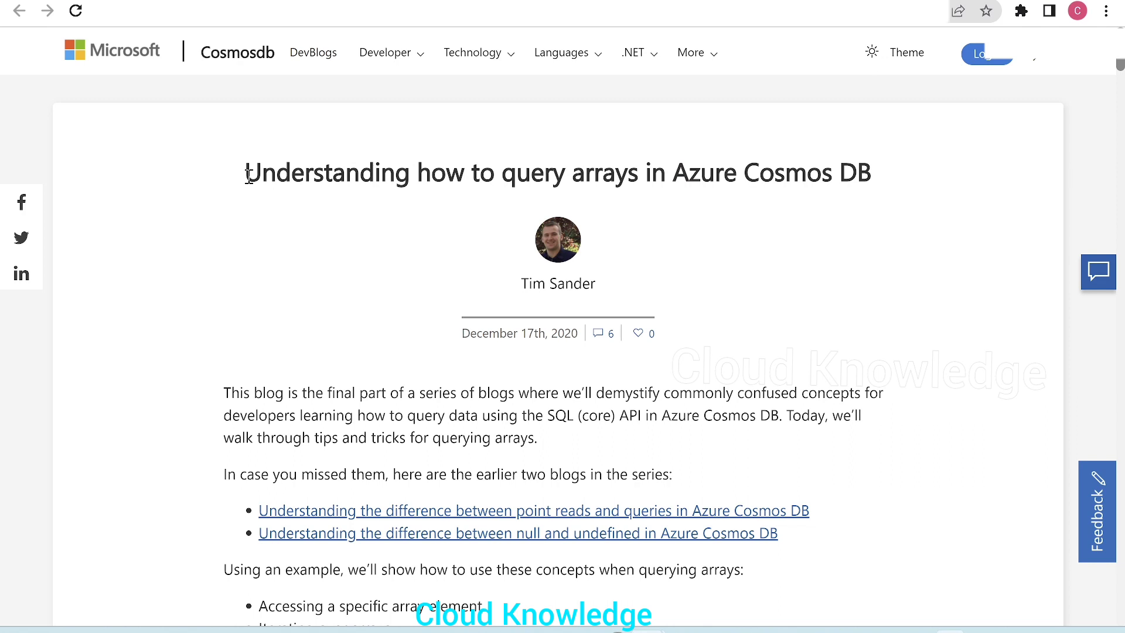
{"action": "mouse_move", "coordinate": [660, 189]}
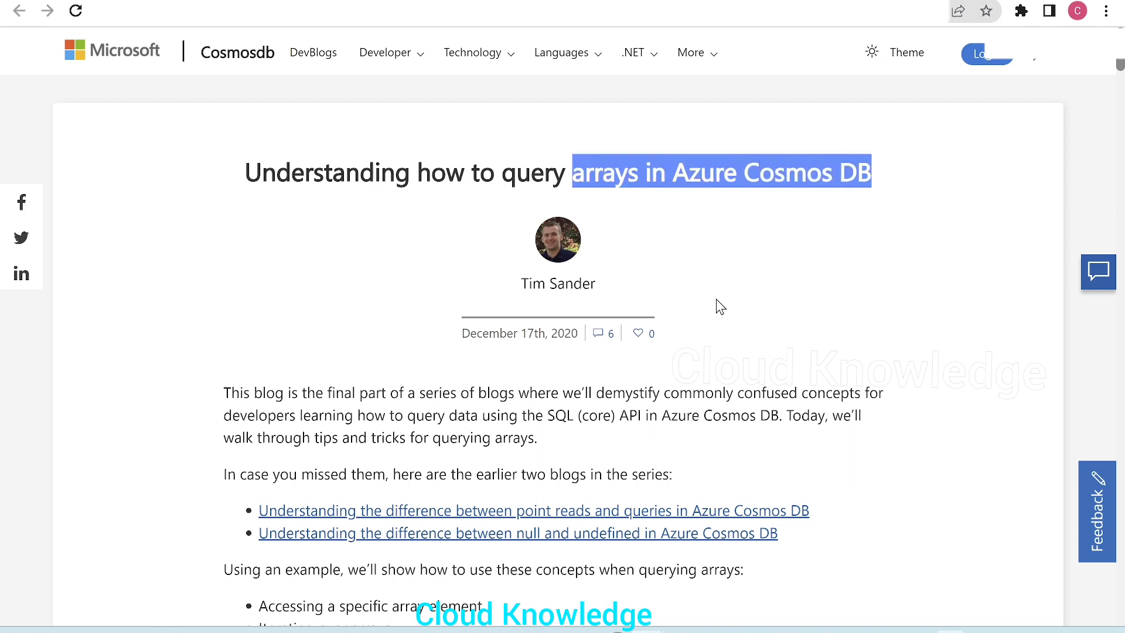
Scroll the DevBlogs arrays article down to its Iterating over arrays section.
{"action": "scroll", "scroll_direction": "down", "scroll_amount": 3}
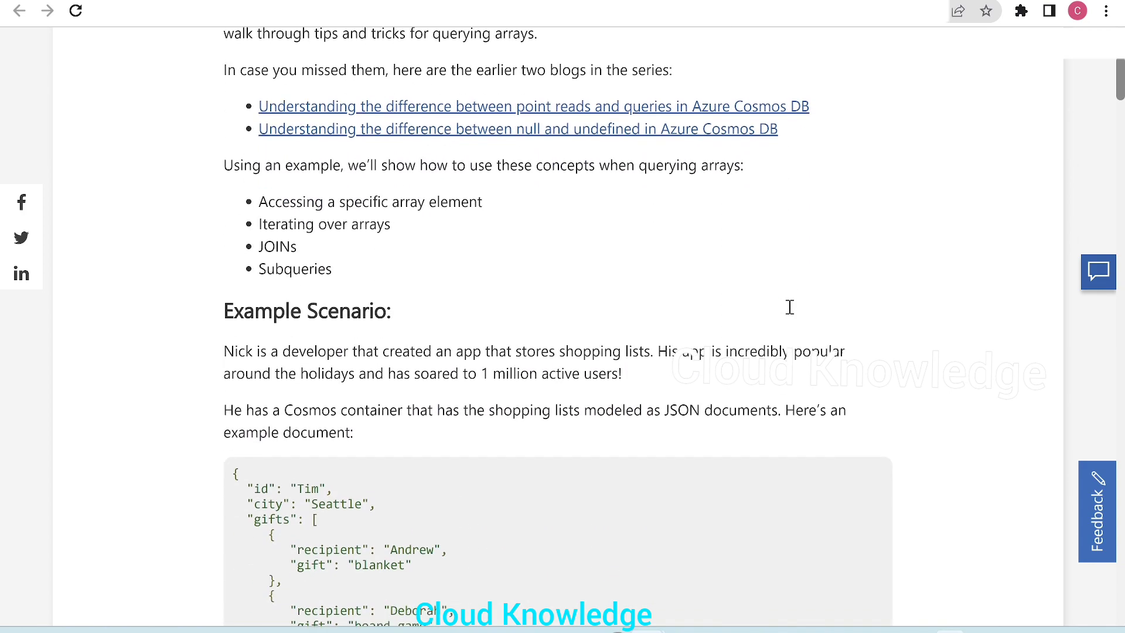
{"action": "scroll", "scroll_direction": "down", "scroll_amount": 3}
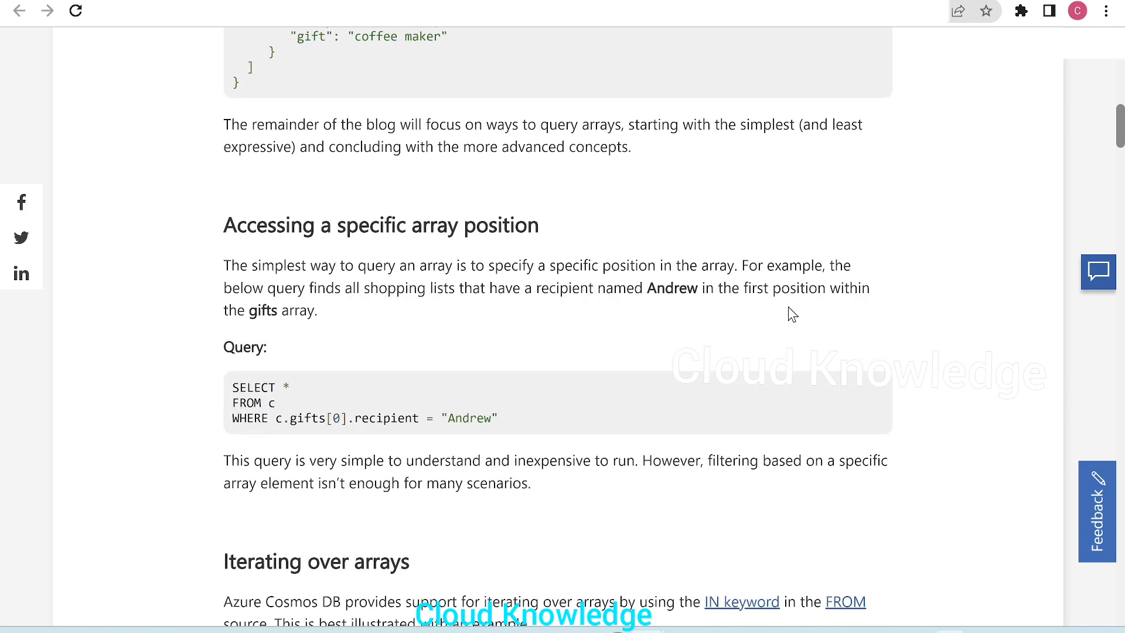
{"action": "scroll", "scroll_direction": "down", "scroll_amount": 3}
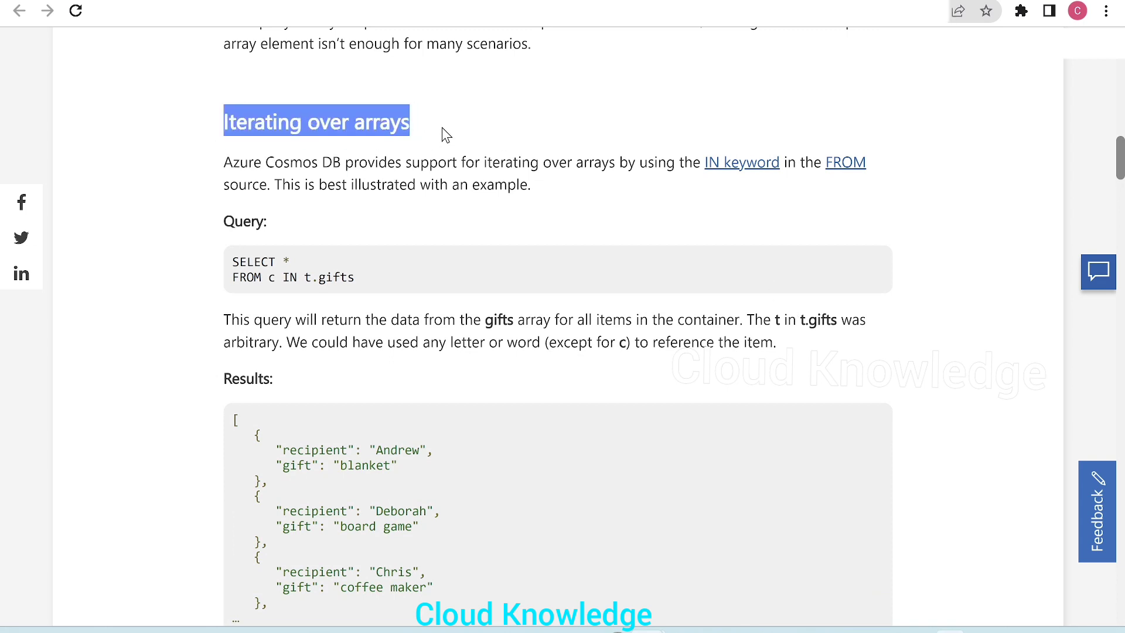
{"action": "mouse_move", "coordinate": [414, 167]}
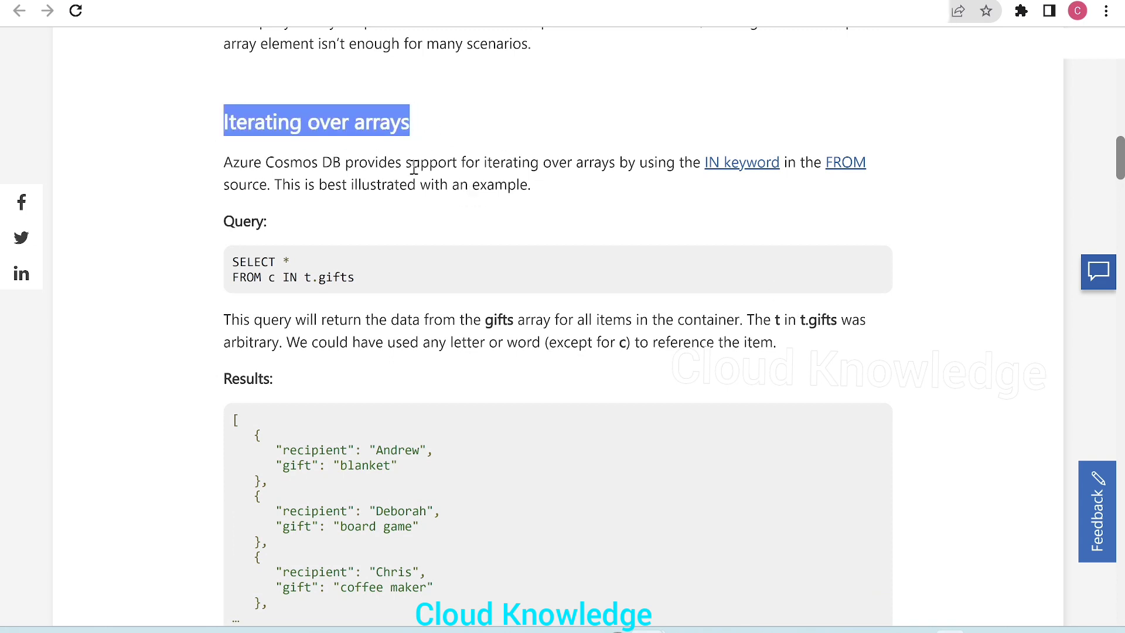
{"action": "mouse_move", "coordinate": [635, 164]}
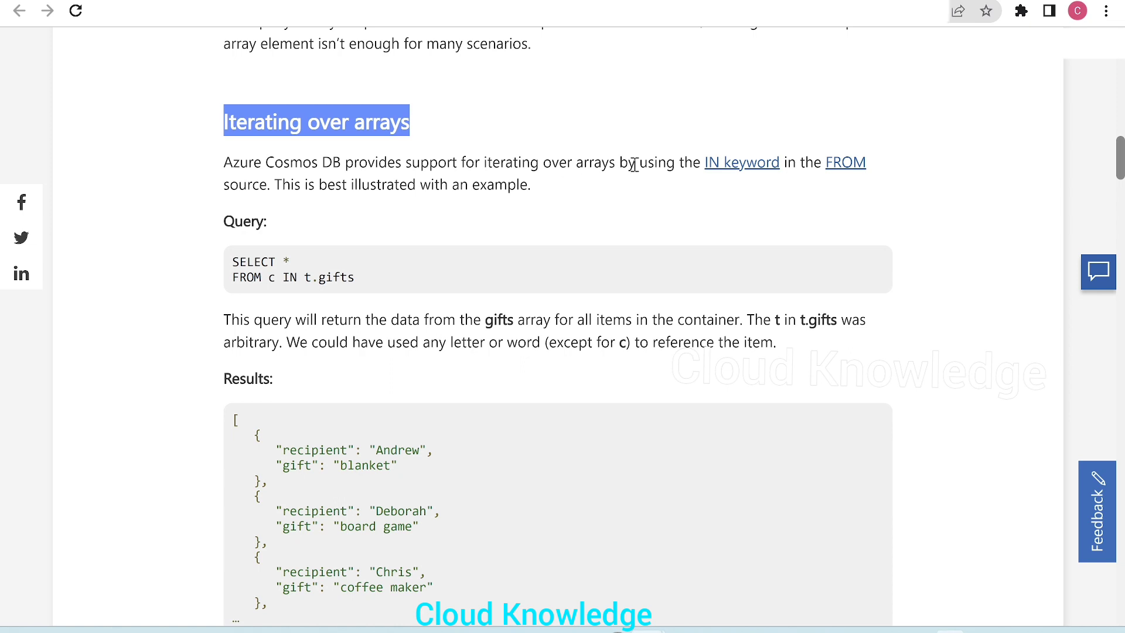
{"action": "mouse_move", "coordinate": [740, 162]}
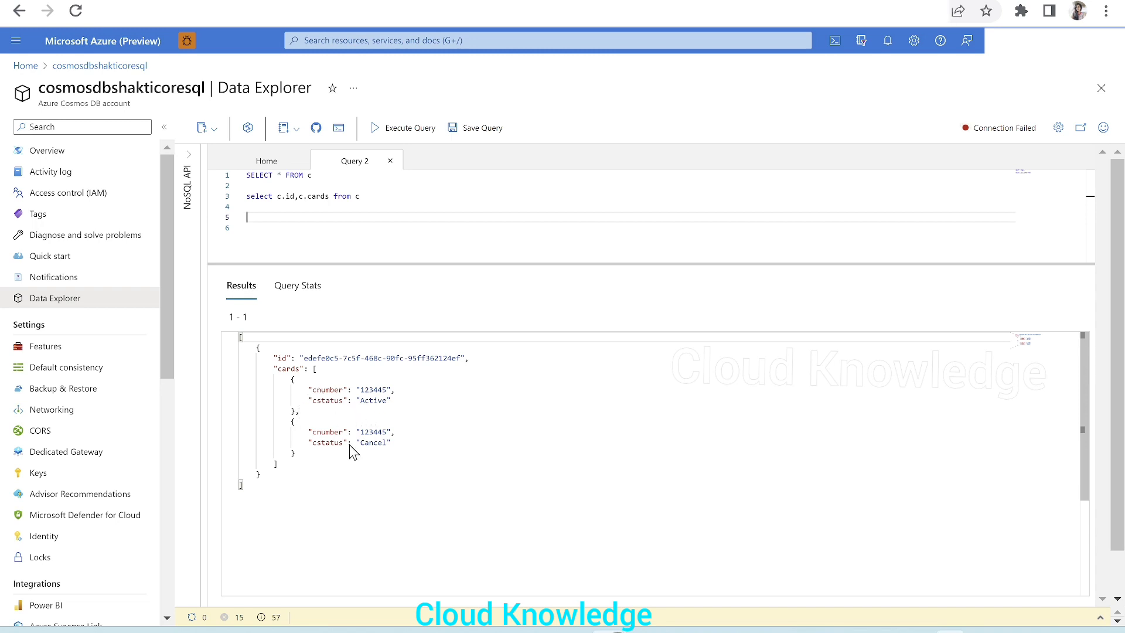
{"action": "mouse_move", "coordinate": [303, 338]}
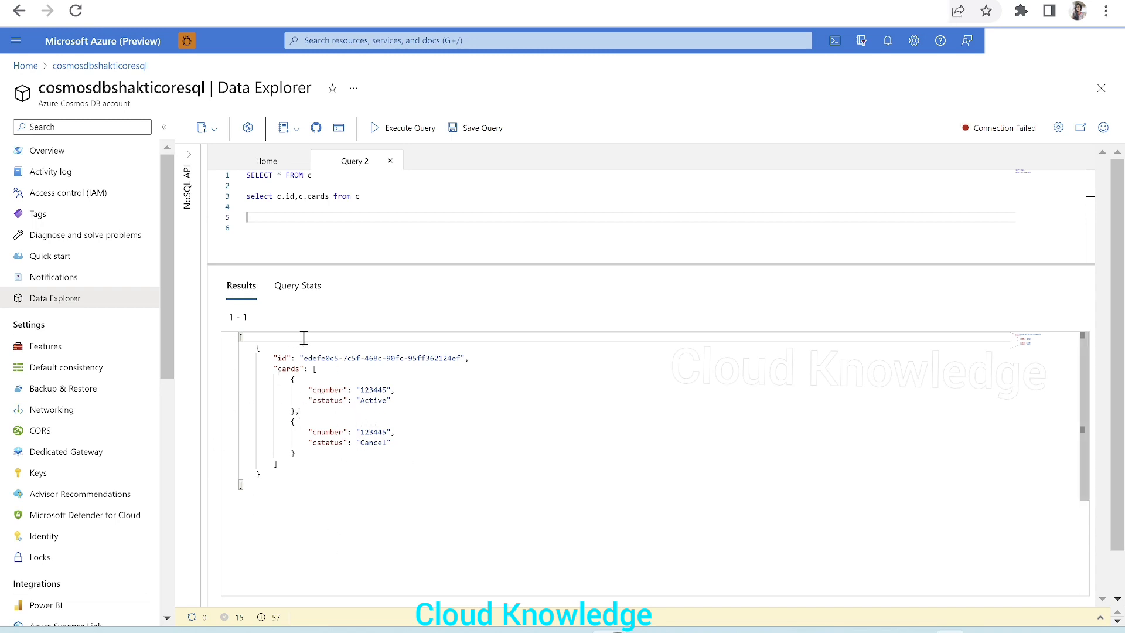
Run select * from c.cards, returning just the cards array with both cards.
{"action": "type", "text": "see"}
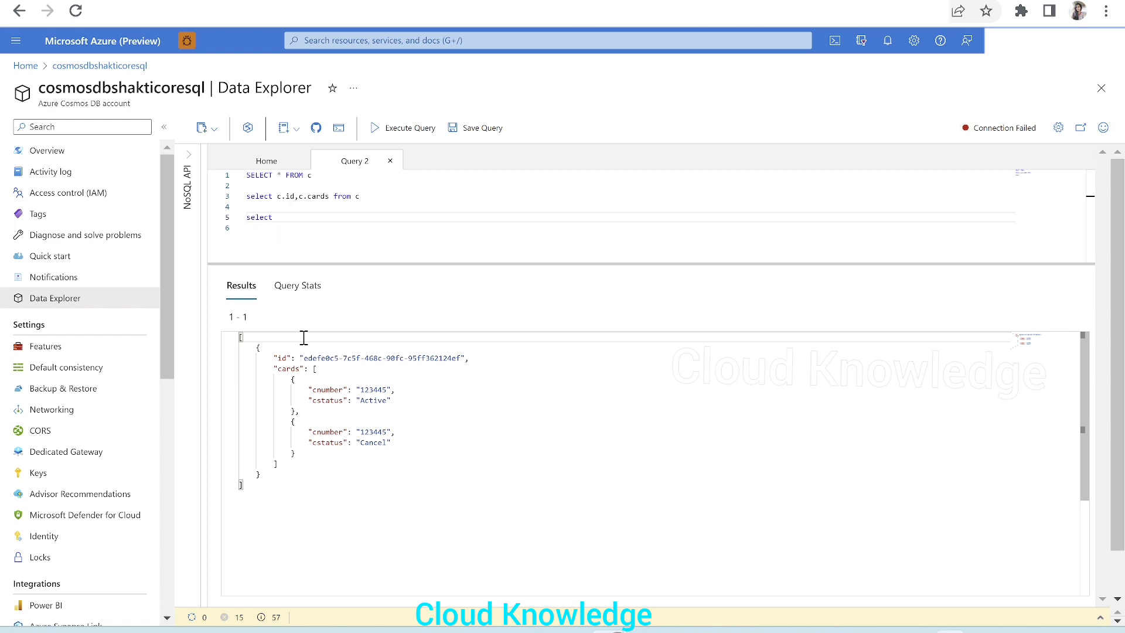
{"action": "type", "text": "* from c.crads"}
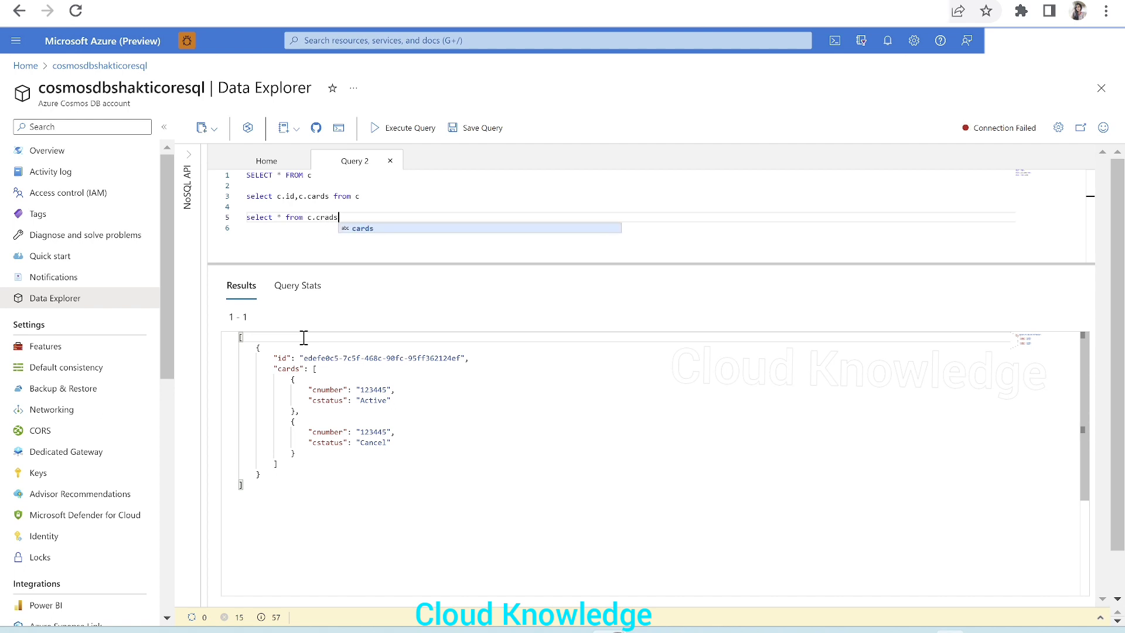
{"action": "key", "text": "Backspace"}
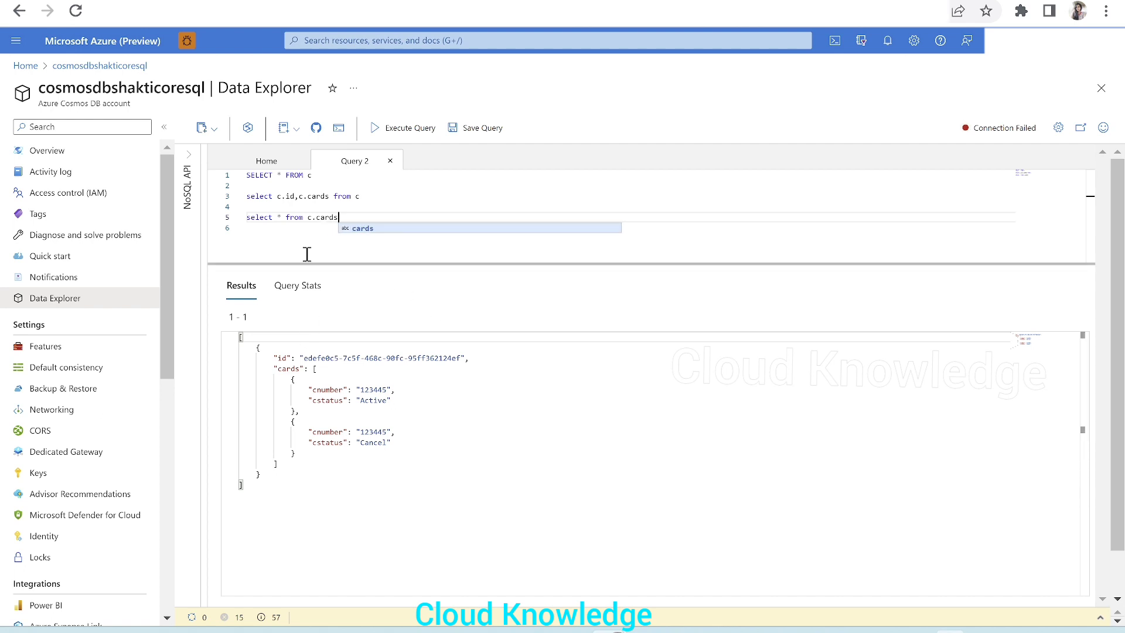
{"action": "triple_click", "coordinate": [291, 216]}
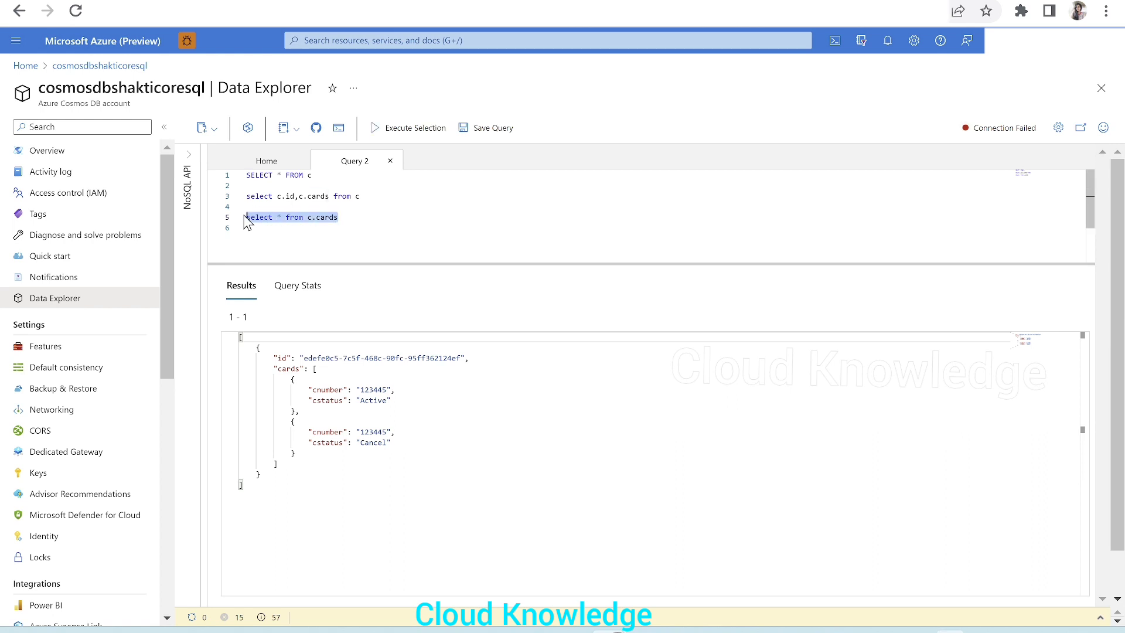
{"action": "left_click", "coordinate": [413, 128]}
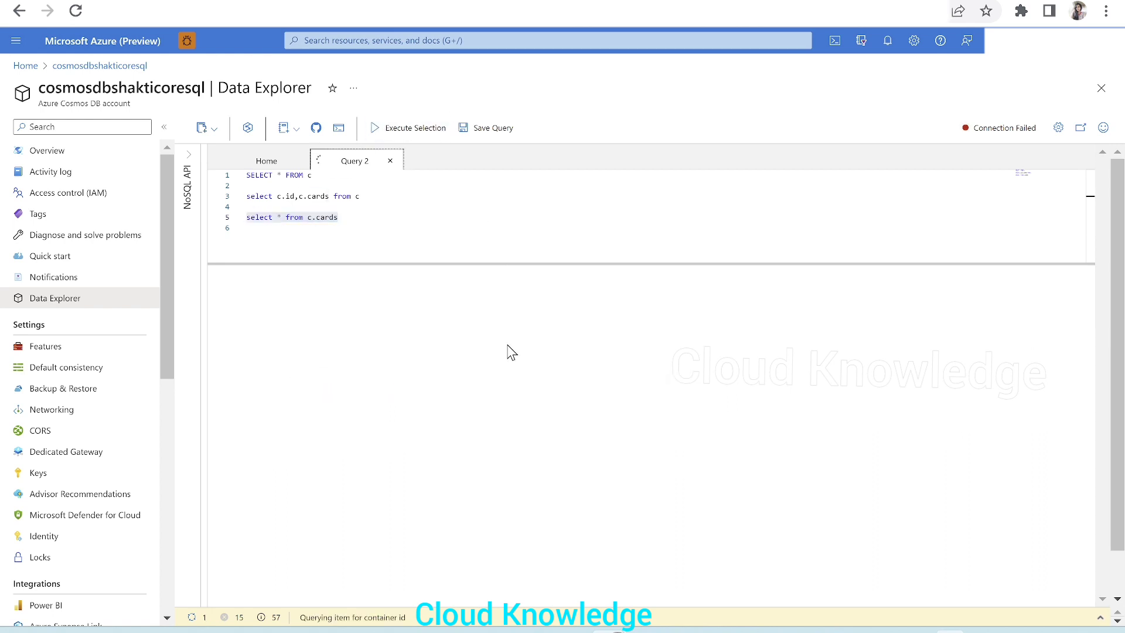
{"action": "left_click", "coordinate": [412, 128]}
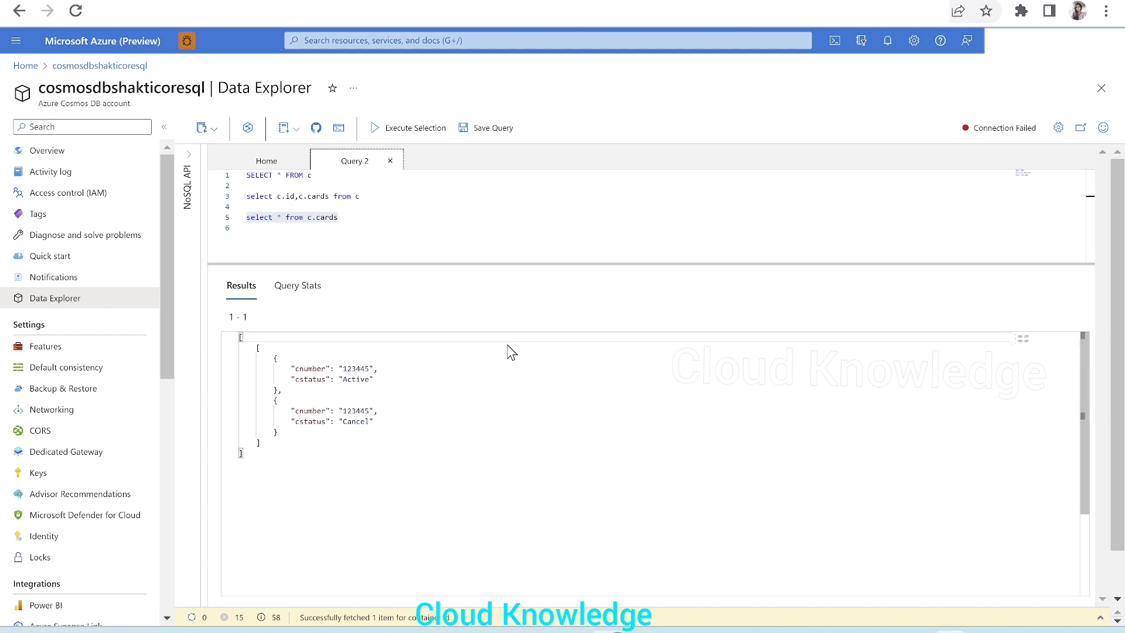
{"action": "mouse_move", "coordinate": [360, 385]}
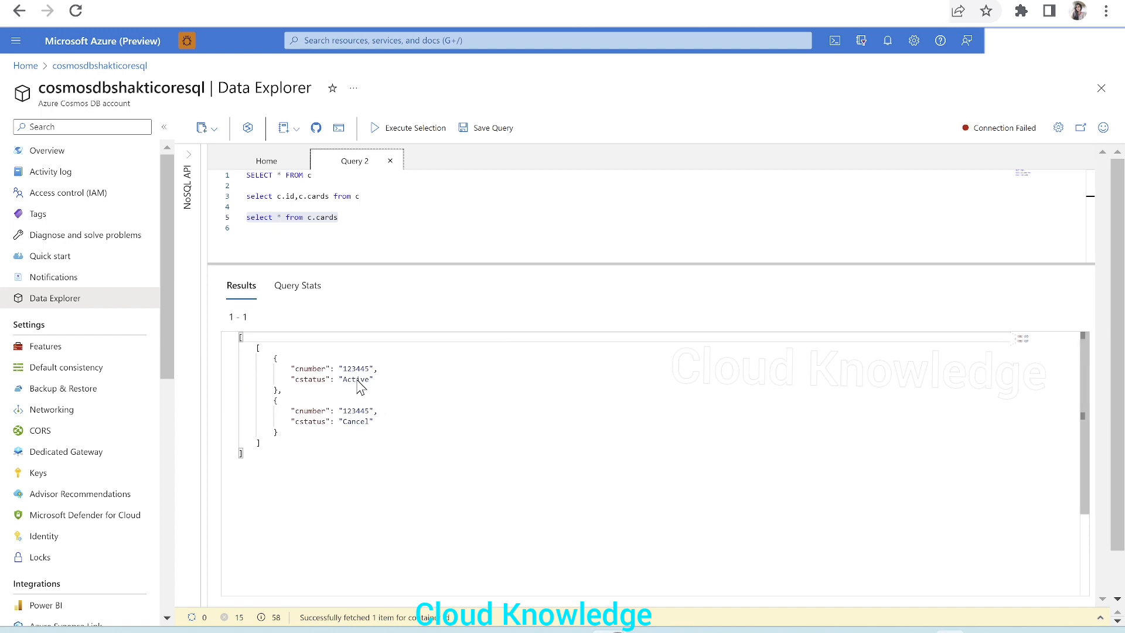
{"action": "mouse_move", "coordinate": [450, 371]}
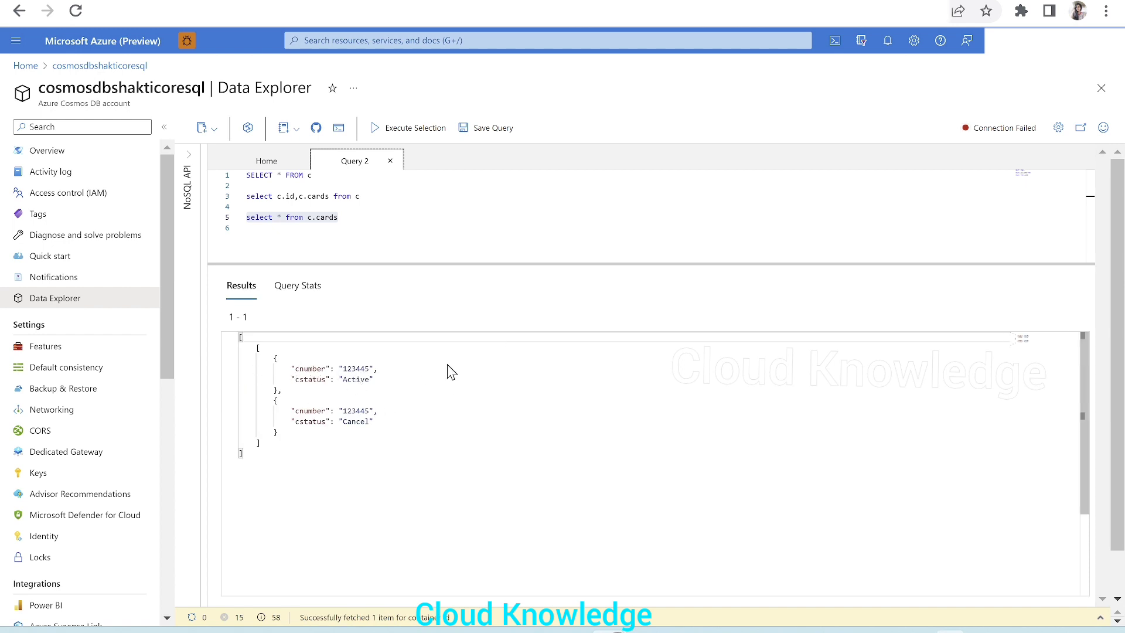
{"action": "left_click", "coordinate": [337, 217]}
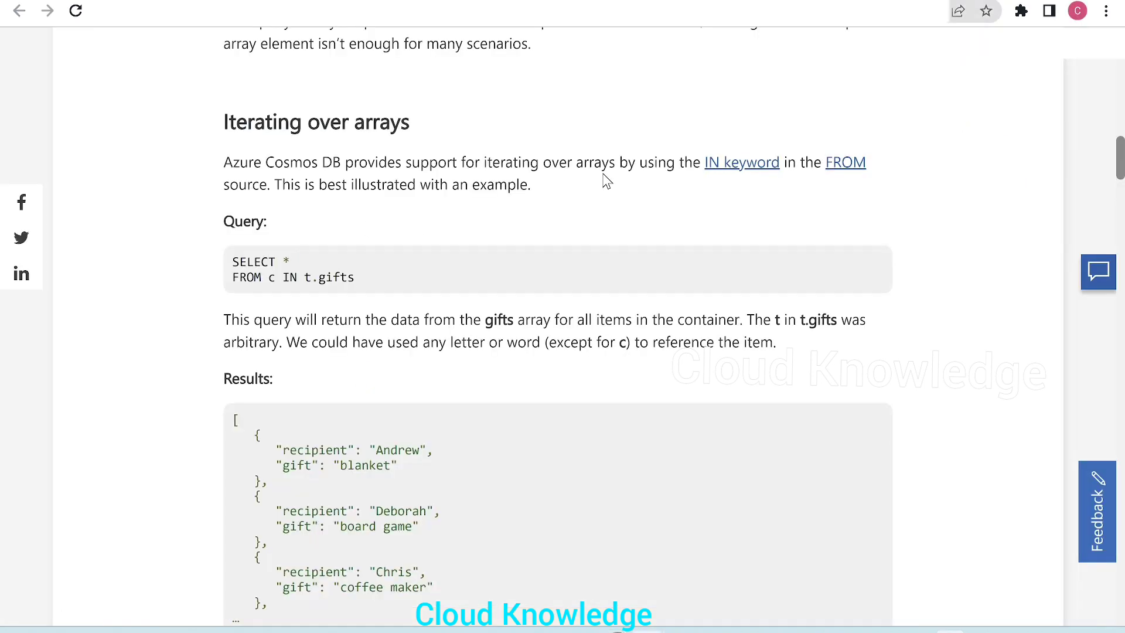
{"action": "mouse_move", "coordinate": [791, 199]}
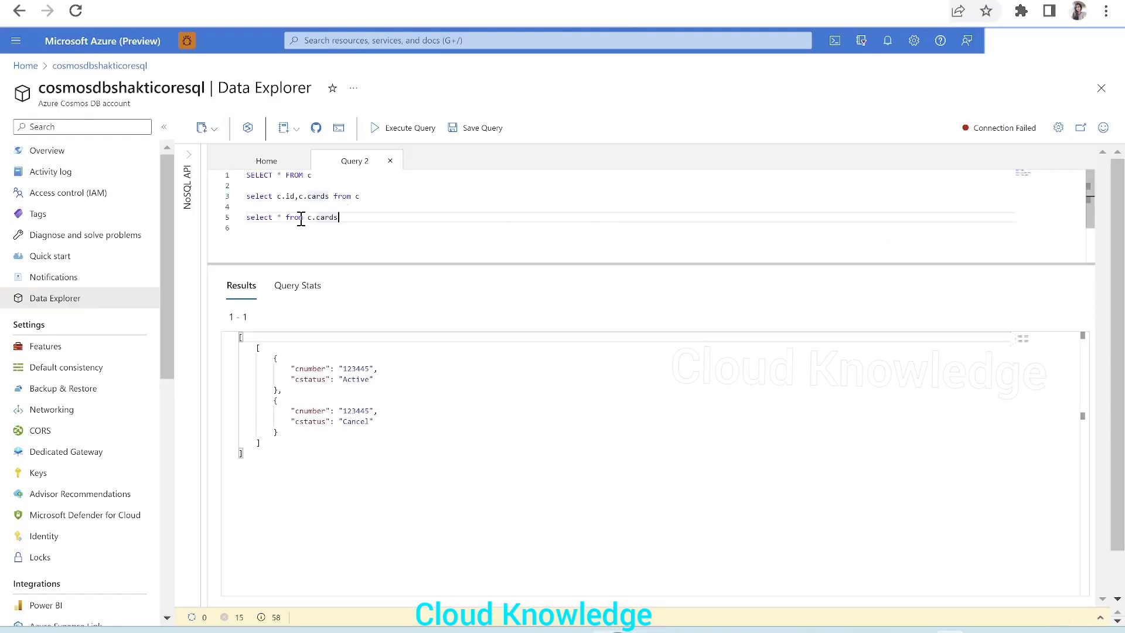
{"action": "mouse_move", "coordinate": [607, 350]}
{"action": "type", "text": "x "}
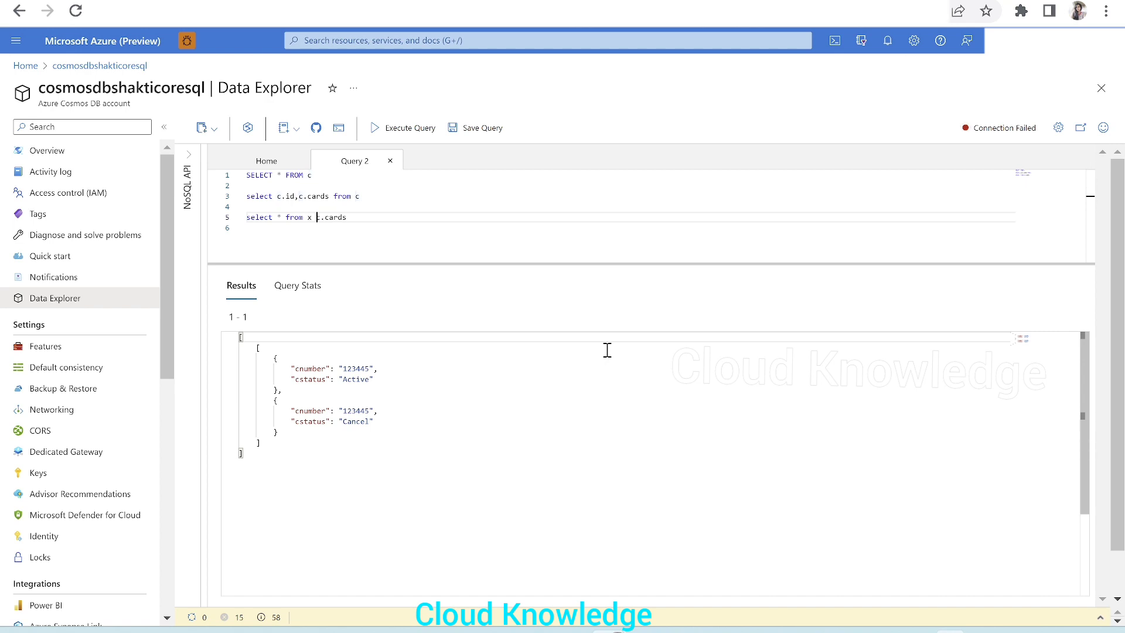
Run select * from x in c.cards so each card is returned individually.
{"action": "type", "text": "in"}
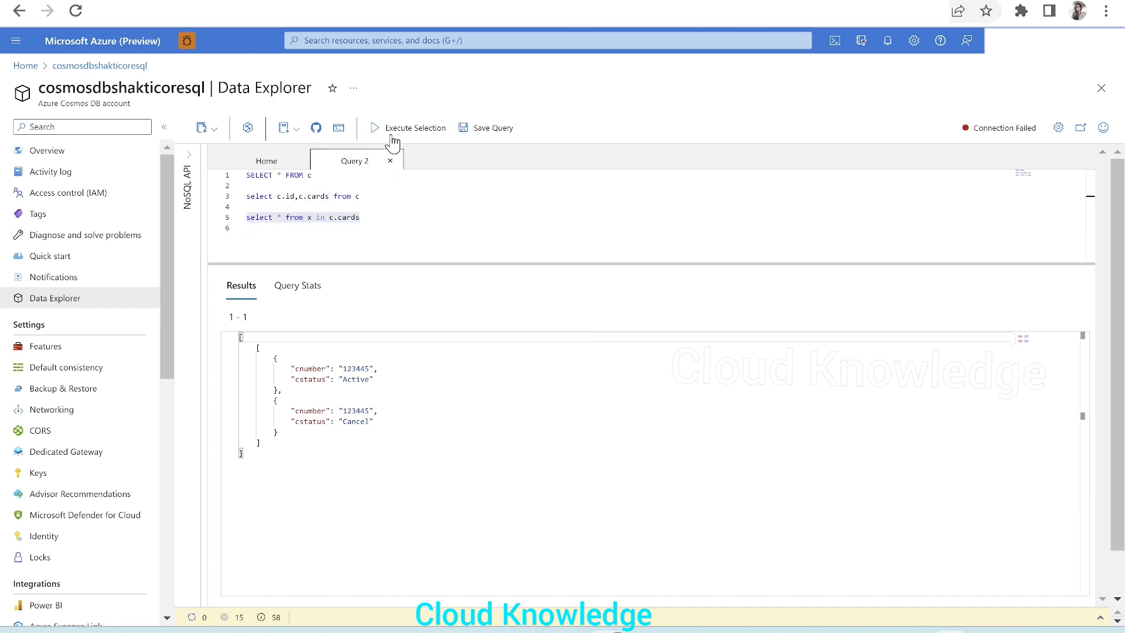
{"action": "left_click", "coordinate": [413, 128]}
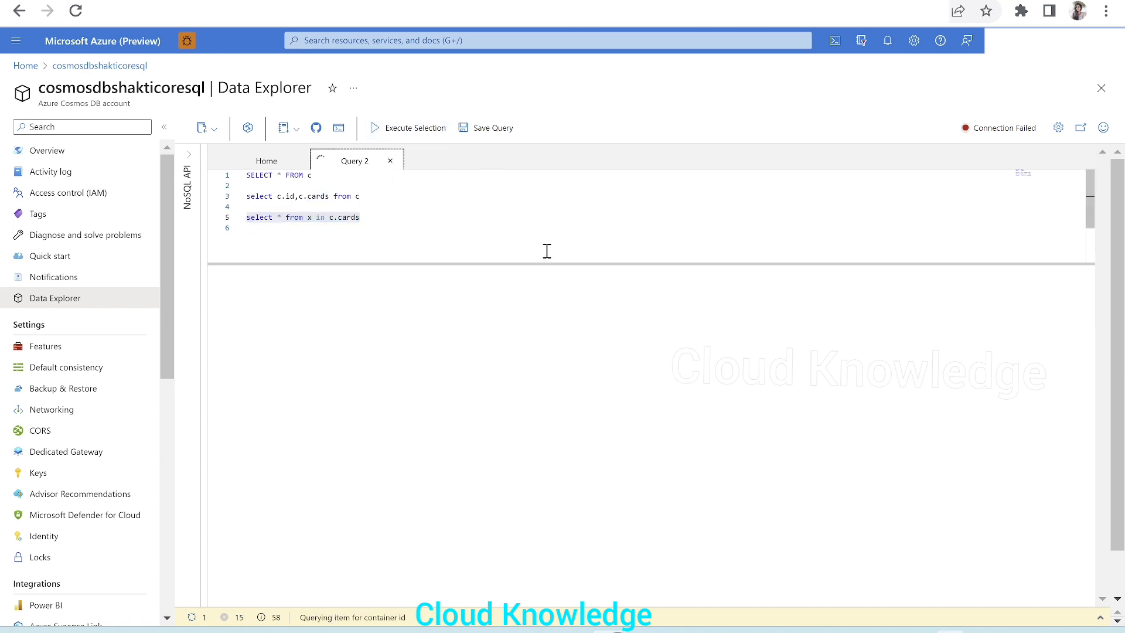
{"action": "left_click", "coordinate": [412, 128]}
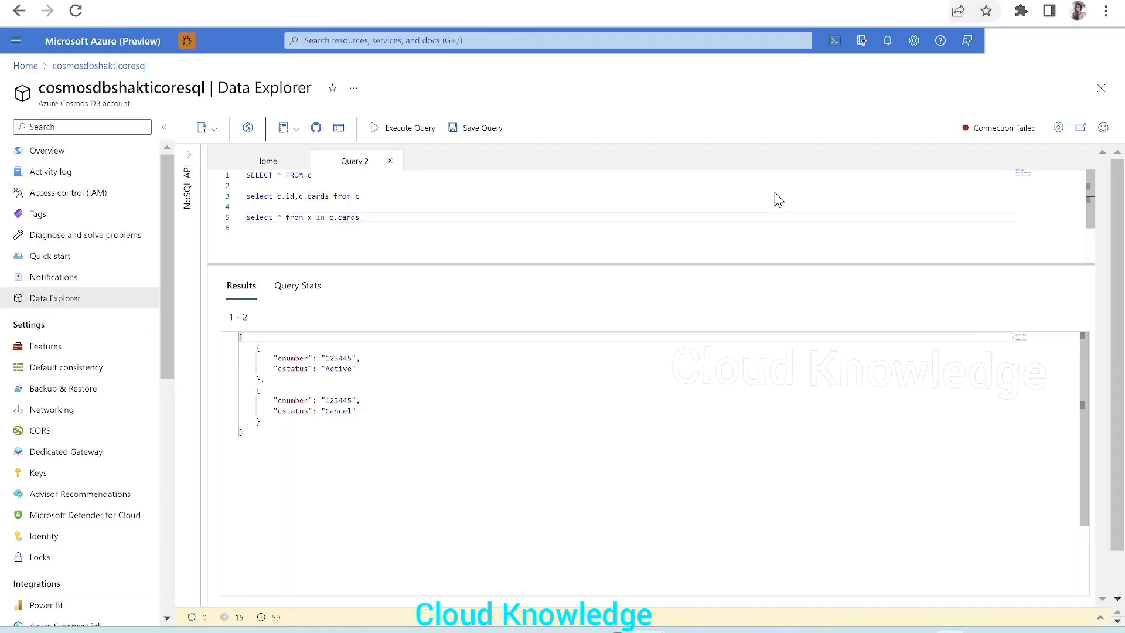
{"action": "mouse_move", "coordinate": [360, 236]}
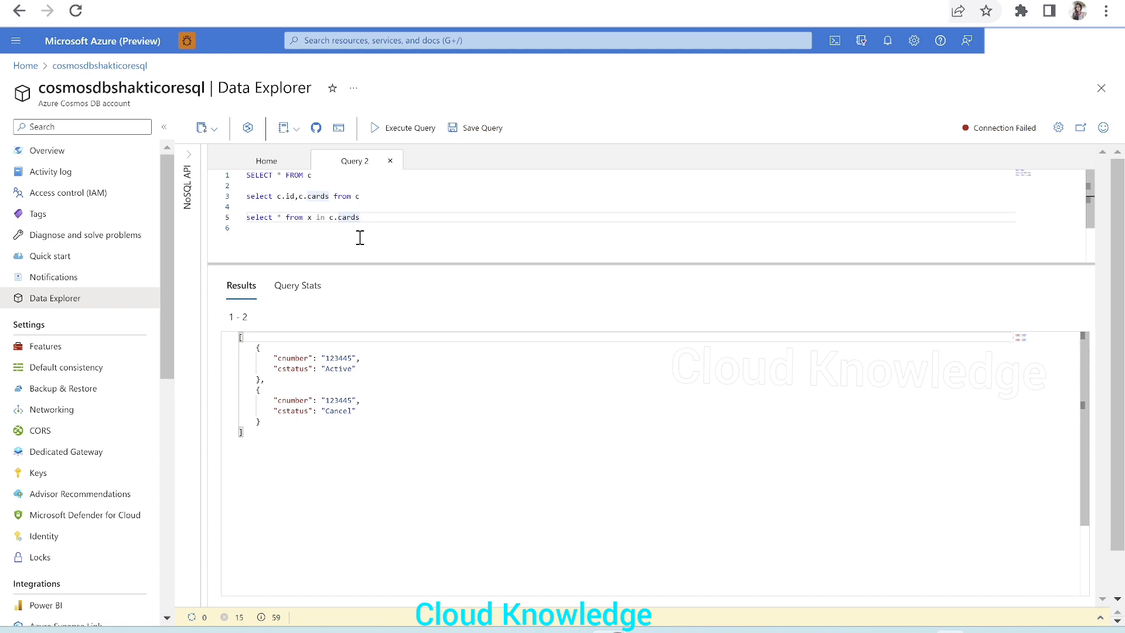
Add where x.cstatus != 'Active' and run it, returning only the Cancel card.
{"action": "type", "text": "where"}
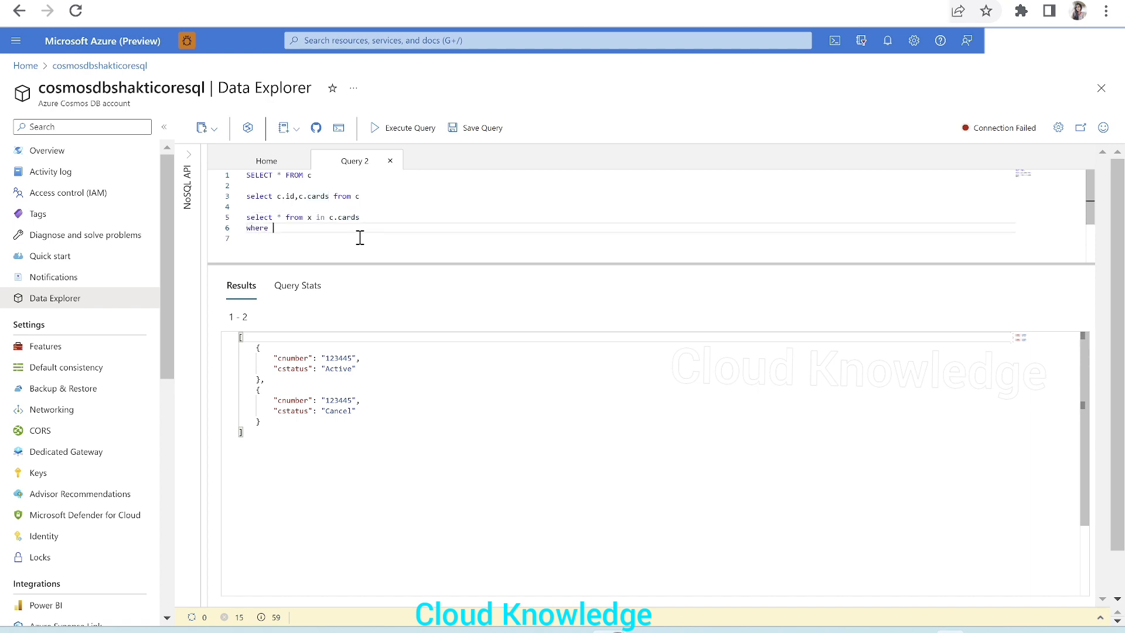
{"action": "type", "text": "x"}
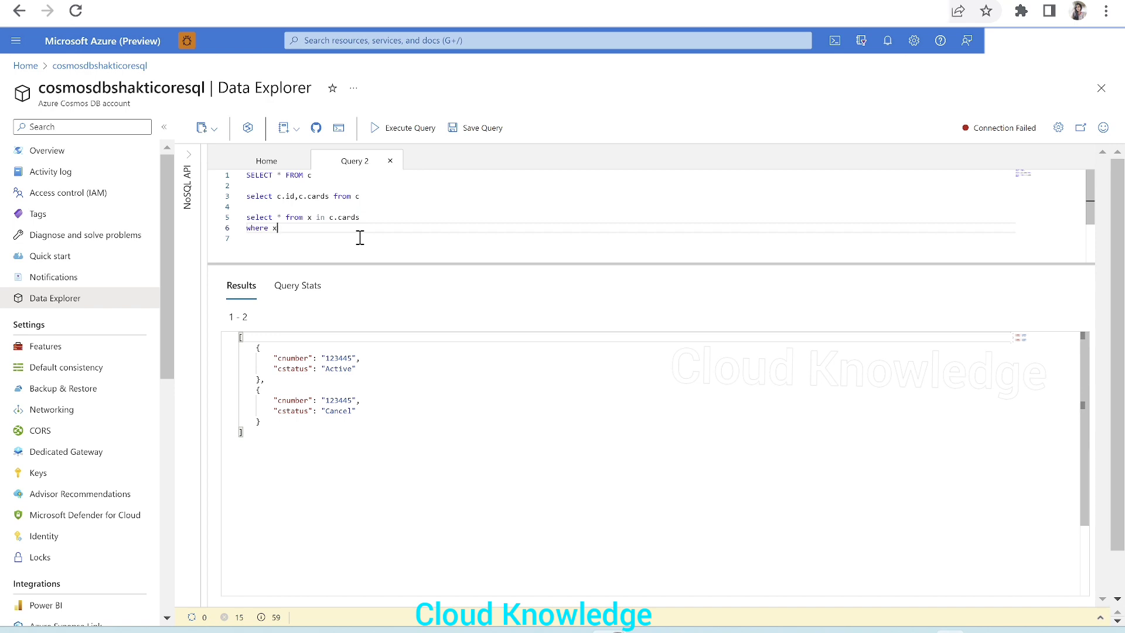
{"action": "type", "text": ".cstatus"}
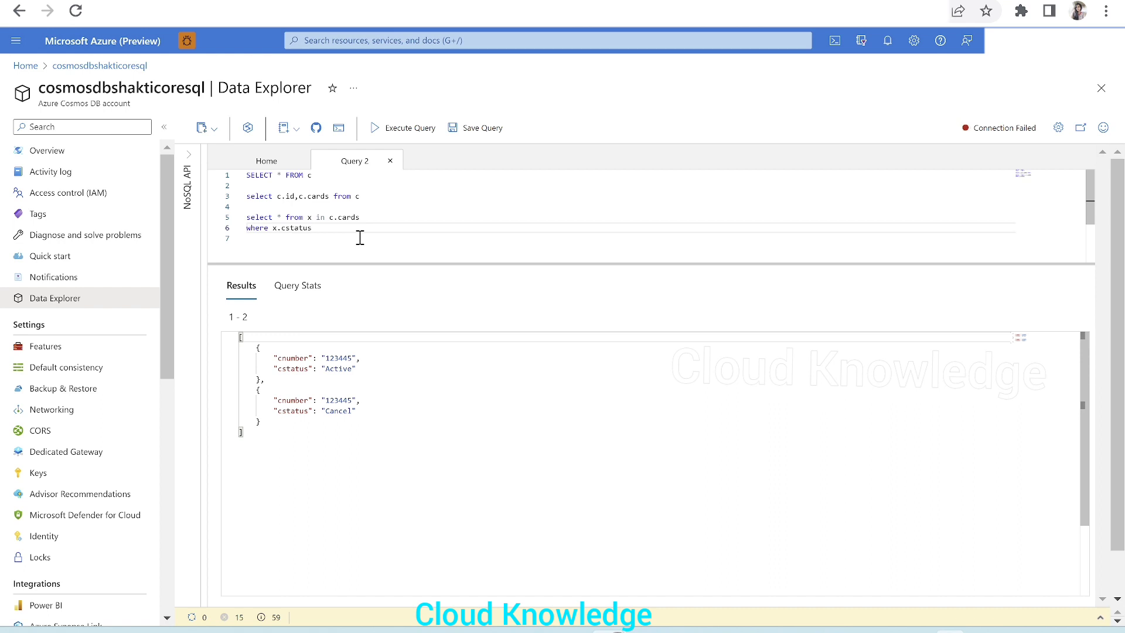
{"action": "type", "text": "!"}
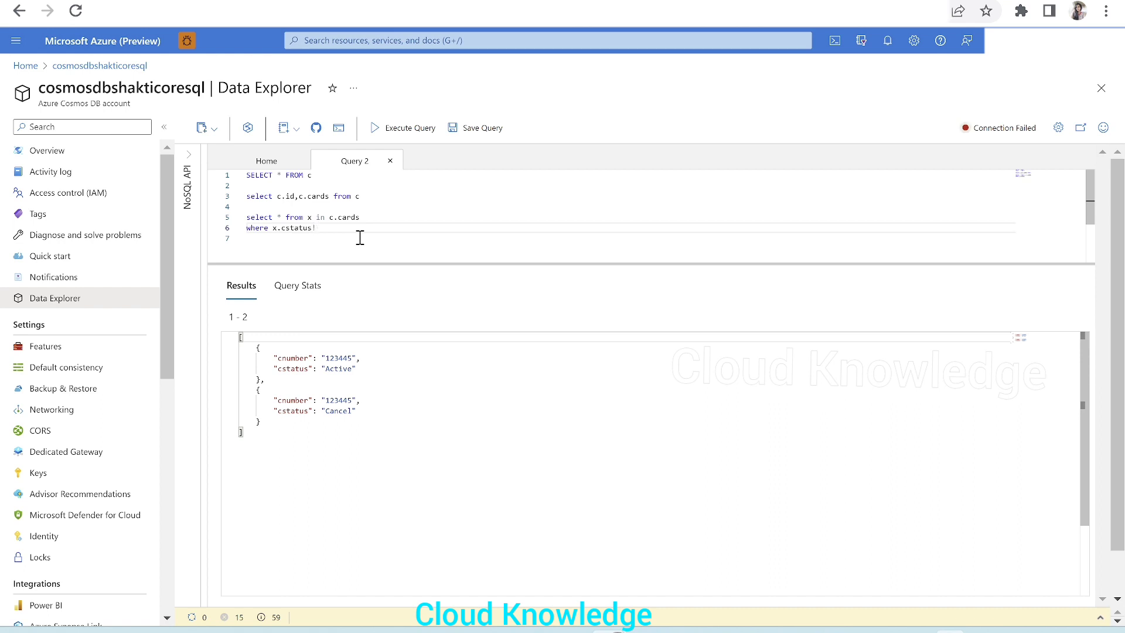
{"action": "type", "text": "='Ac'"}
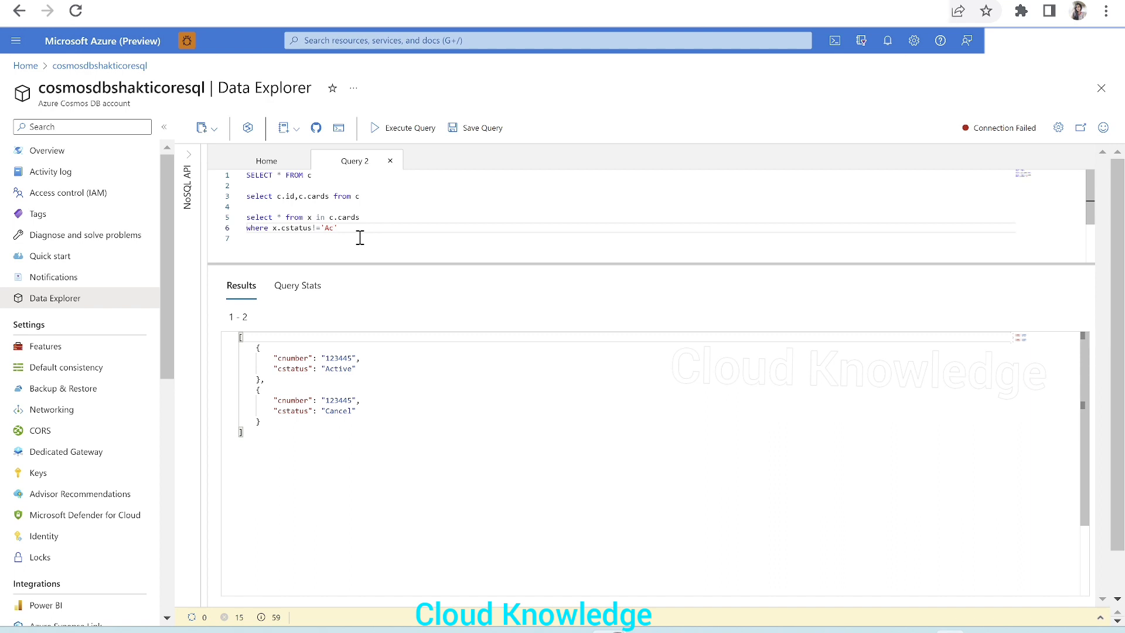
{"action": "type", "text": "tive"}
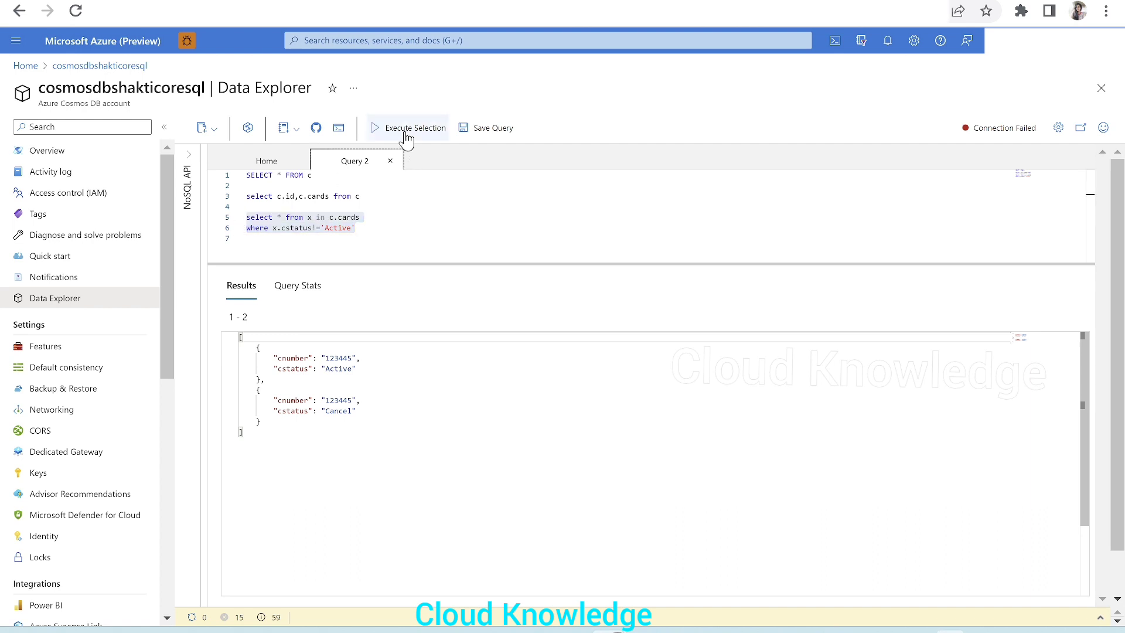
{"action": "left_click", "coordinate": [414, 127]}
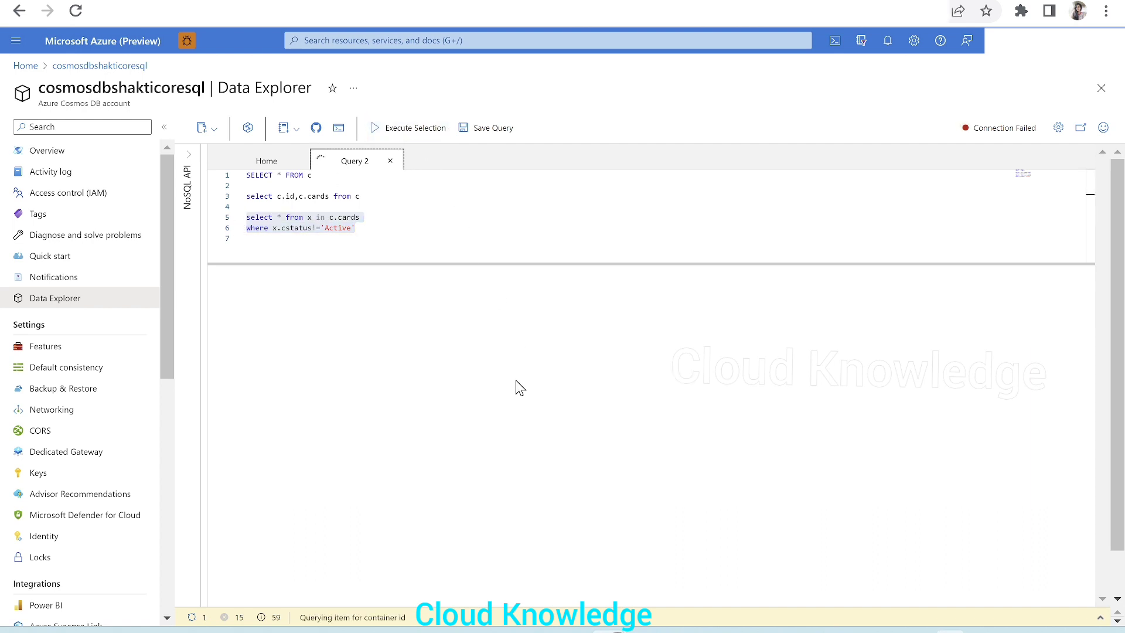
{"action": "left_click", "coordinate": [414, 128]}
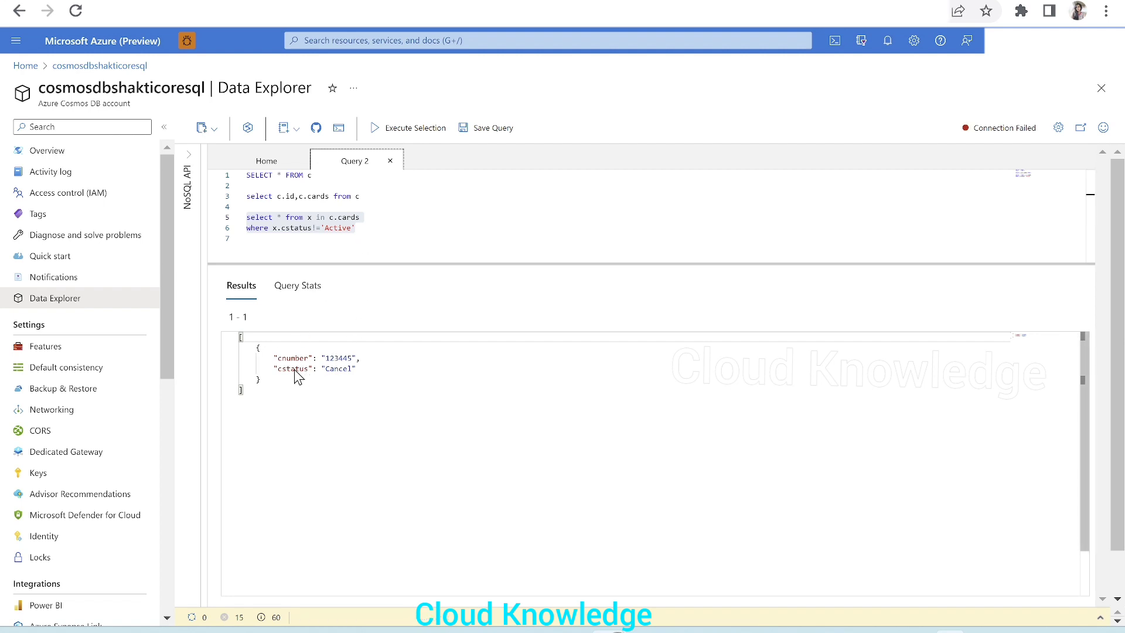
{"action": "mouse_move", "coordinate": [394, 274]}
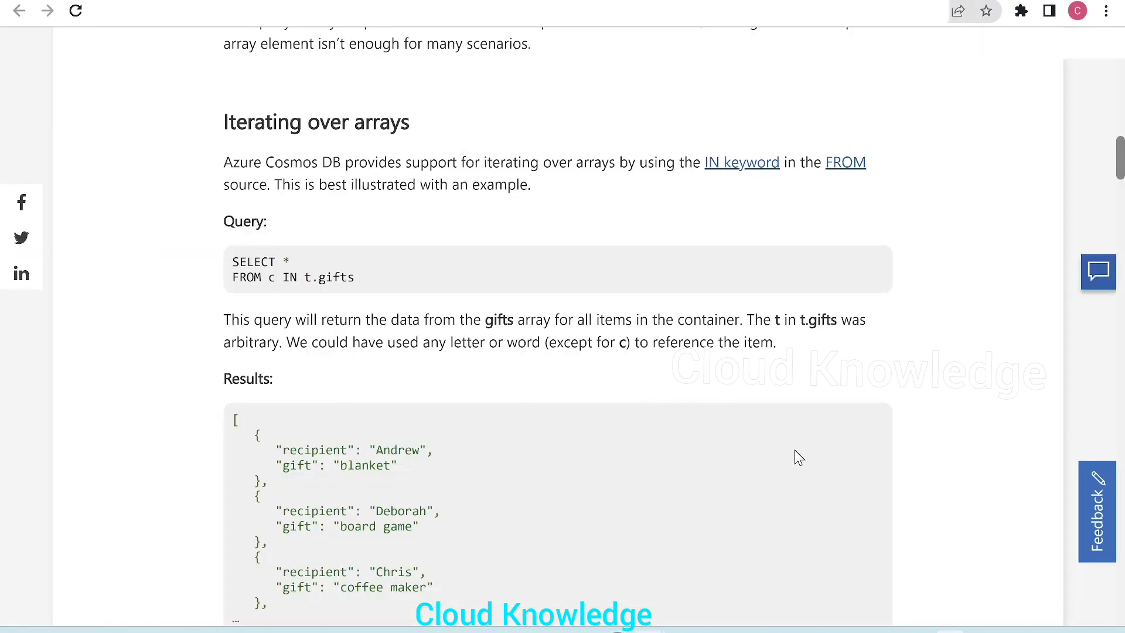
{"action": "mouse_move", "coordinate": [766, 255]}
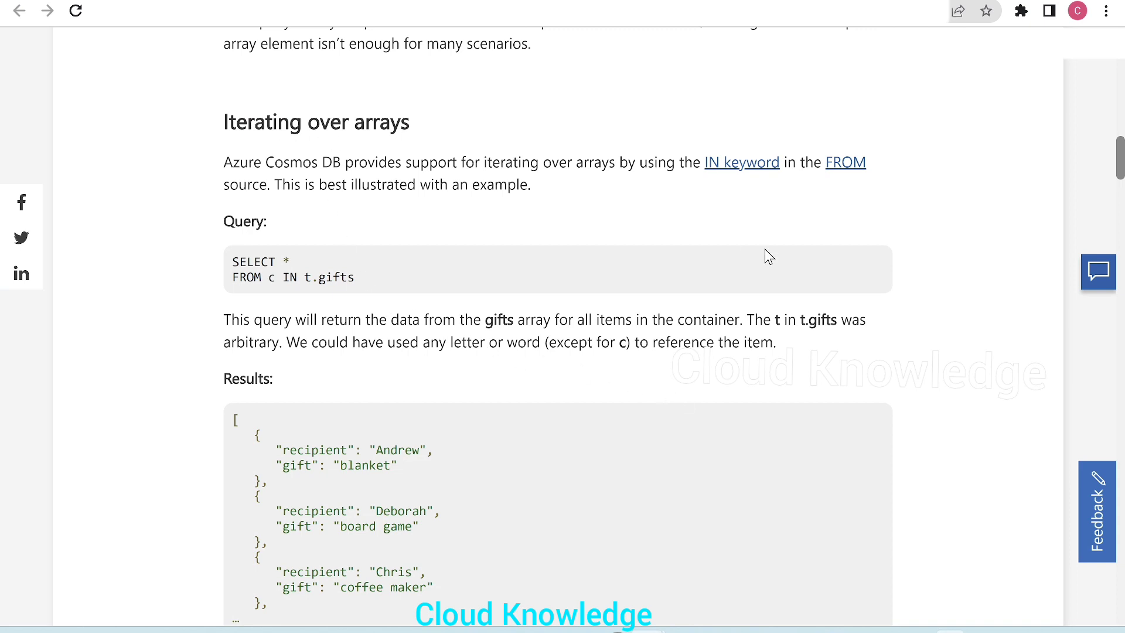
{"action": "mouse_move", "coordinate": [461, 351]}
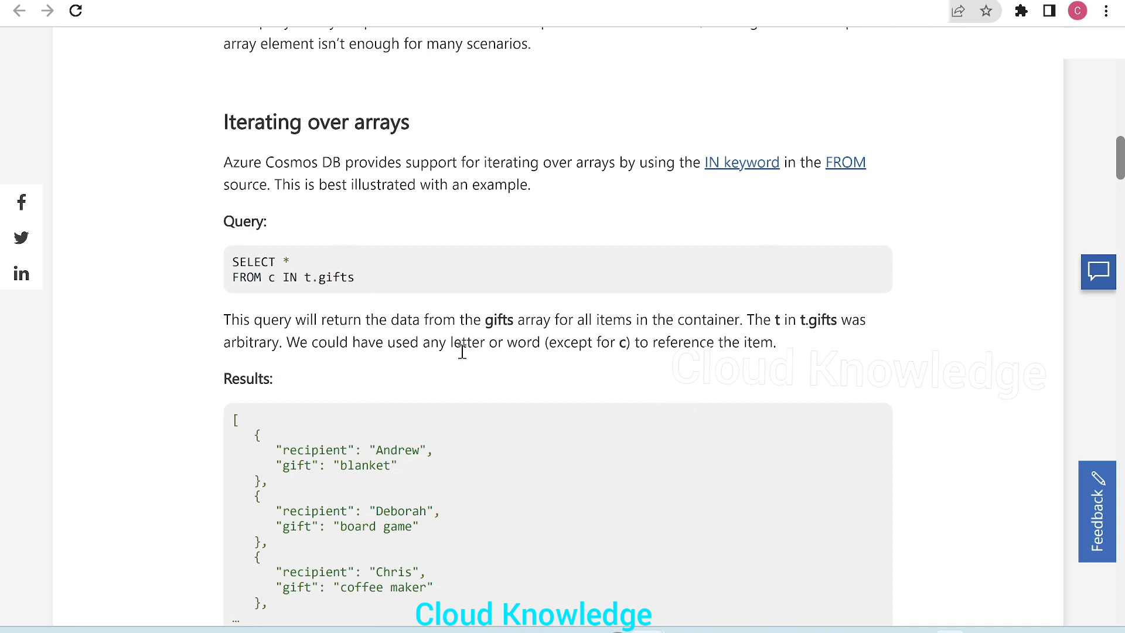
{"action": "mouse_move", "coordinate": [695, 363]}
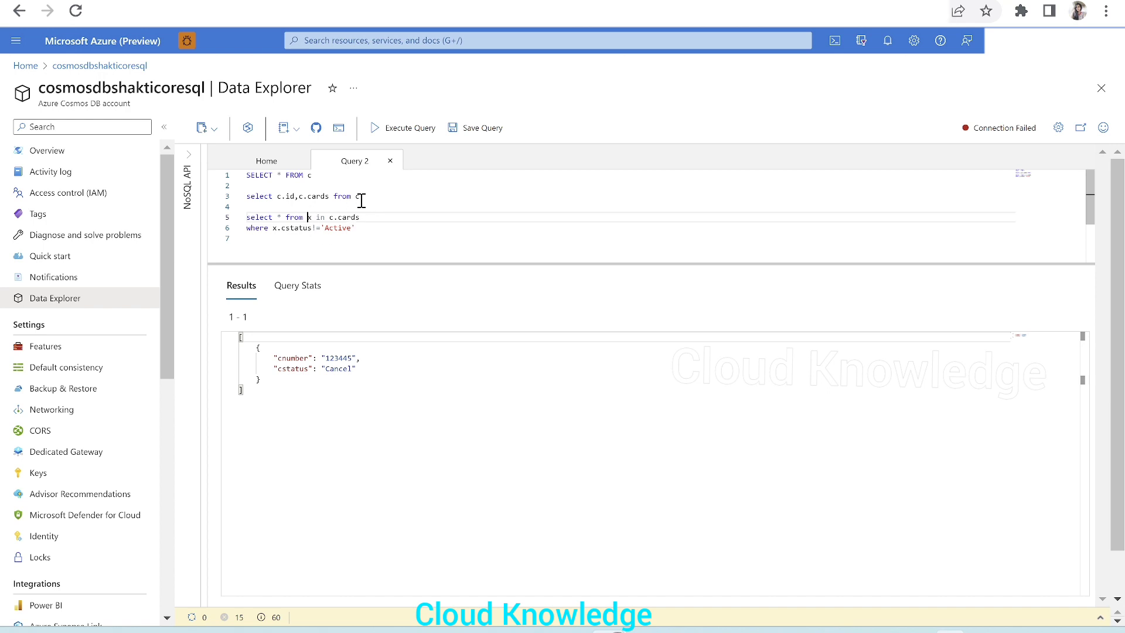
Select the two-line filtered iterating query over c.cards again.
{"action": "left_click", "coordinate": [351, 232]}
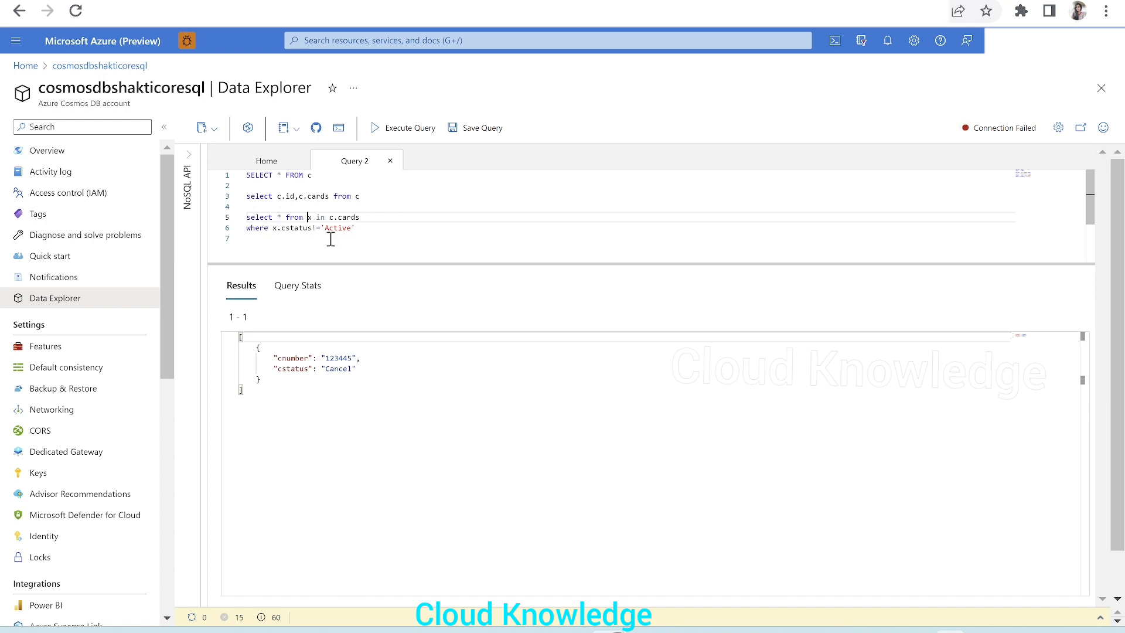
{"action": "mouse_move", "coordinate": [382, 233]}
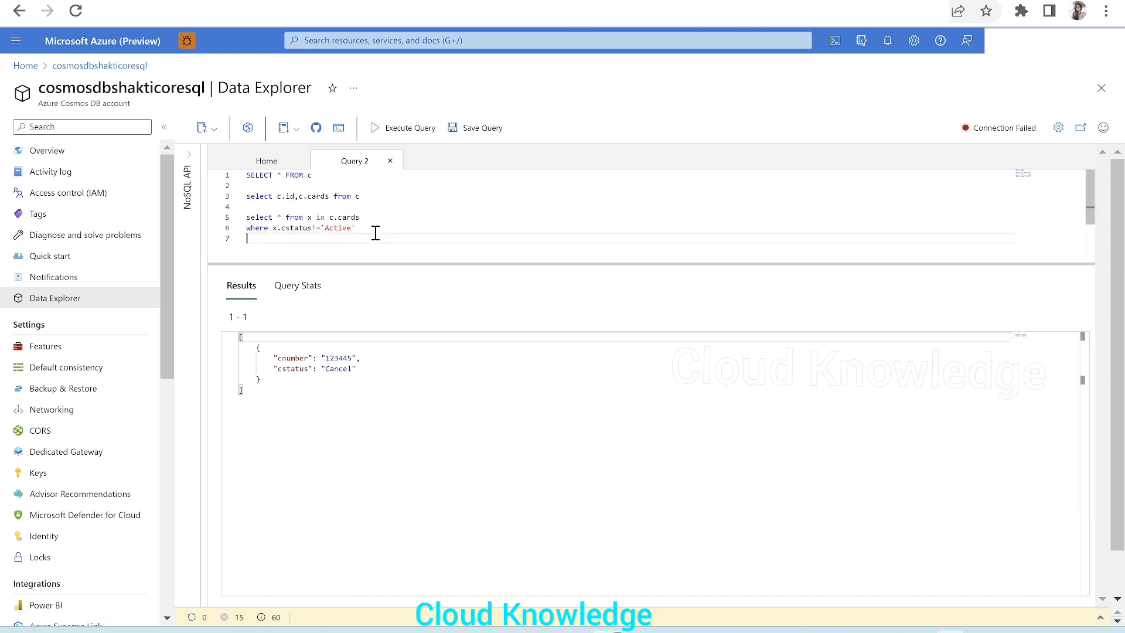
{"action": "left_click_drag", "start_coordinate": [246, 217], "coordinate": [357, 228]}
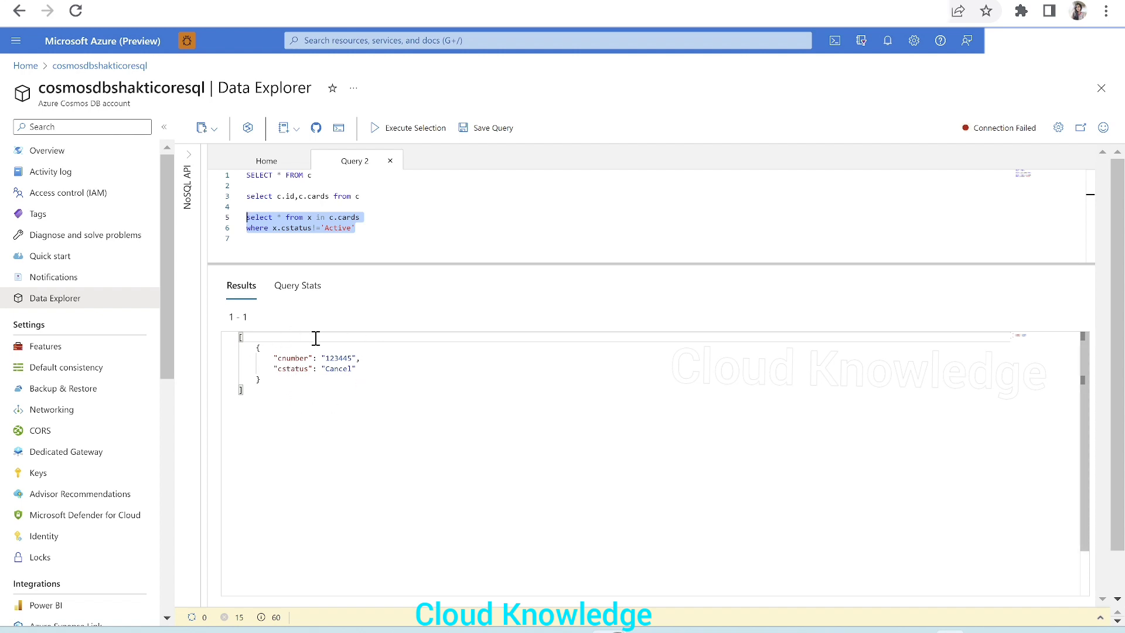
{"action": "mouse_move", "coordinate": [364, 393]}
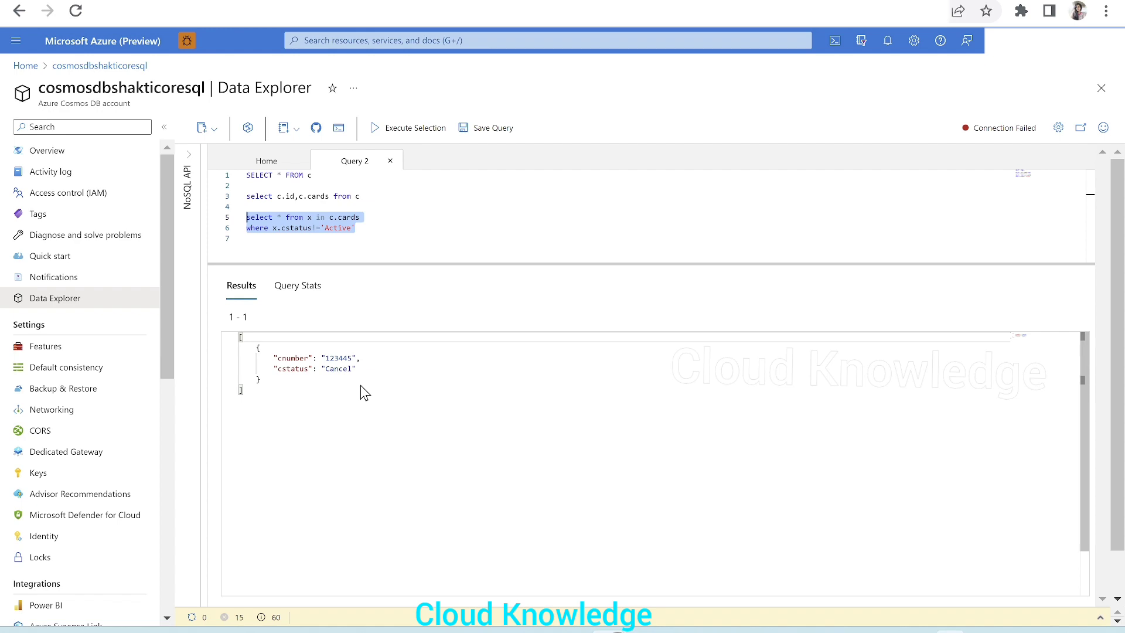
{"action": "mouse_move", "coordinate": [515, 485]}
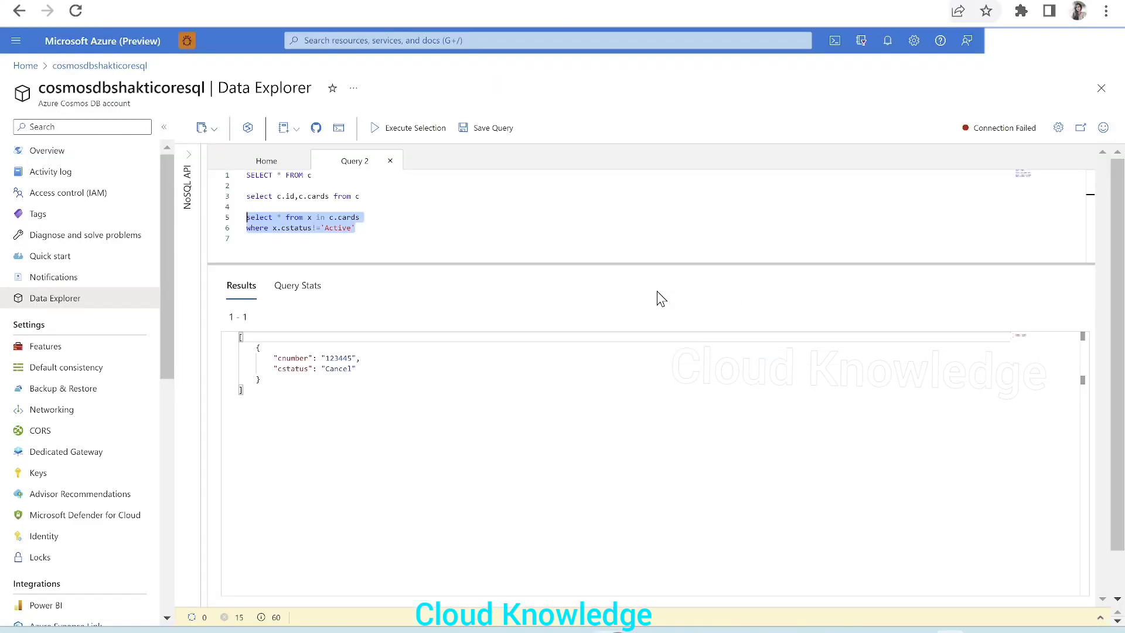
{"action": "mouse_move", "coordinate": [464, 240]}
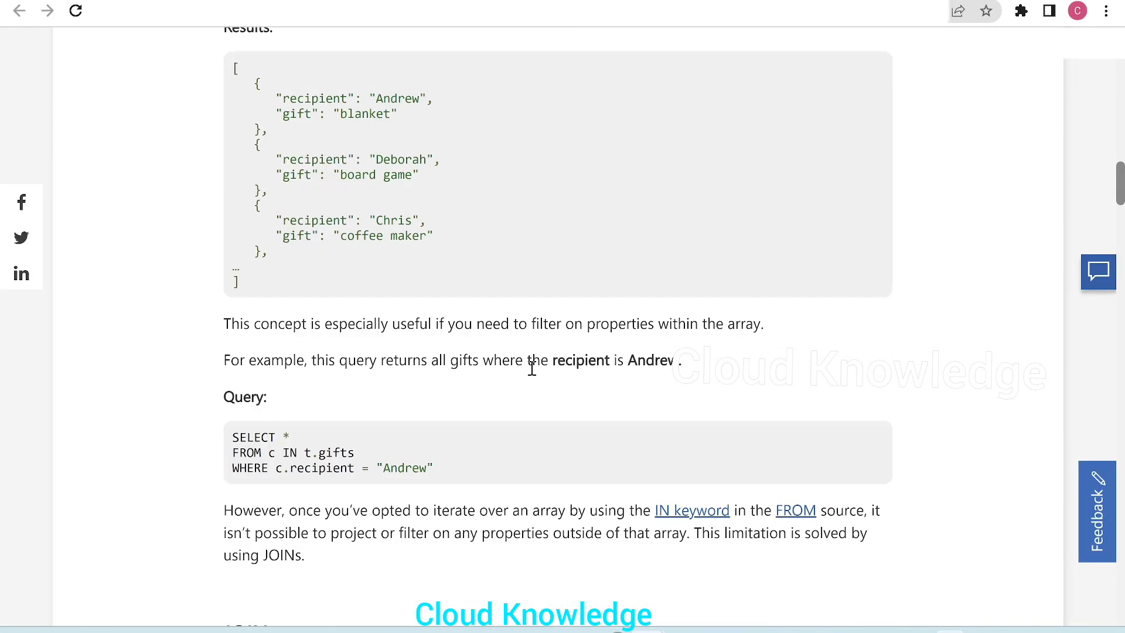
Scroll the Microsoft Learn page down to the ARRAY projection section.
{"action": "scroll", "scroll_direction": "down", "scroll_amount": 3}
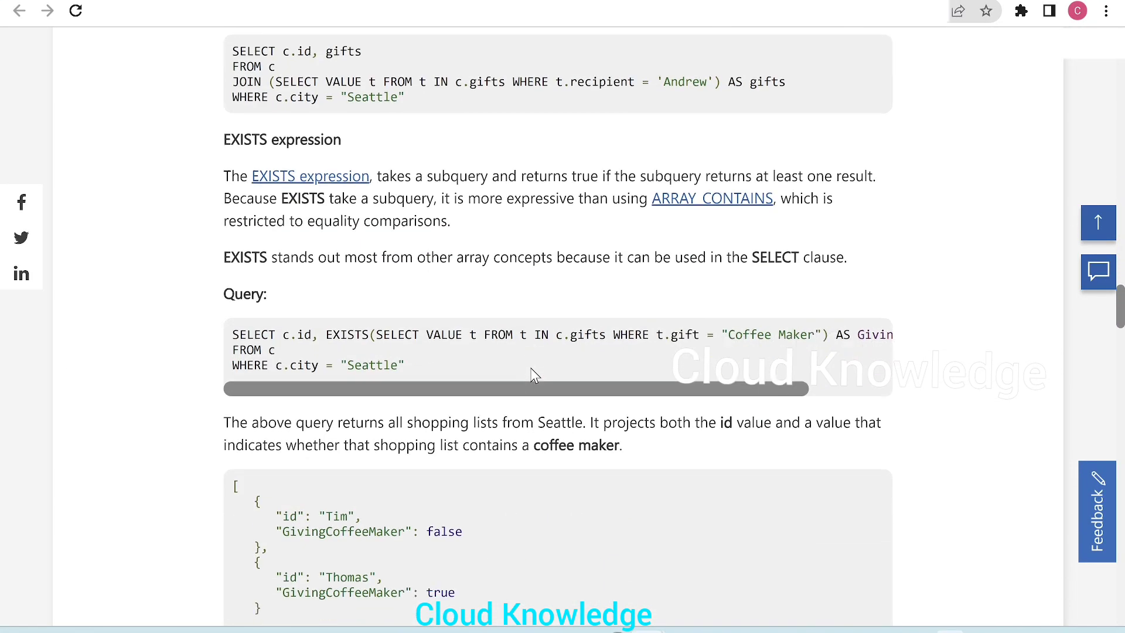
{"action": "scroll", "scroll_direction": "down", "scroll_amount": 3}
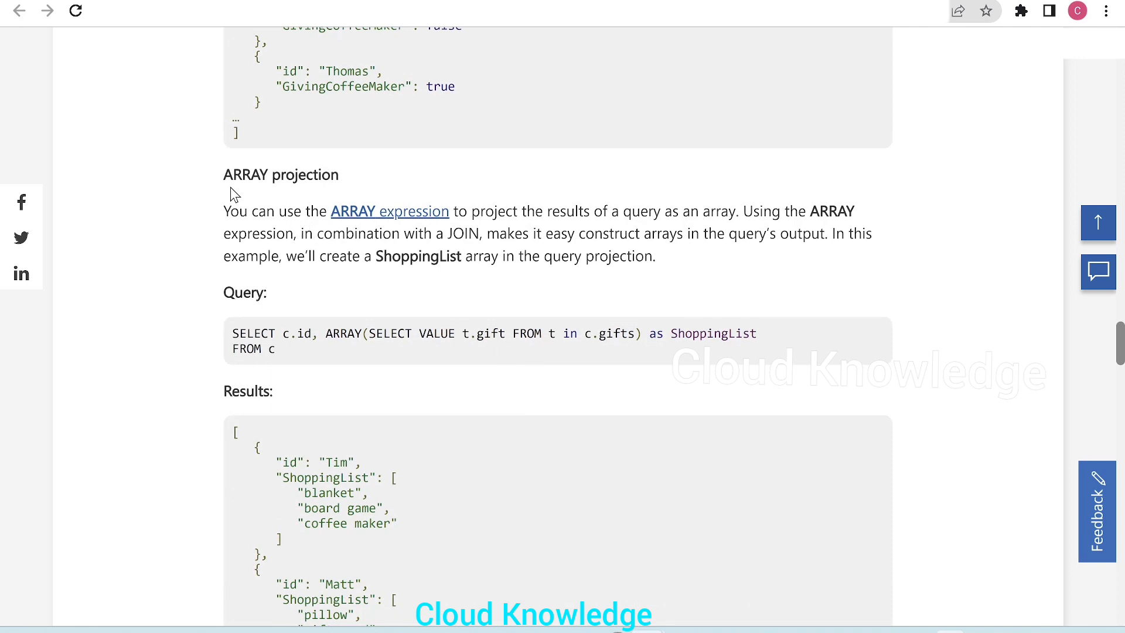
{"action": "mouse_move", "coordinate": [314, 217]}
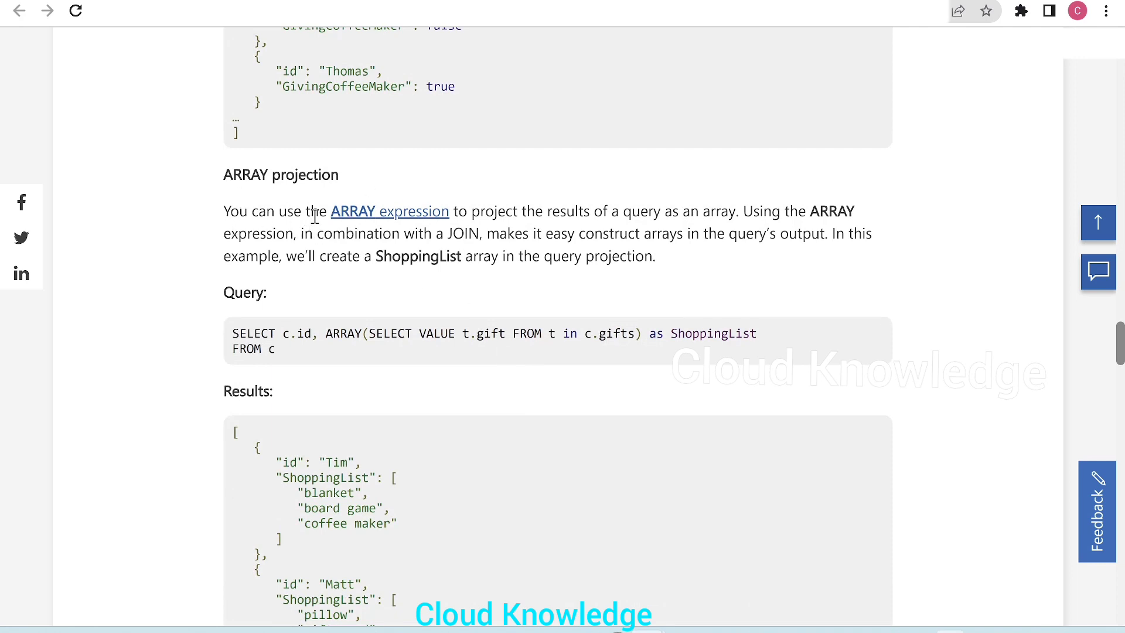
{"action": "mouse_move", "coordinate": [570, 212]}
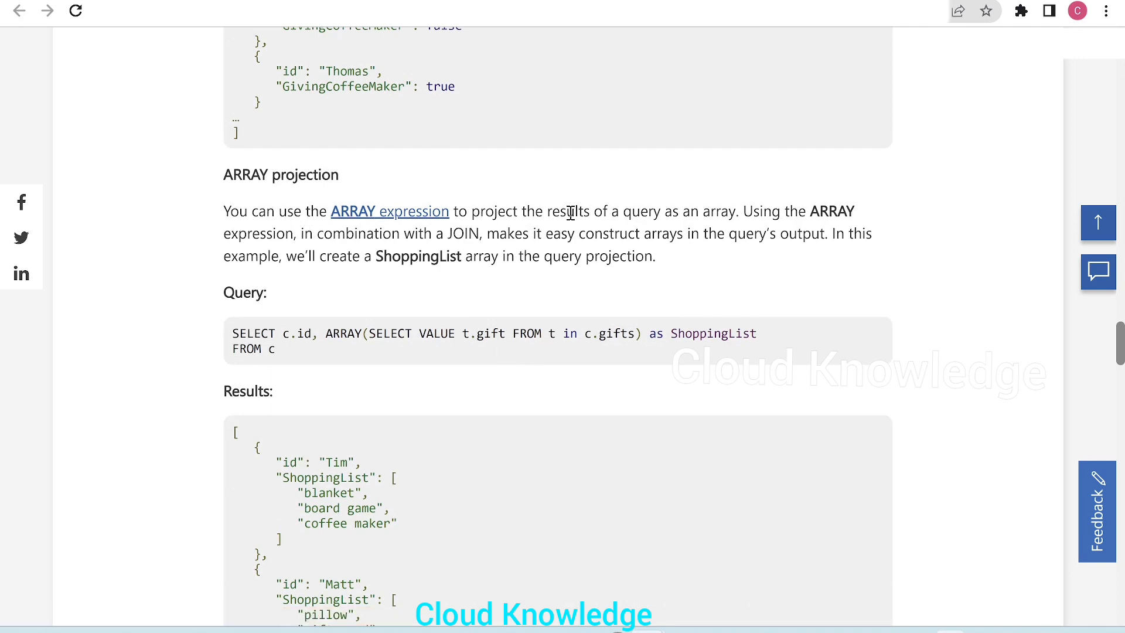
{"action": "mouse_move", "coordinate": [742, 220]}
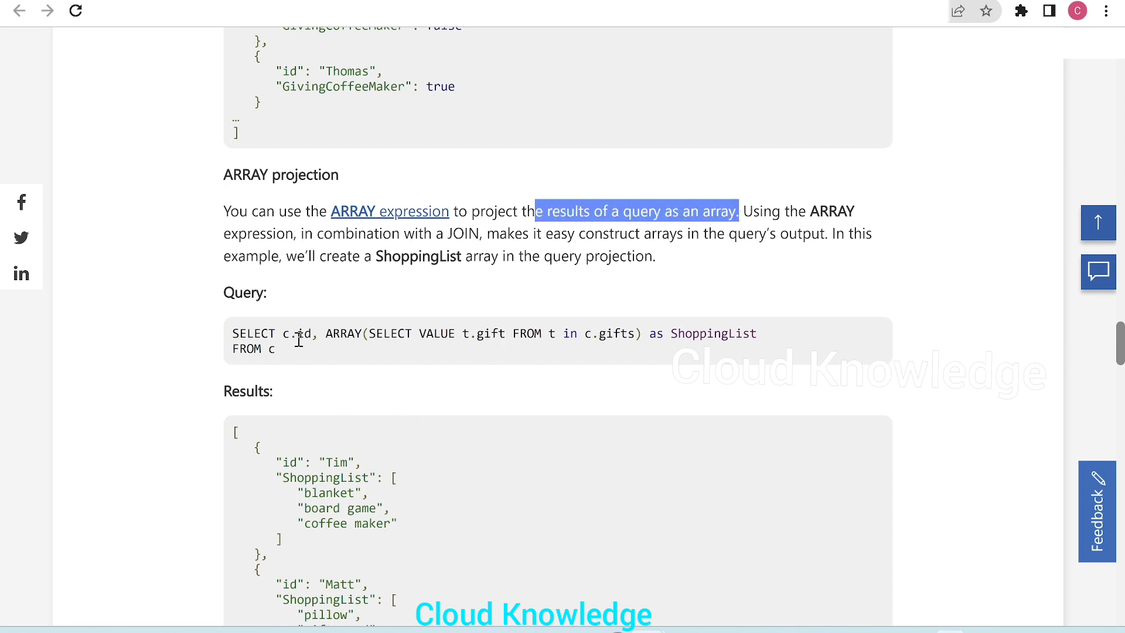
{"action": "mouse_move", "coordinate": [443, 372]}
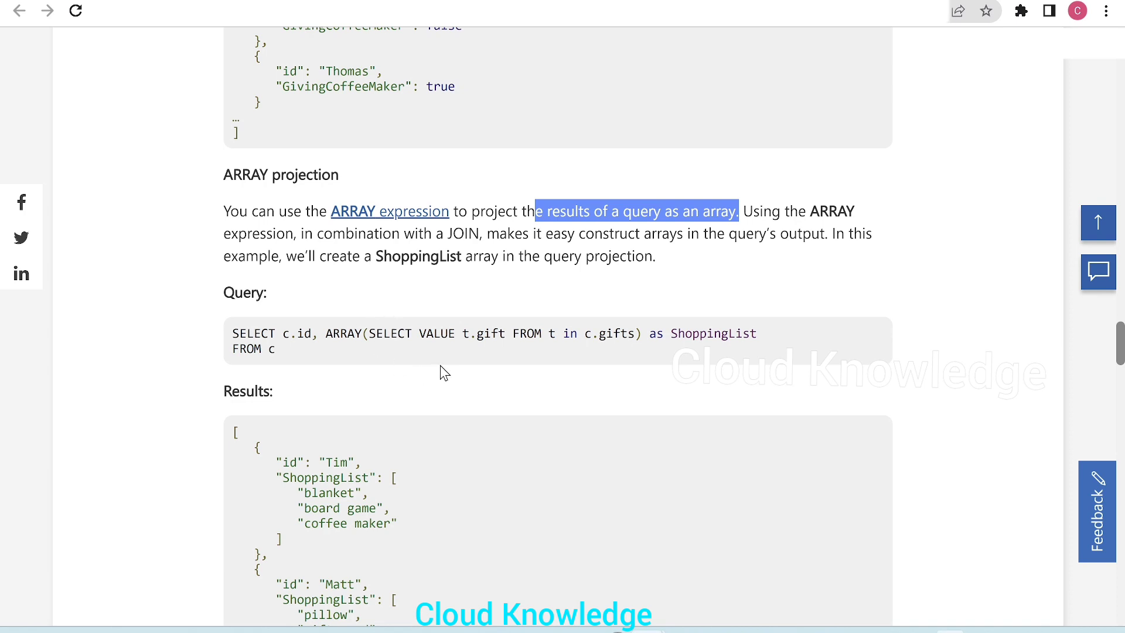
{"action": "mouse_move", "coordinate": [389, 328]}
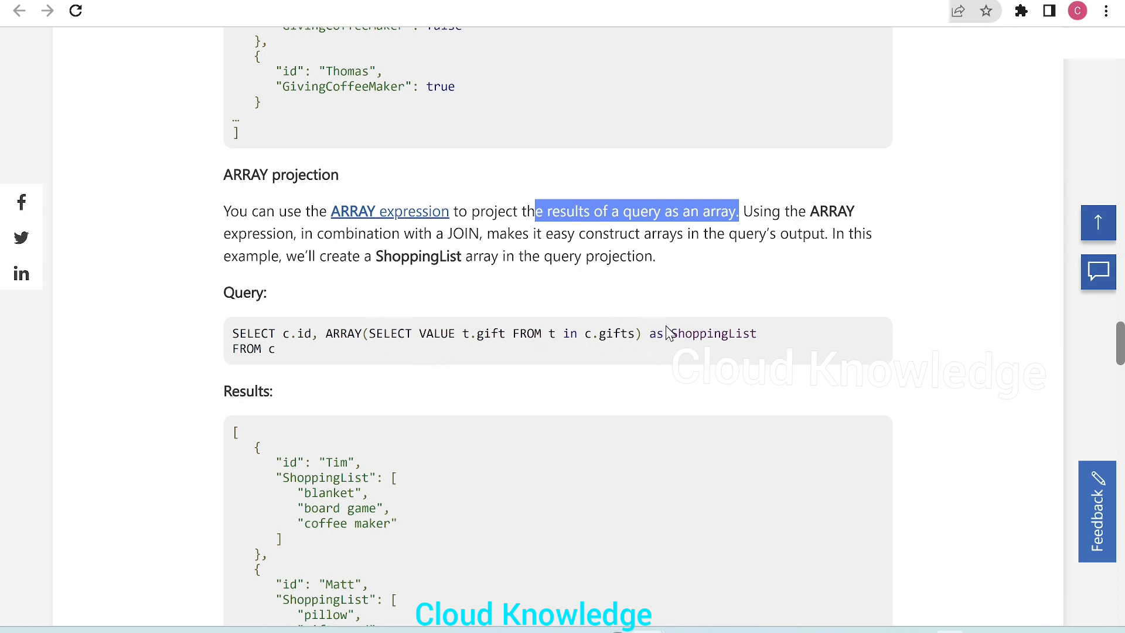
{"action": "mouse_move", "coordinate": [720, 350]}
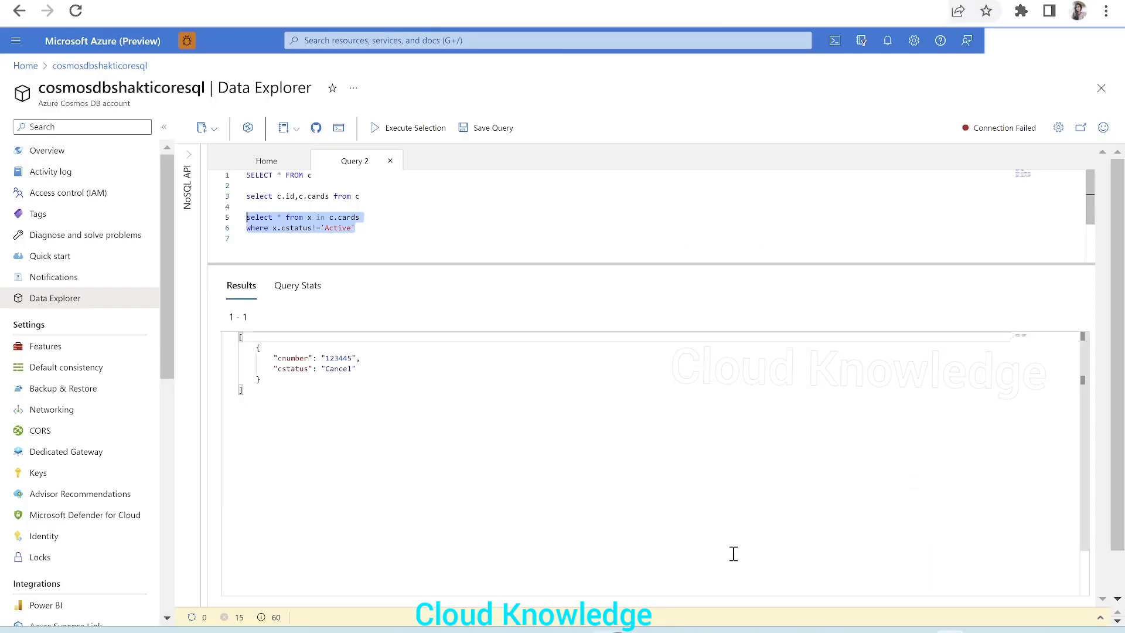
Wrap the filtered subquery as ARRAY(...) as cards and run it, hitting a syntax error.
{"action": "left_click", "coordinate": [276, 221]}
{"action": "type", "text": "("}
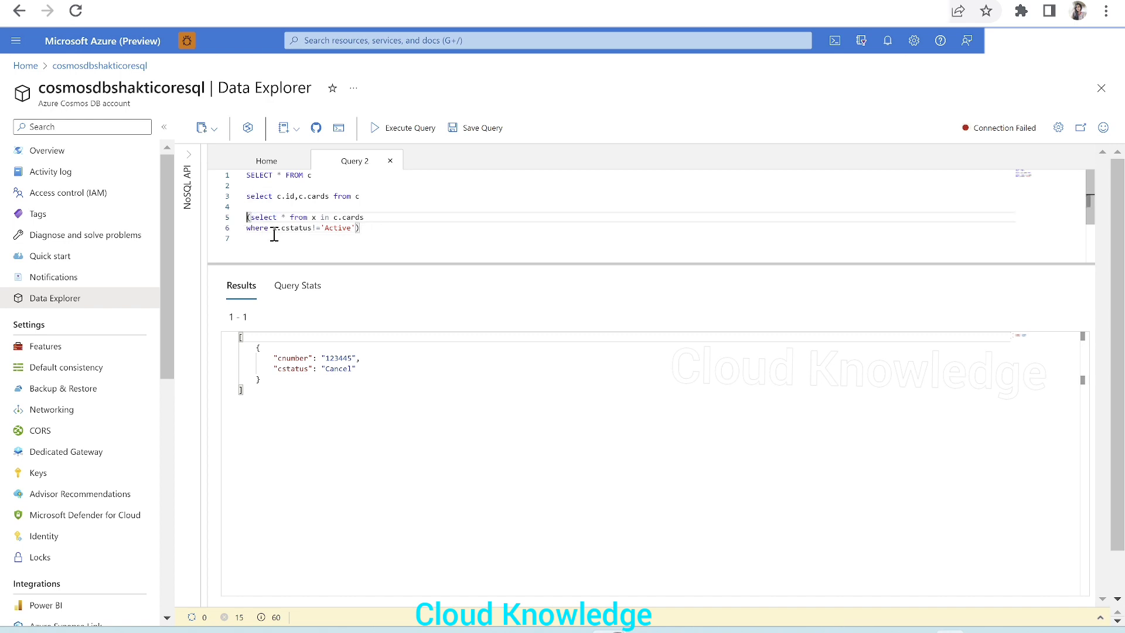
{"action": "type", "text": "ARRAY"}
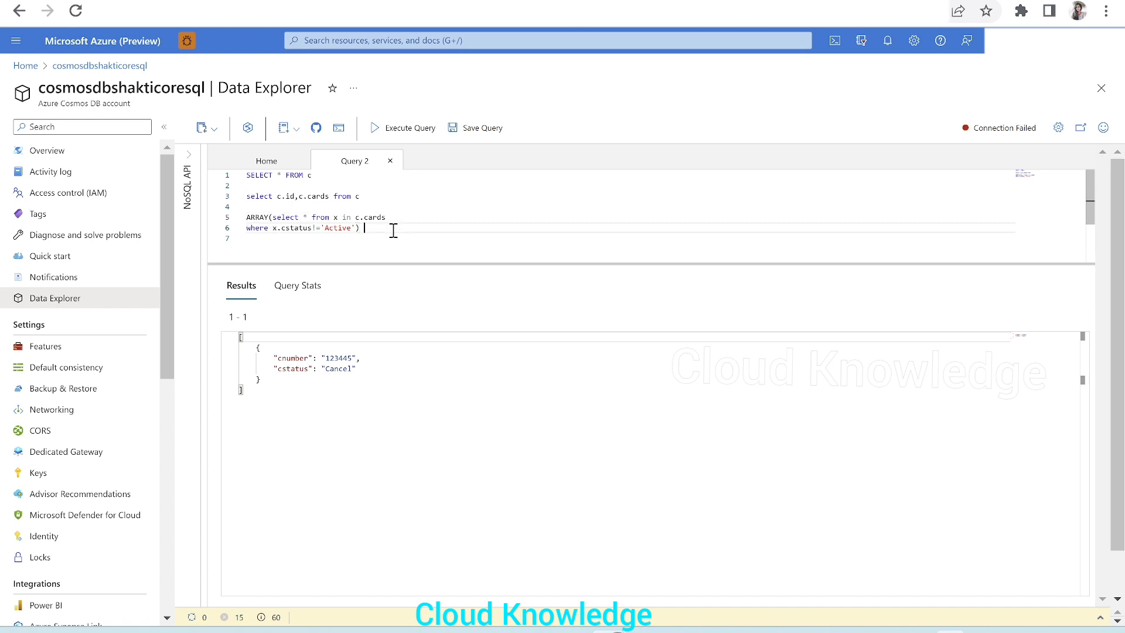
{"action": "type", "text": "as cards"}
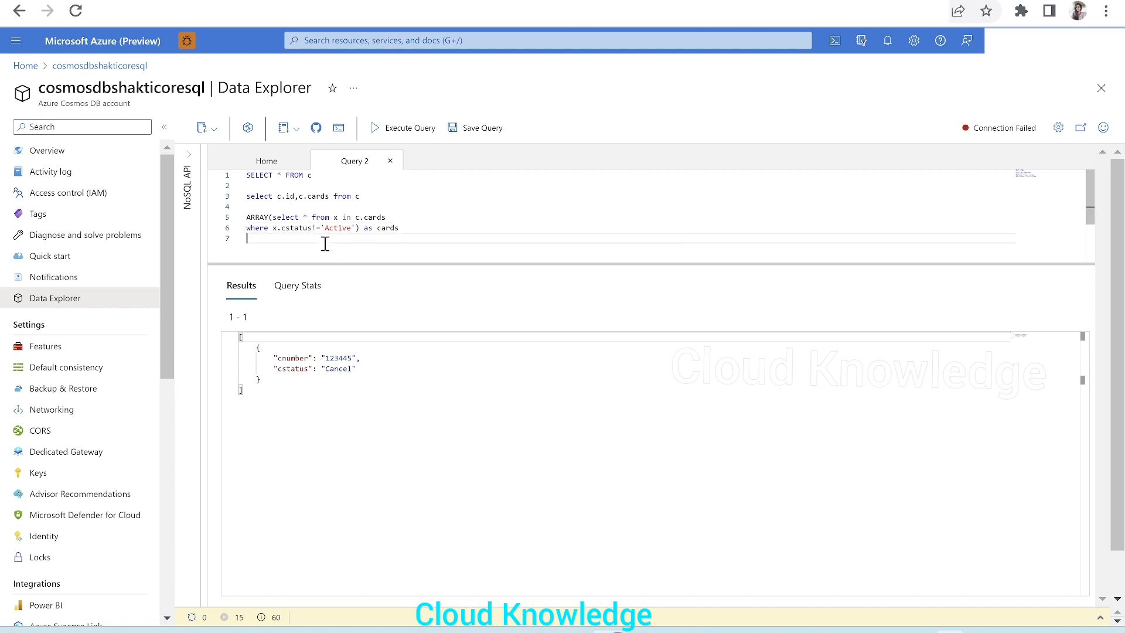
{"action": "left_click_drag", "start_coordinate": [246, 217], "coordinate": [398, 228]}
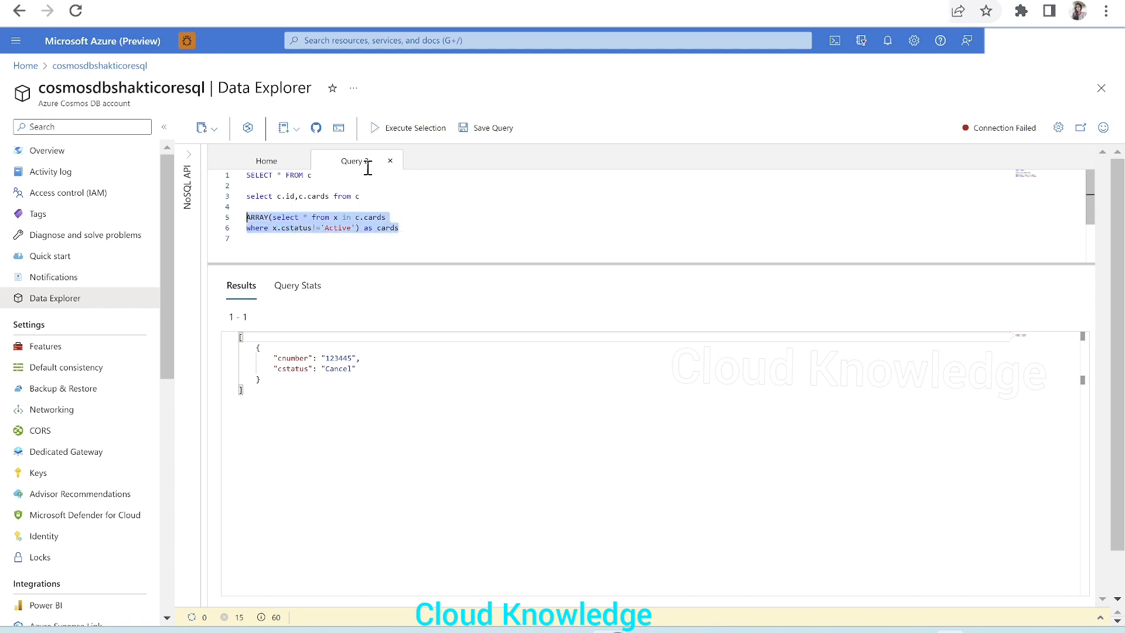
{"action": "left_click", "coordinate": [412, 127]}
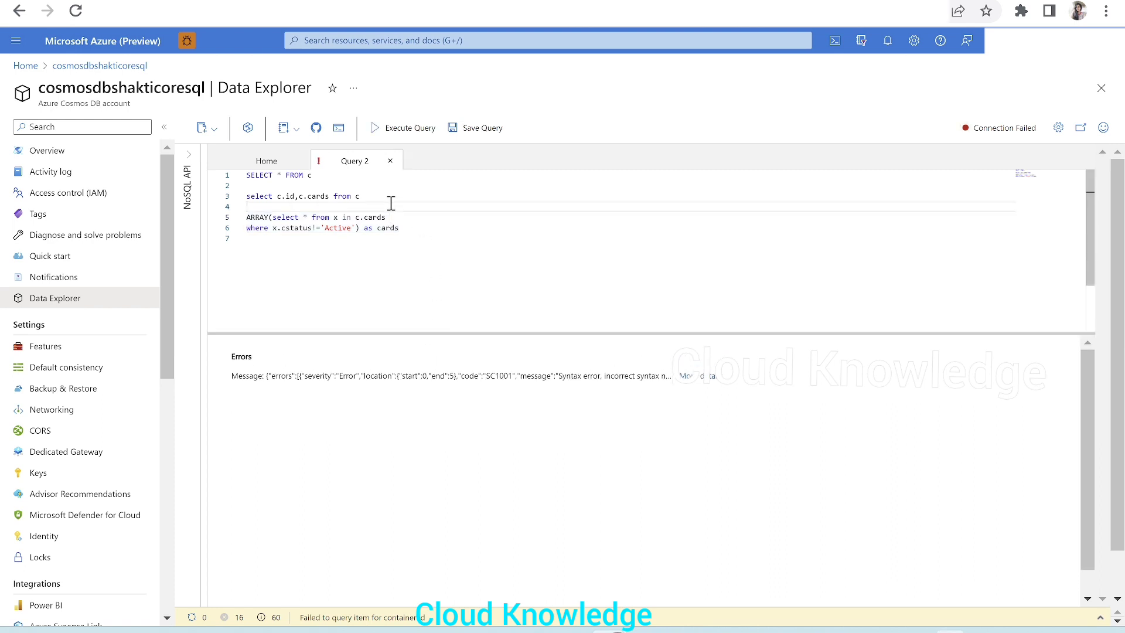
{"action": "mouse_move", "coordinate": [306, 206]}
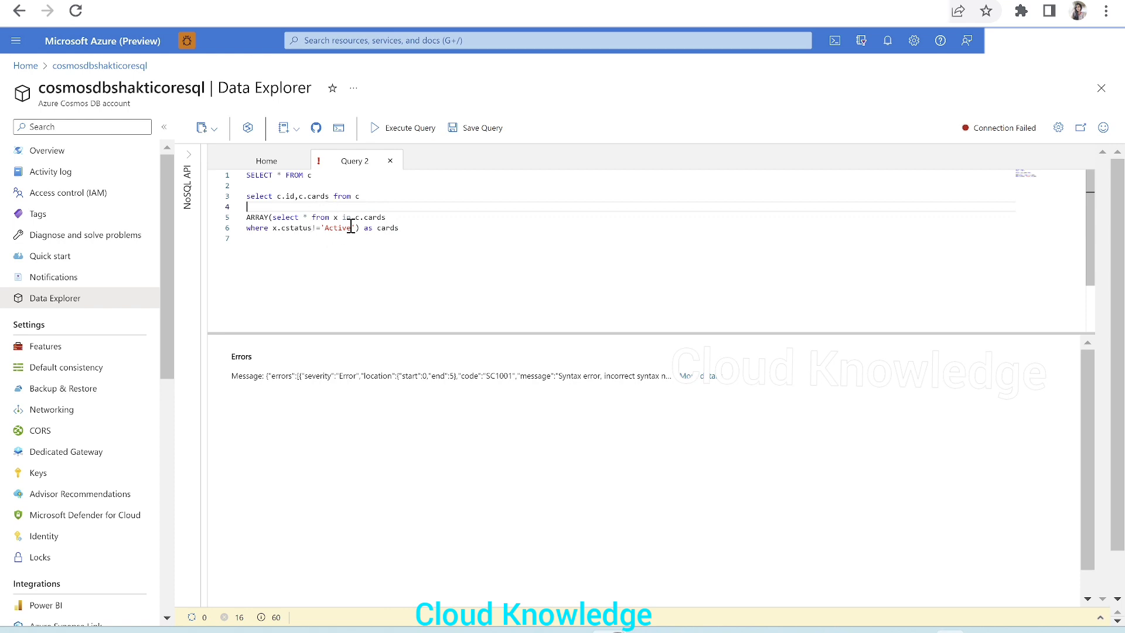
{"action": "mouse_move", "coordinate": [740, 515]}
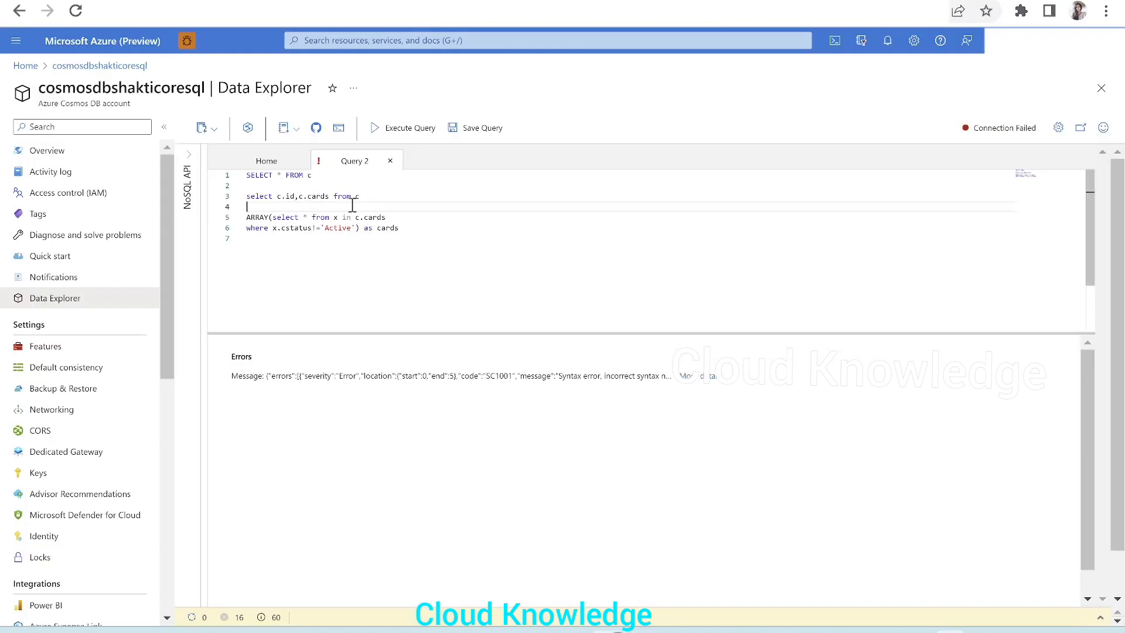
Rerun 'select c.id, c.cards from c', returning the id with both Active and Cancel cards.
{"action": "triple_click", "coordinate": [301, 196]}
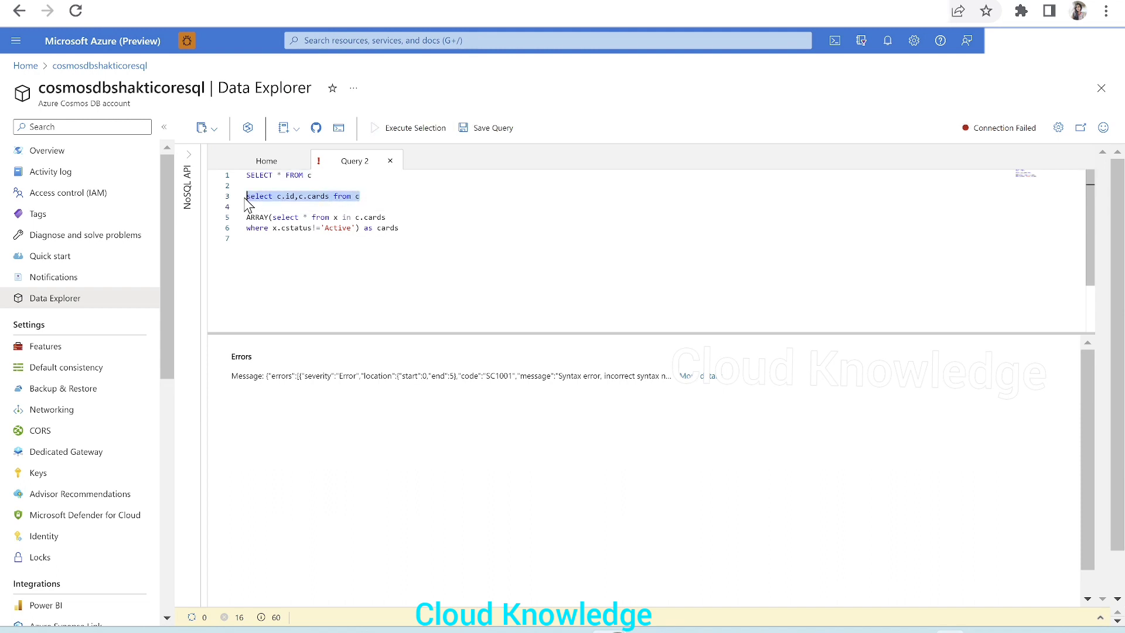
{"action": "left_click", "coordinate": [374, 128]}
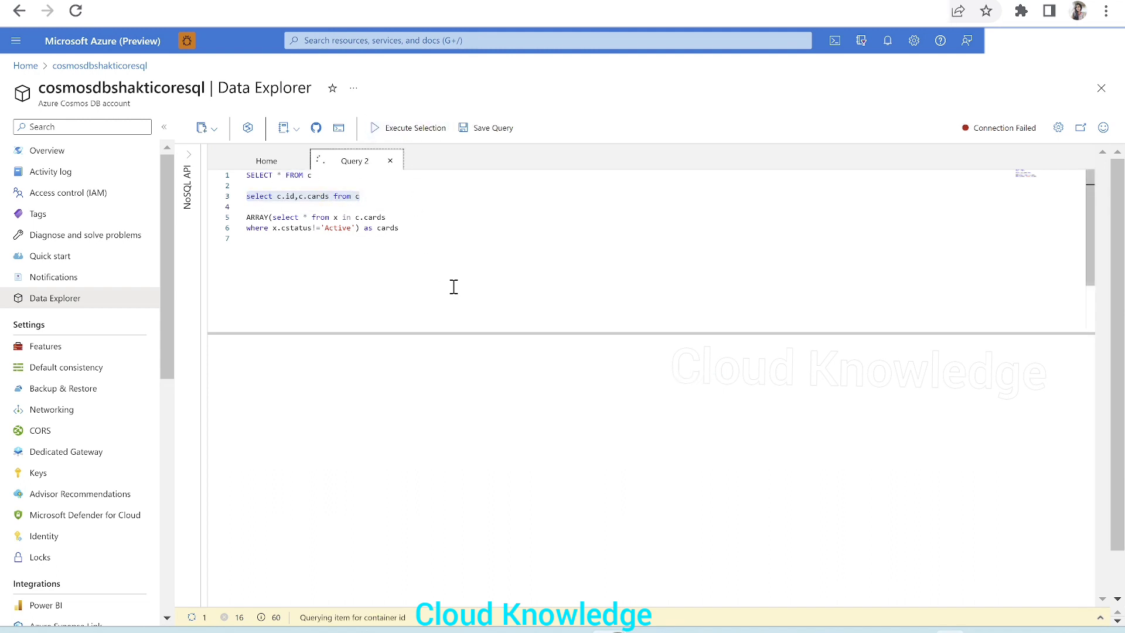
{"action": "left_click", "coordinate": [413, 128]}
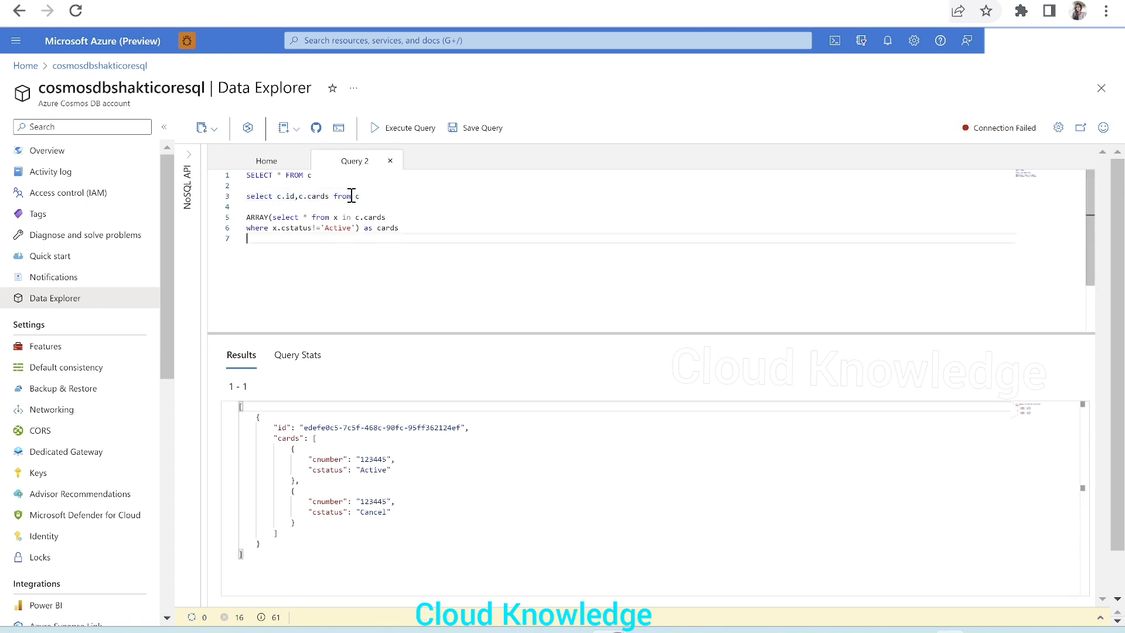
{"action": "mouse_move", "coordinate": [302, 498]}
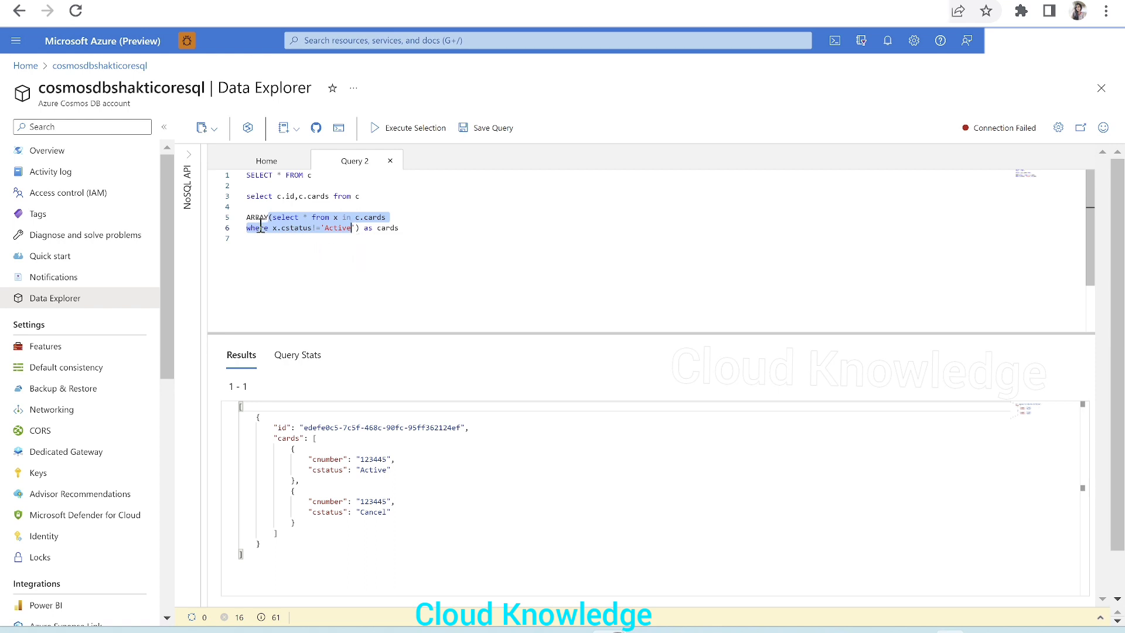
Rewrite line 3 as 'select c.id,' followed by the ARRAY cards subquery and 'from c'.
{"action": "left_click", "coordinate": [397, 242]}
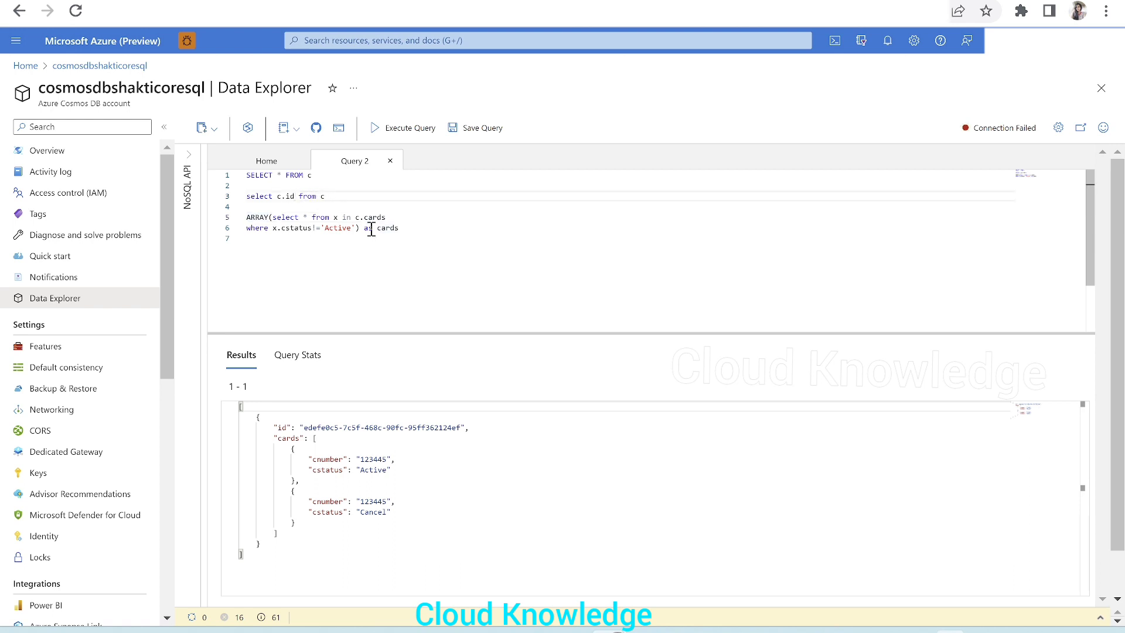
{"action": "type", "text": ","}
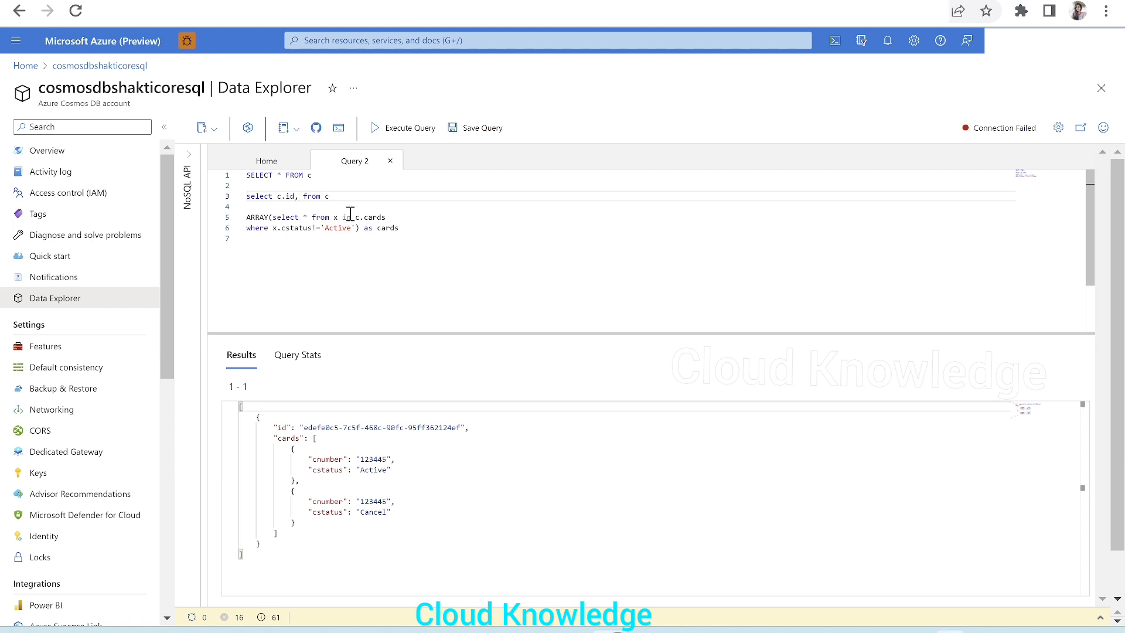
{"action": "double_click", "coordinate": [313, 195]}
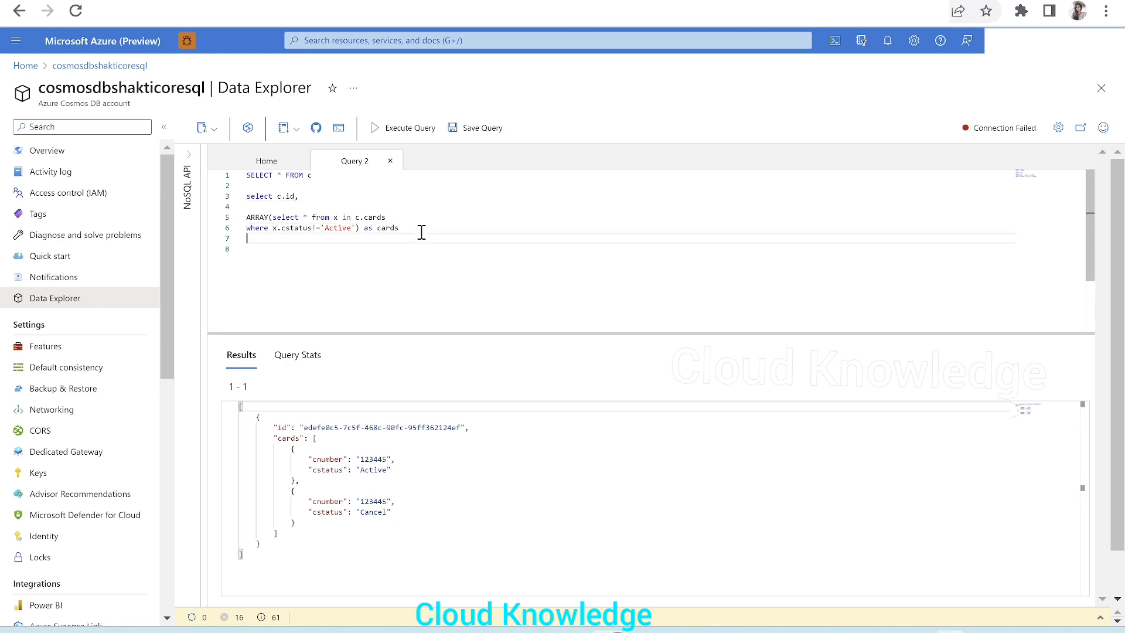
{"action": "type", "text": "from c"}
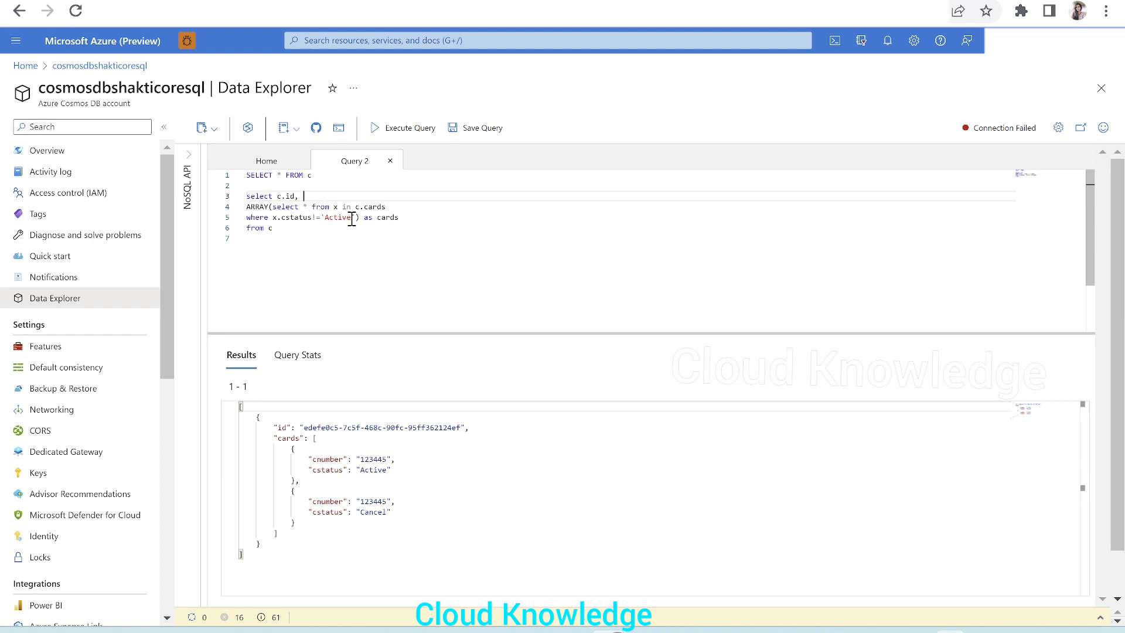
{"action": "mouse_move", "coordinate": [379, 217]}
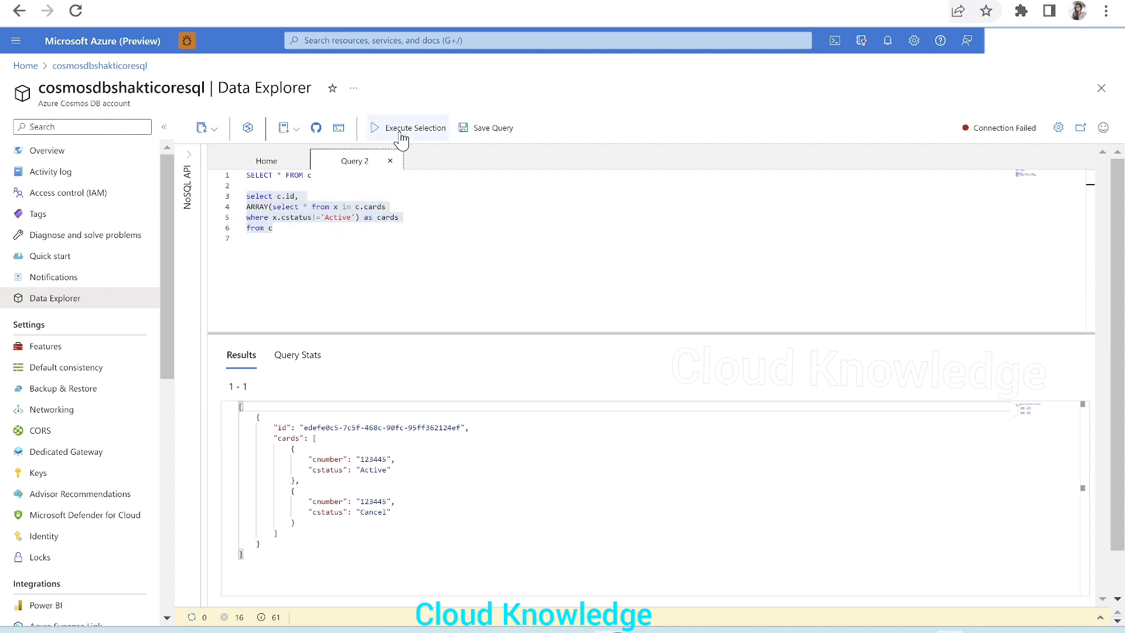
Execute the combined ARRAY query, returning the id with only the Cancel card.
{"action": "left_click", "coordinate": [413, 128]}
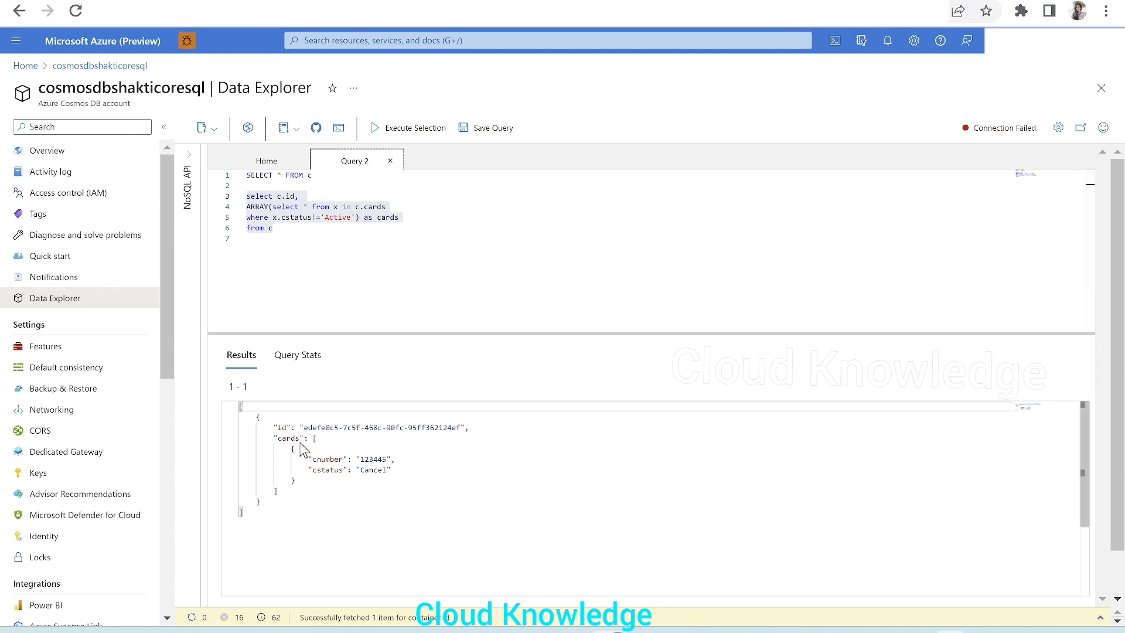
{"action": "mouse_move", "coordinate": [294, 440]}
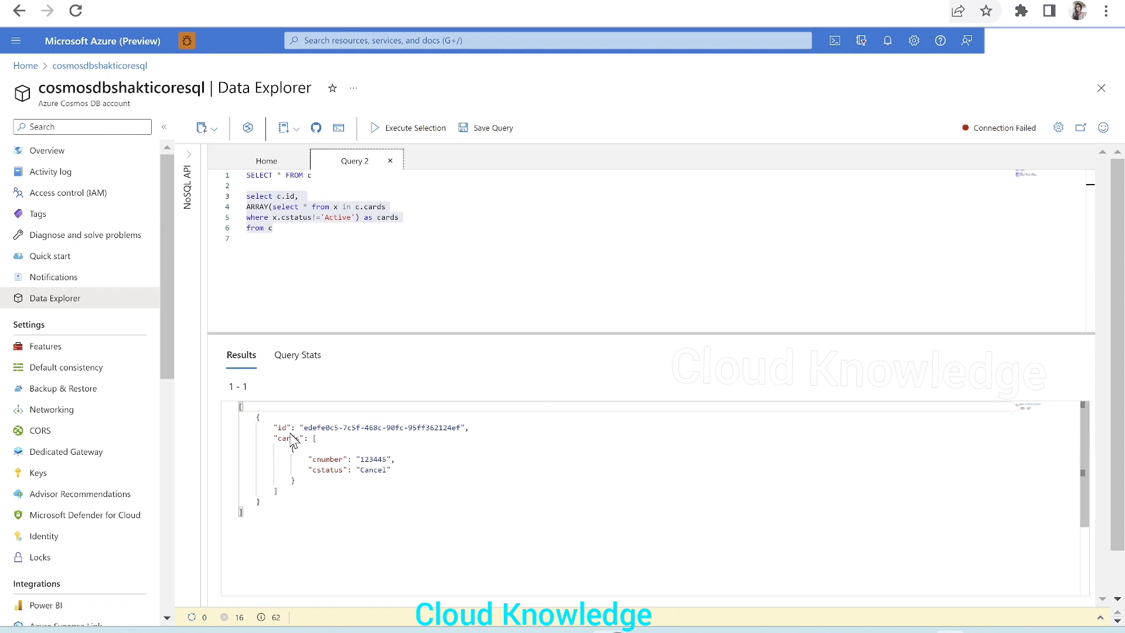
{"action": "mouse_move", "coordinate": [361, 458]}
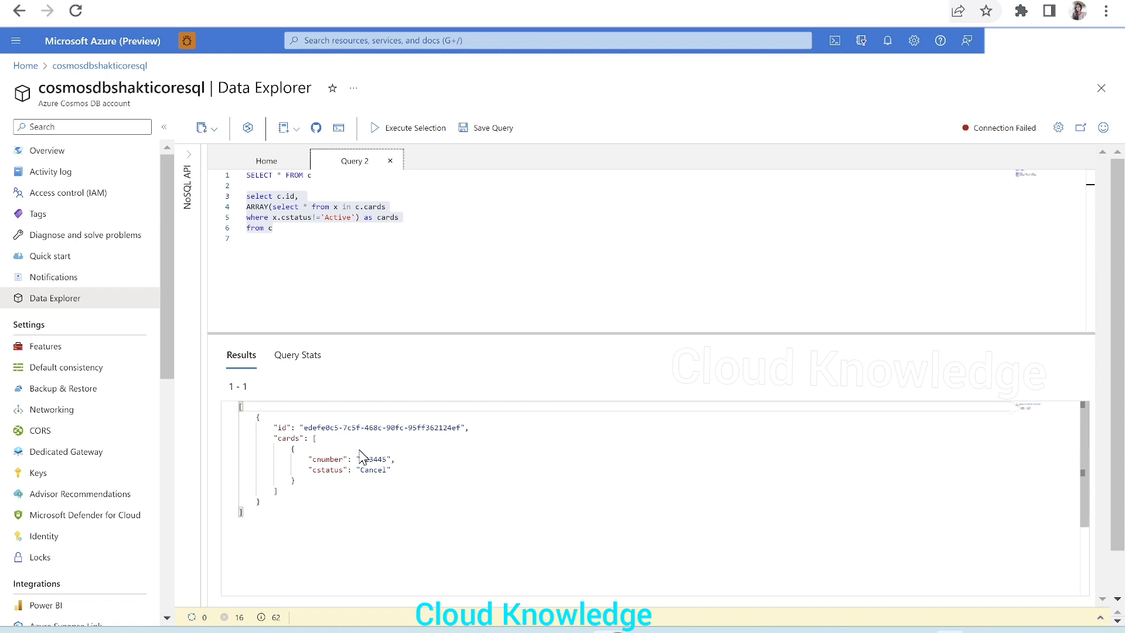